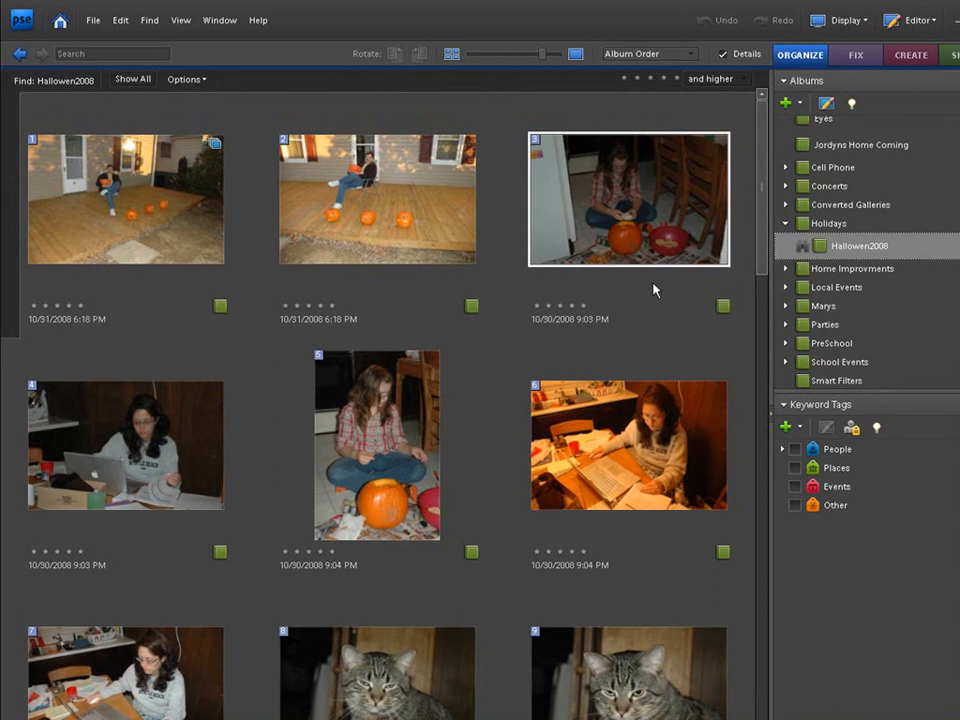
pyautogui.moveTo(616, 328)
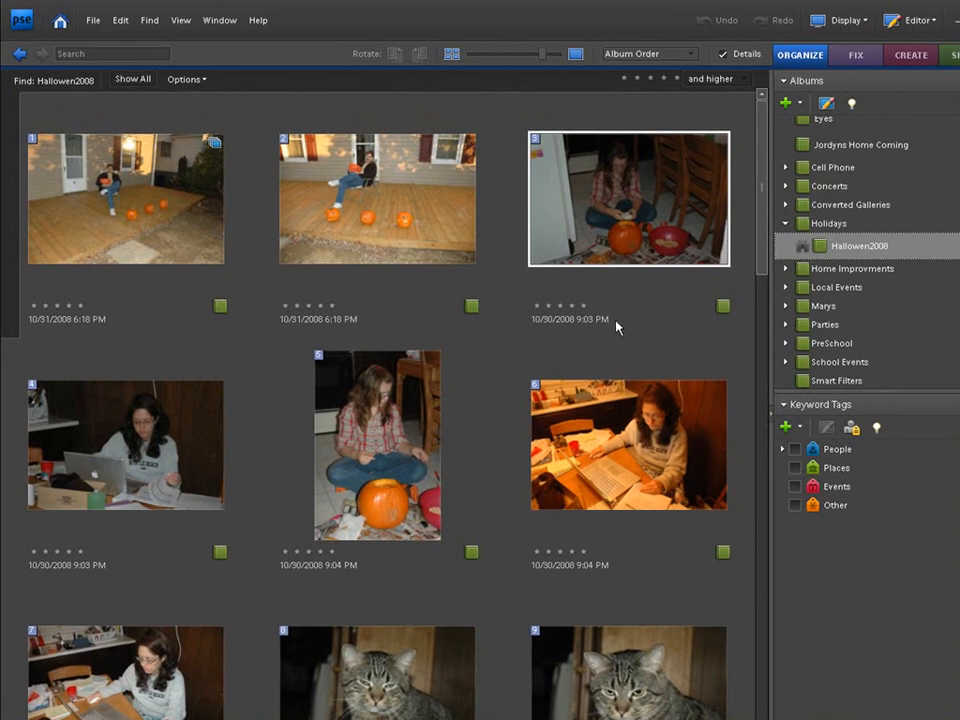
pyautogui.moveTo(864, 250)
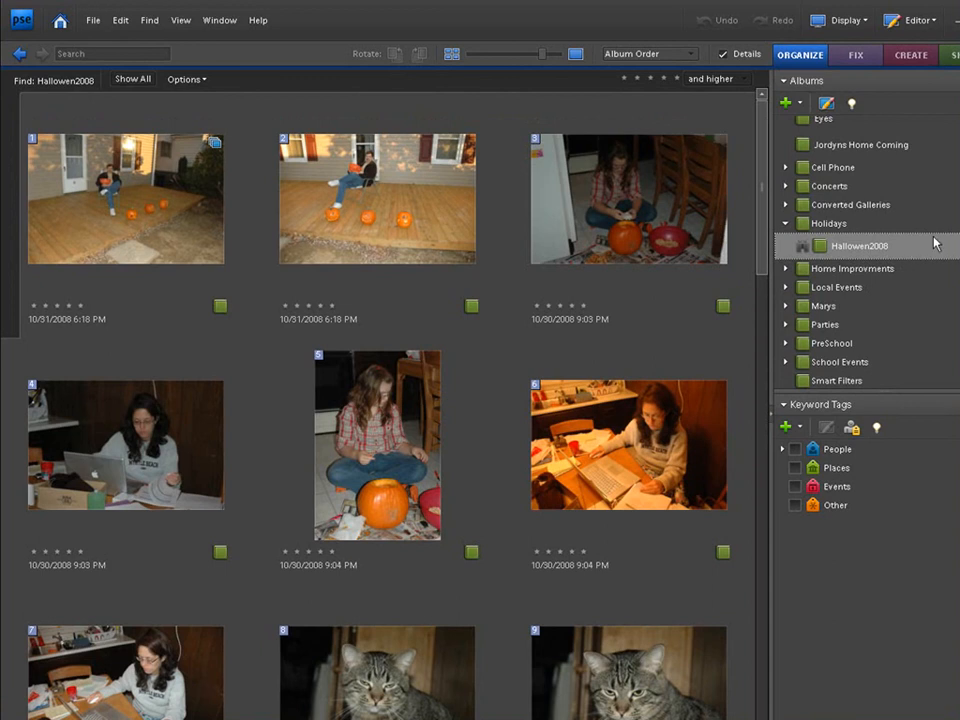
# Step: Show the Hallowen2008 album photos, browse them, and start a new slide show from them
pyautogui.click(629, 198)
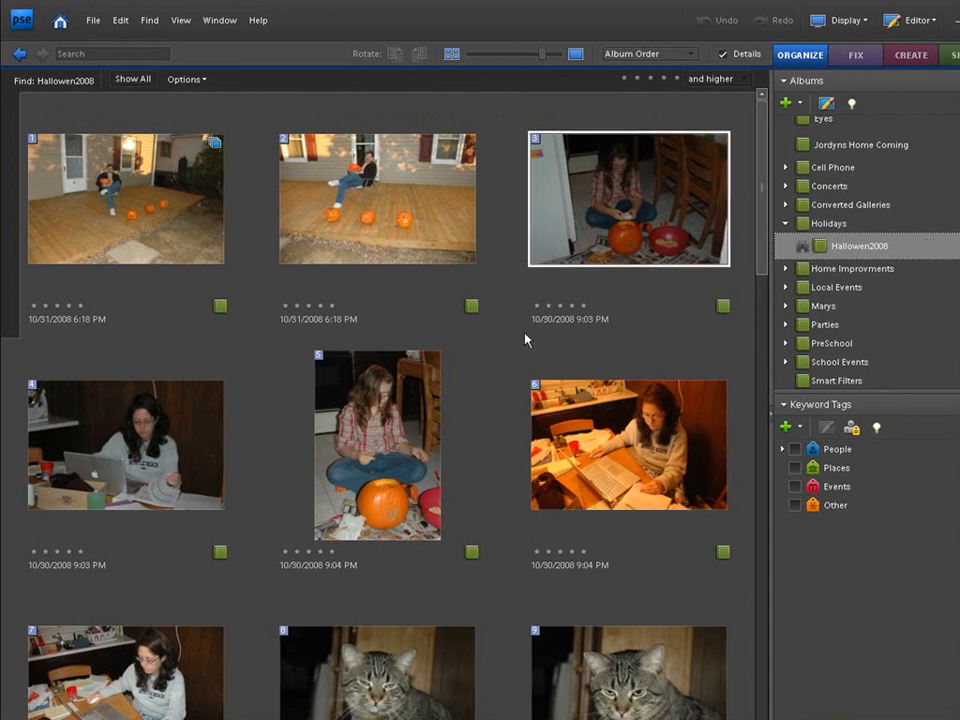
pyautogui.click(379, 198)
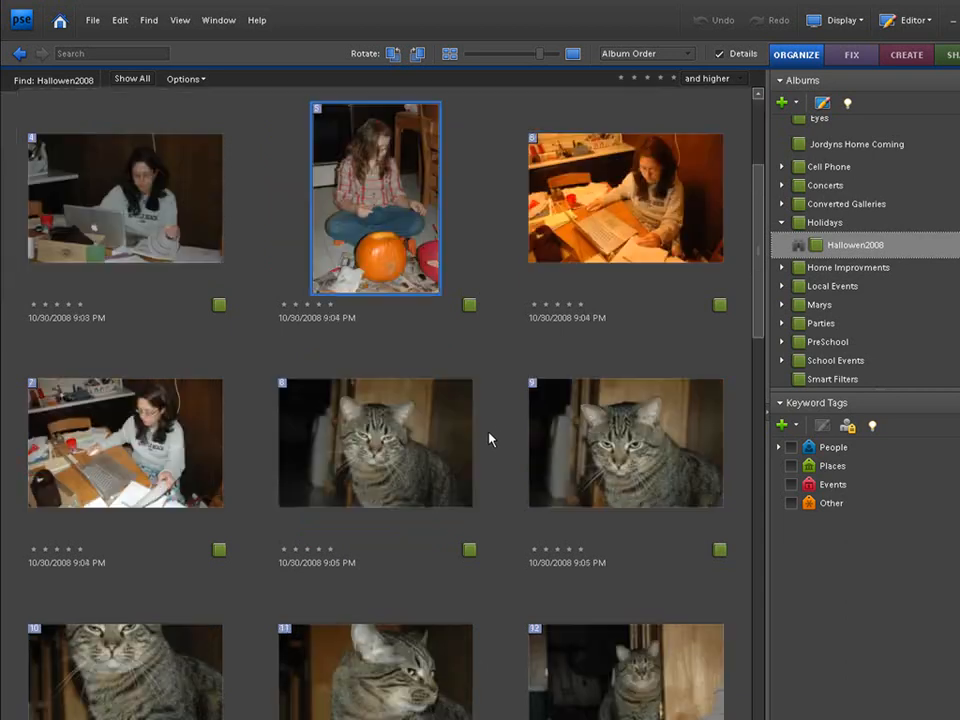
pyautogui.scroll(-3)
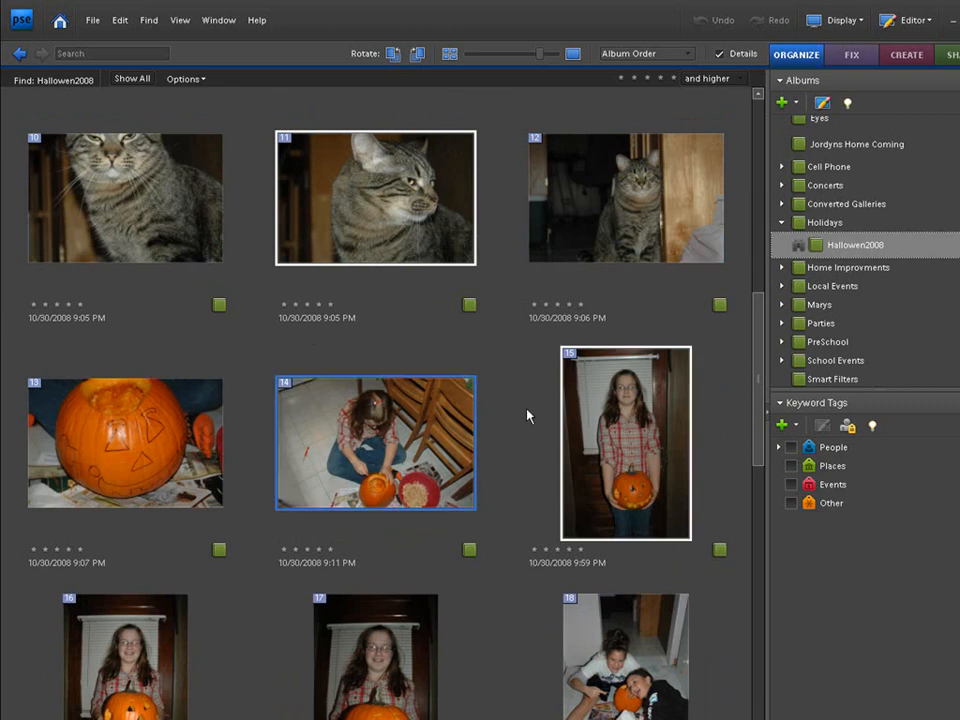
pyautogui.scroll(-3)
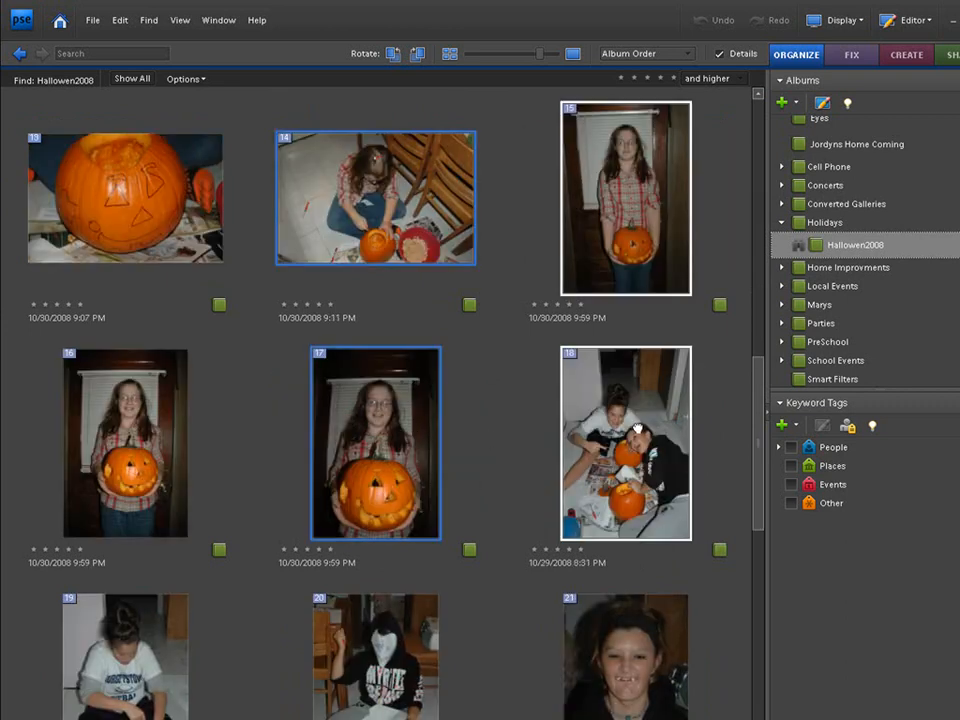
pyautogui.scroll(-3)
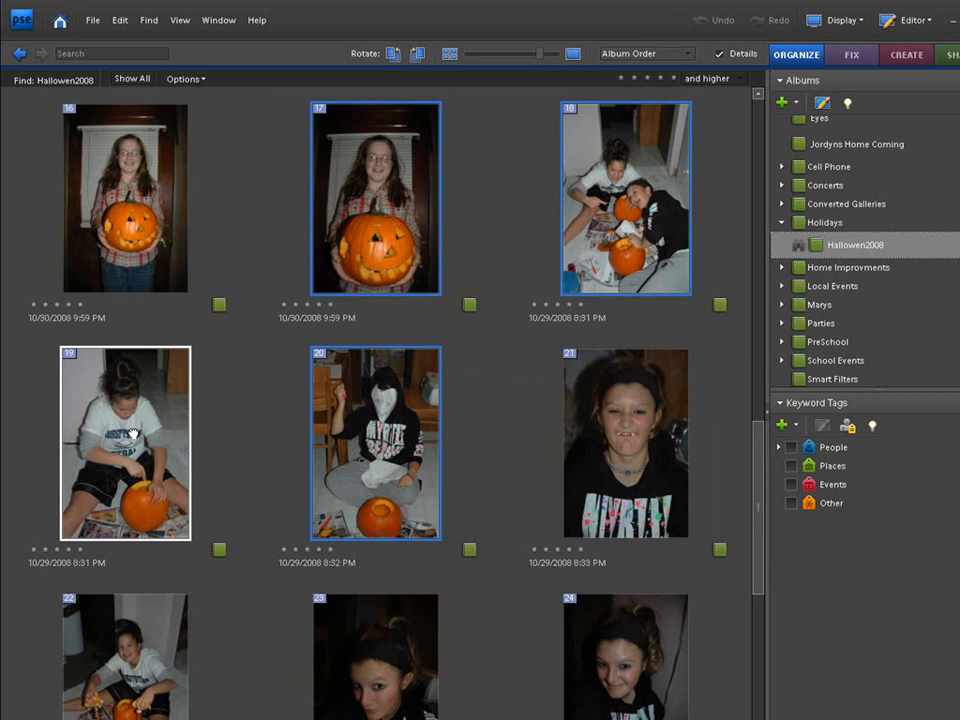
pyautogui.scroll(-3)
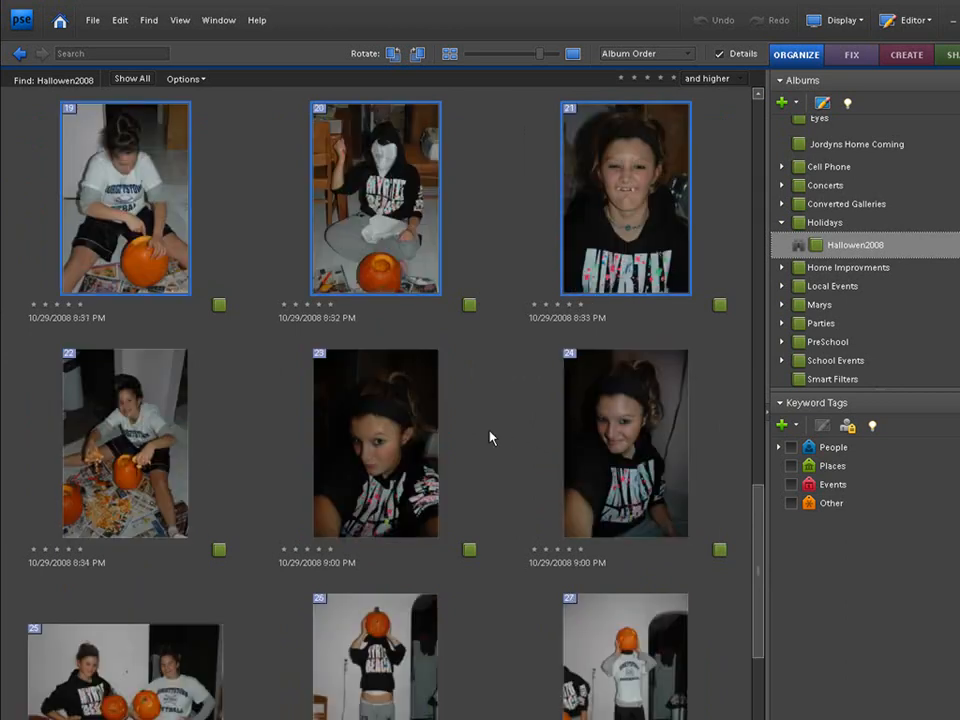
pyautogui.scroll(-3)
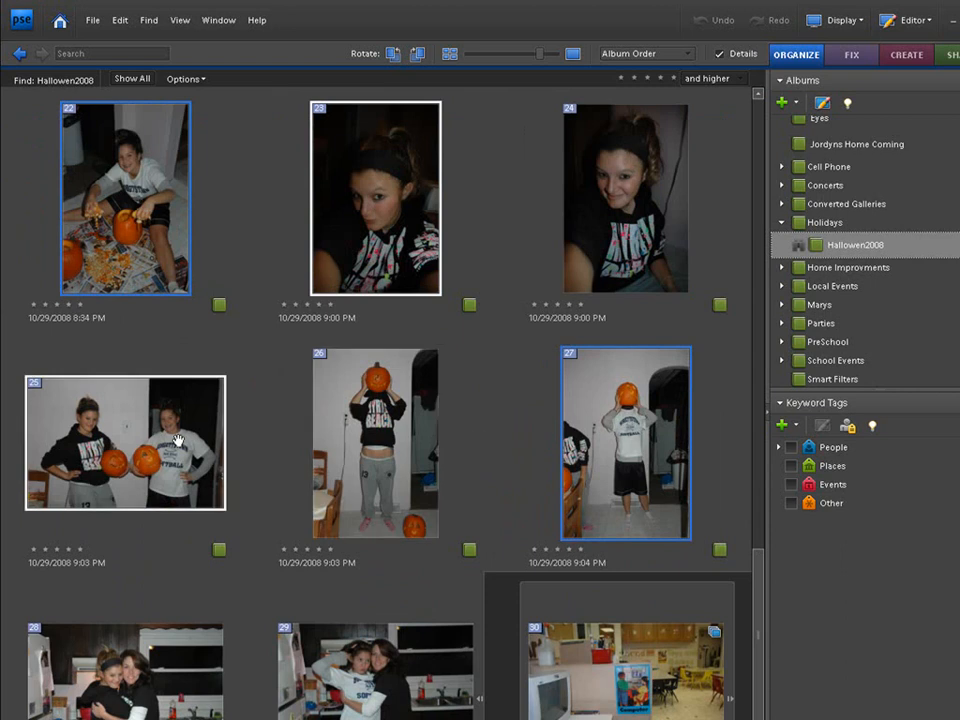
pyautogui.scroll(-3)
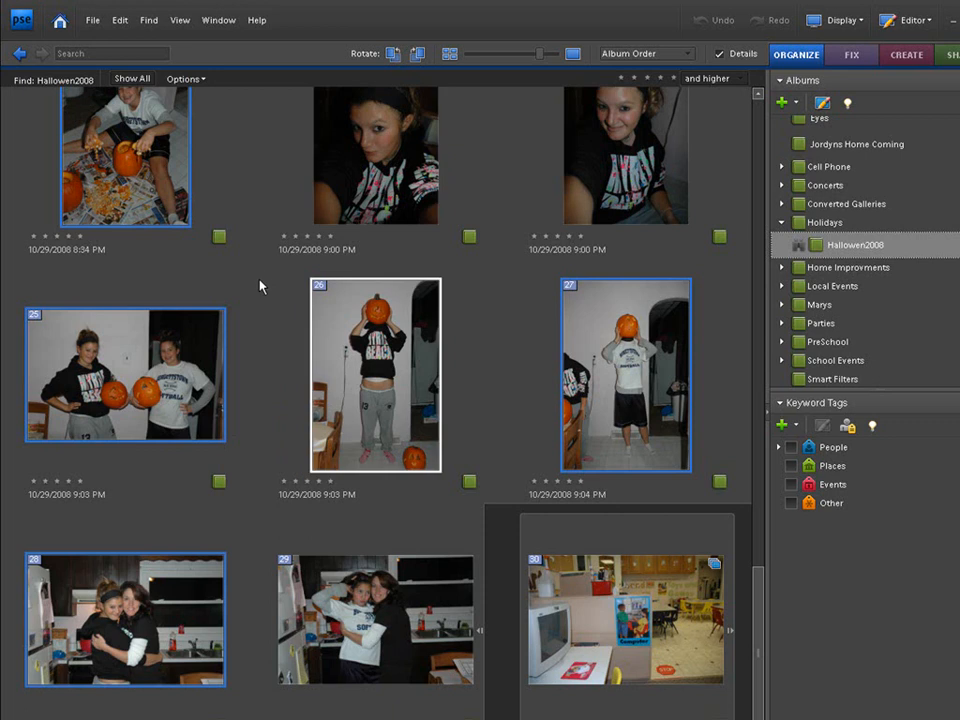
pyautogui.moveTo(807, 52)
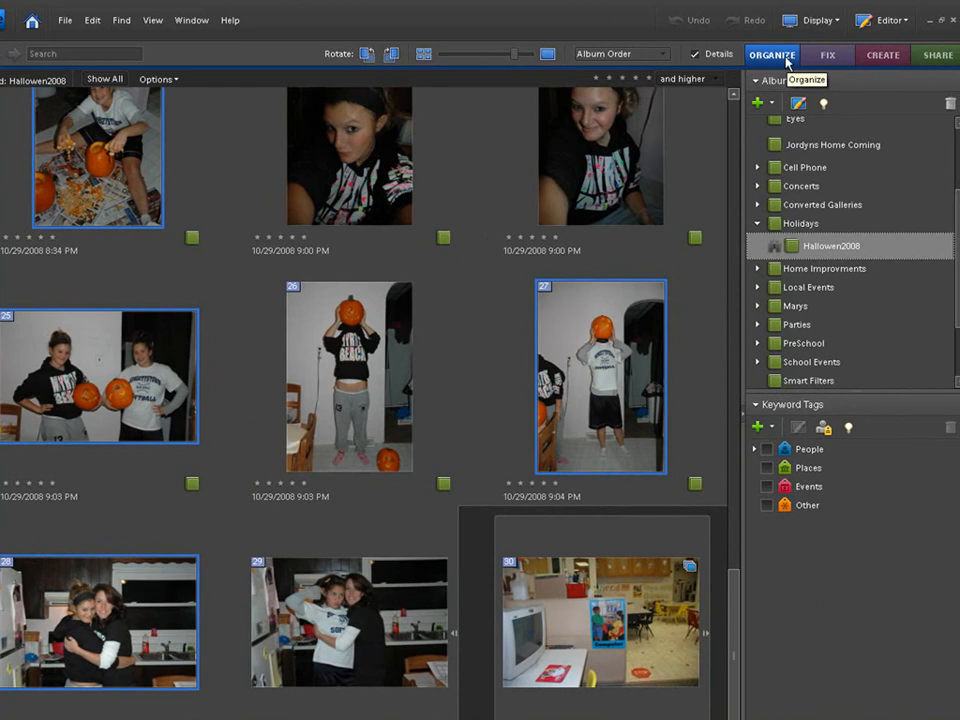
pyautogui.moveTo(881, 51)
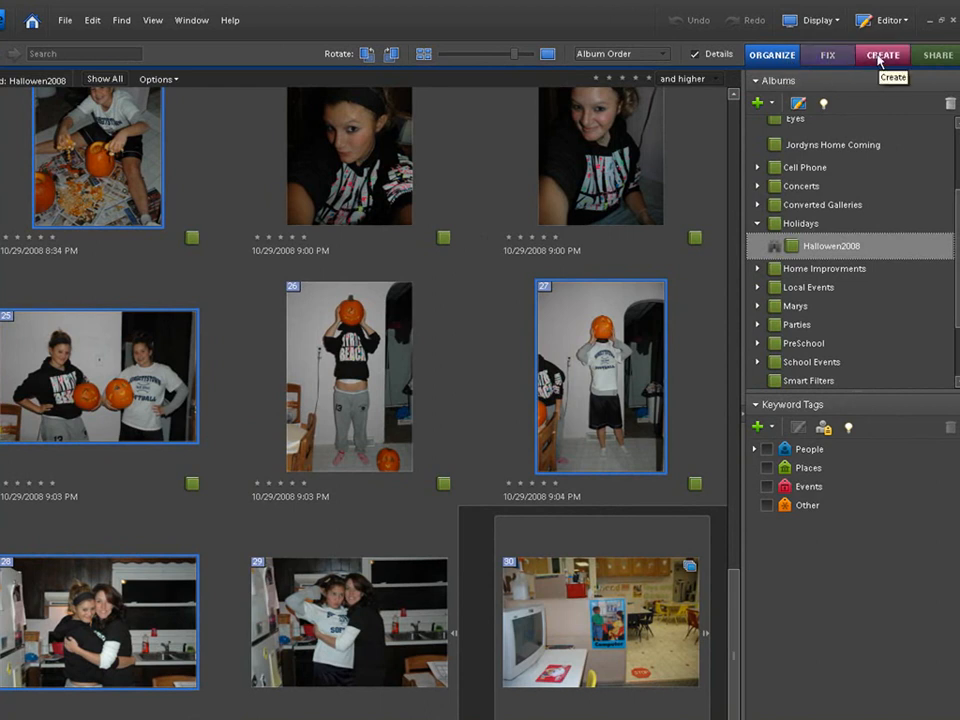
pyautogui.click(876, 50)
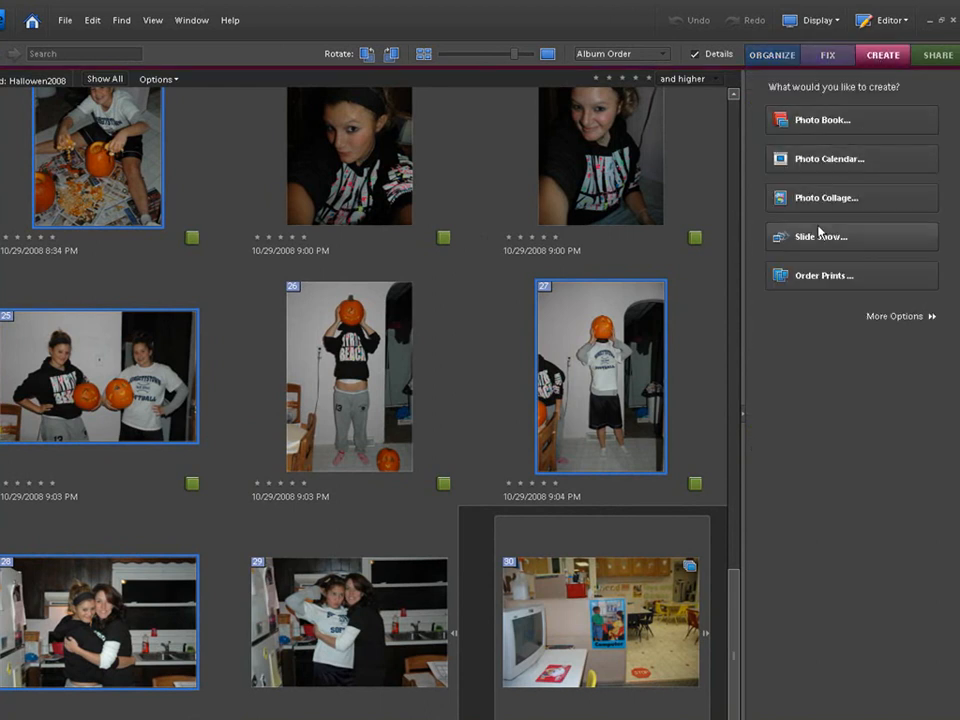
pyautogui.click(820, 236)
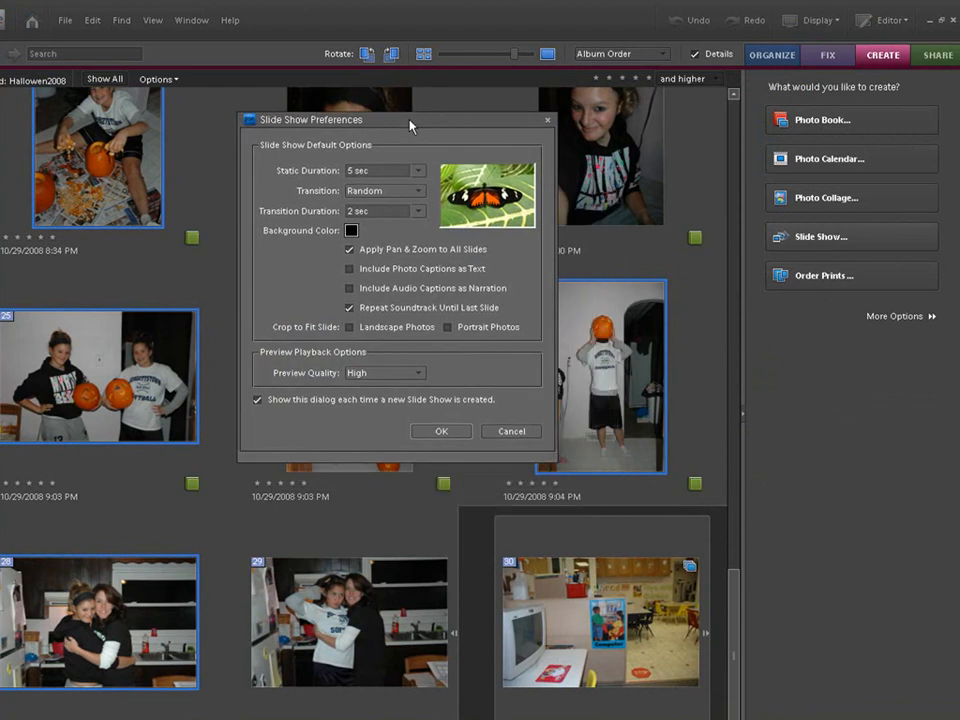
pyautogui.moveTo(308, 184)
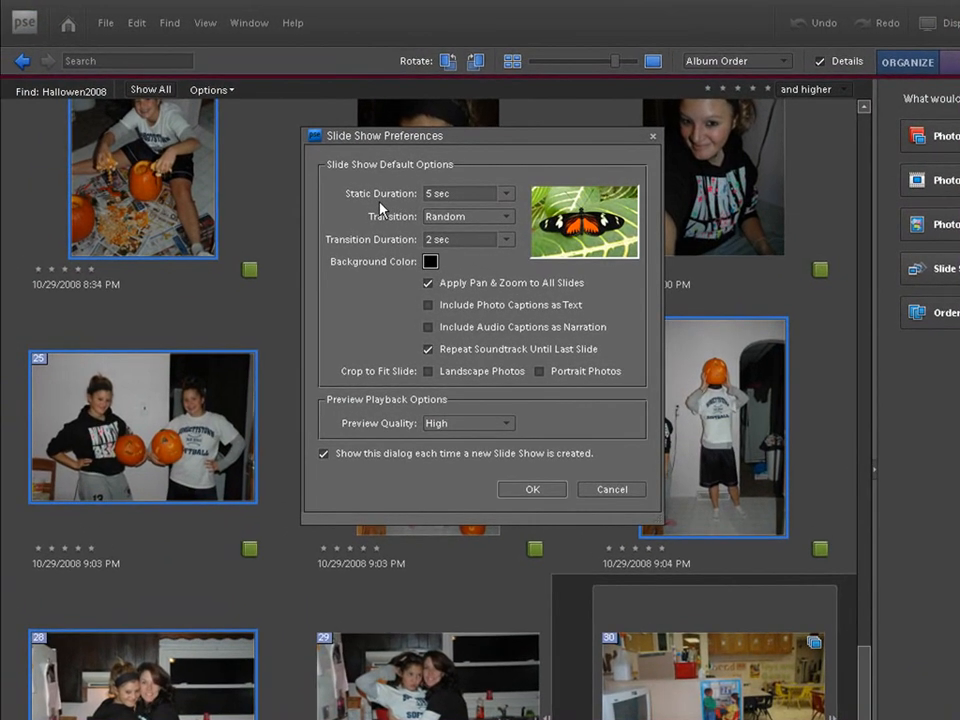
pyautogui.moveTo(460, 216)
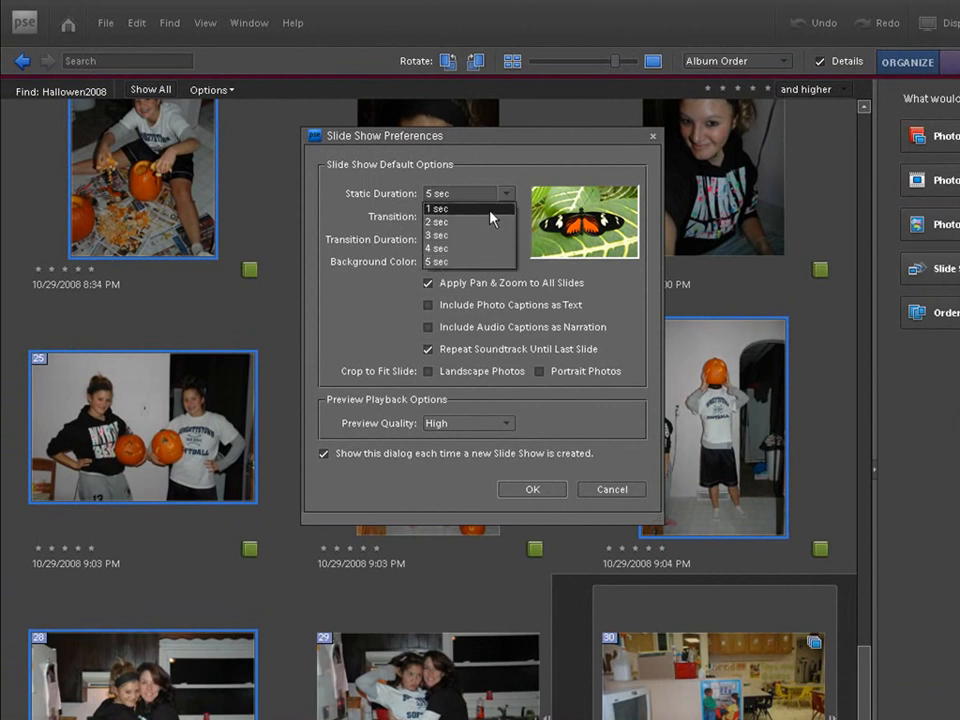
pyautogui.click(465, 216)
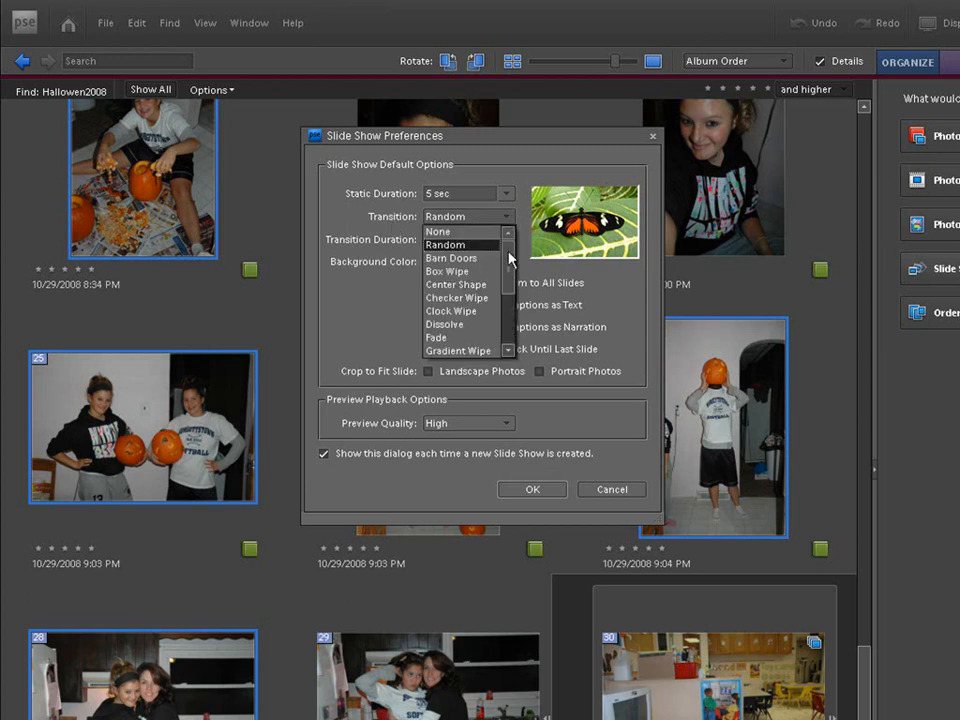
pyautogui.scroll(-3)
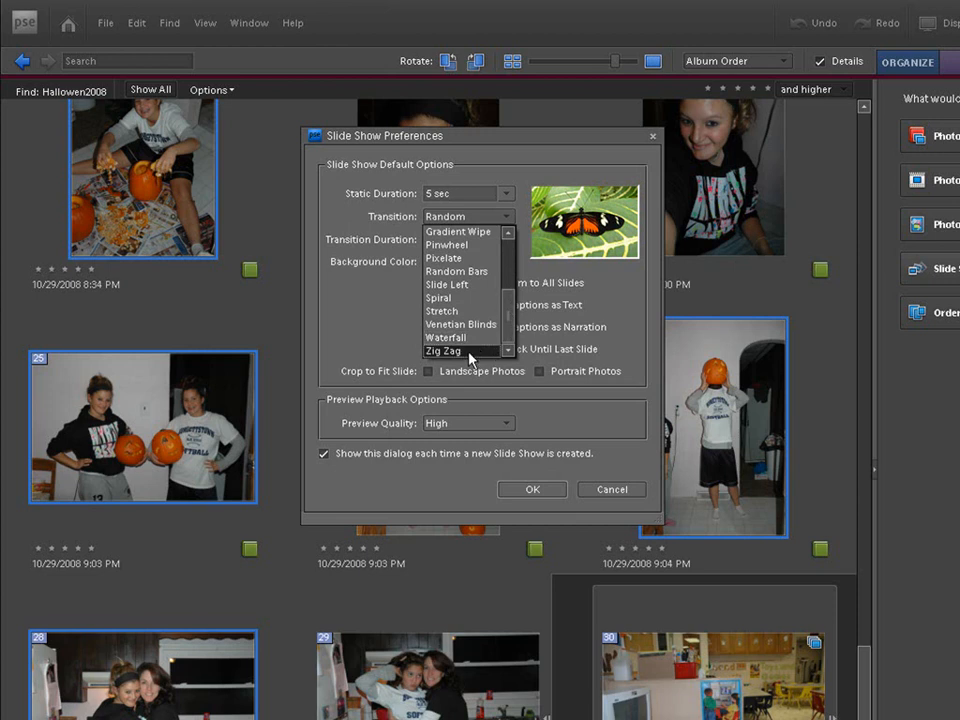
pyautogui.moveTo(458, 271)
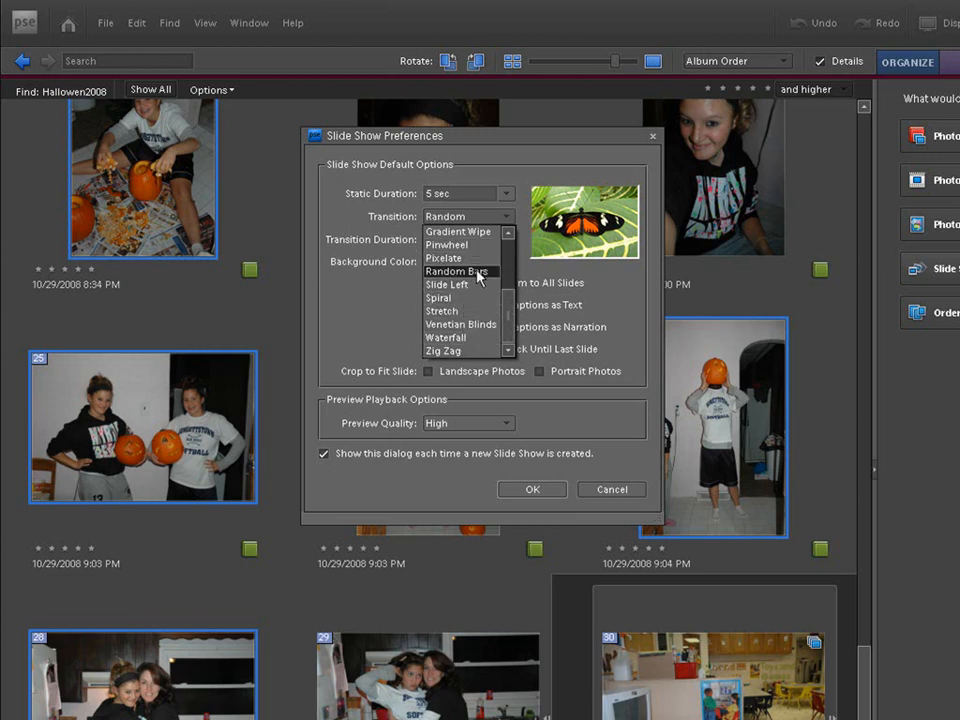
pyautogui.moveTo(450, 295)
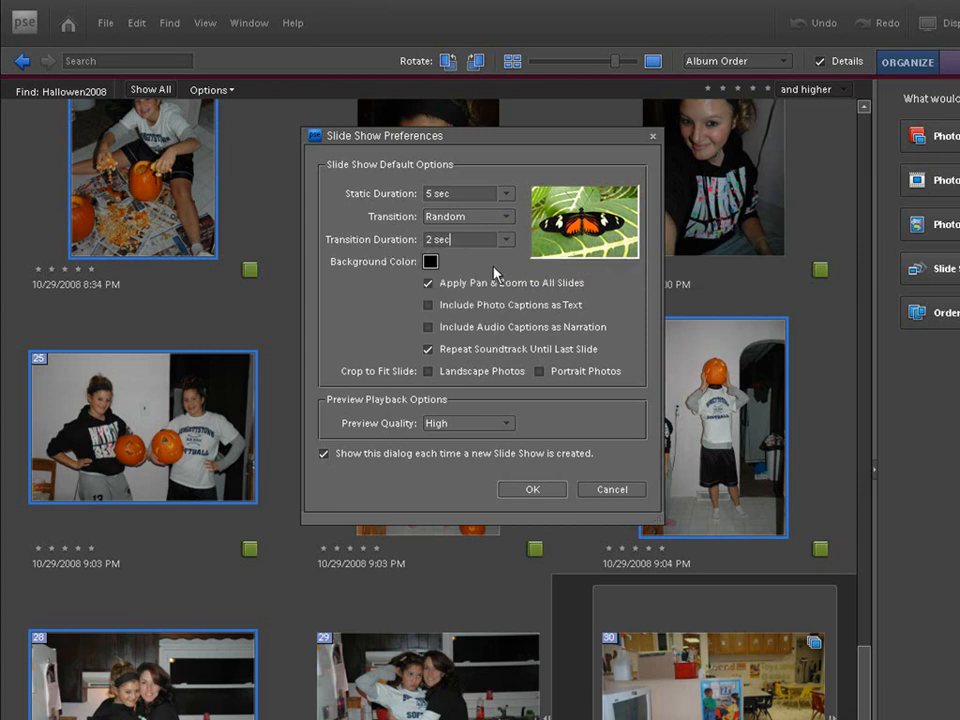
pyautogui.click(504, 239)
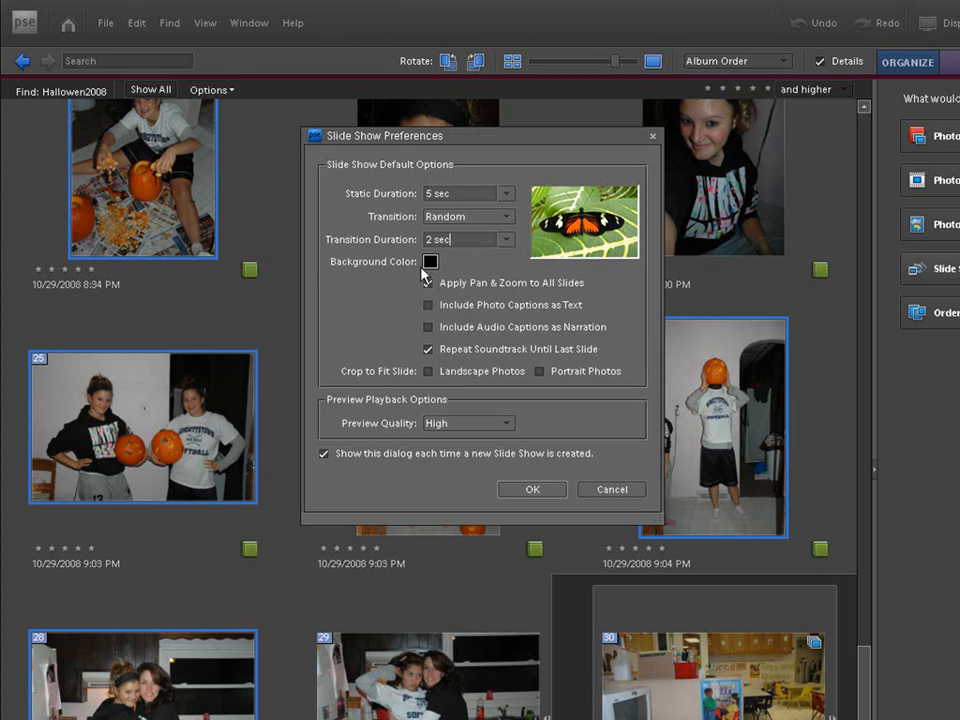
# Step: Keep a black background and High preview quality, then confirm the slide show preferences
pyautogui.click(425, 261)
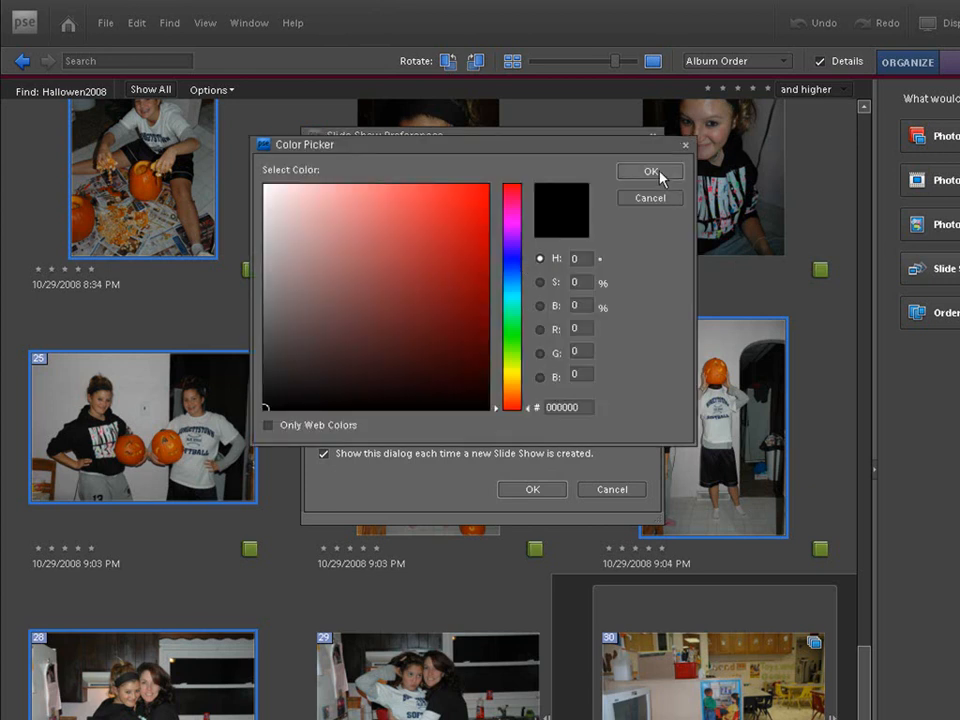
pyautogui.click(649, 171)
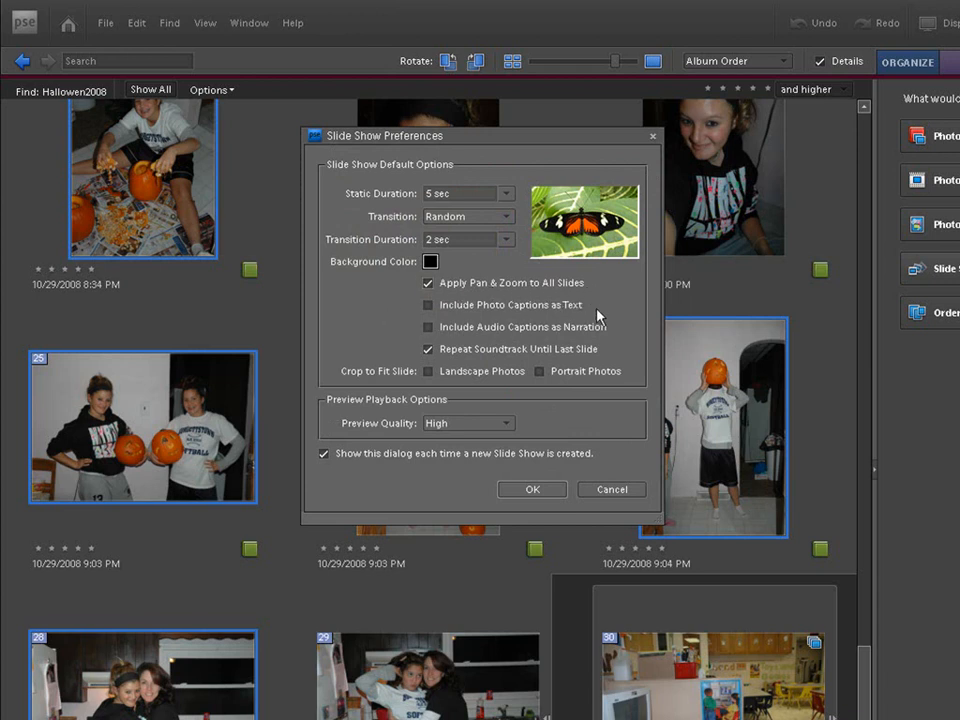
pyautogui.moveTo(405, 312)
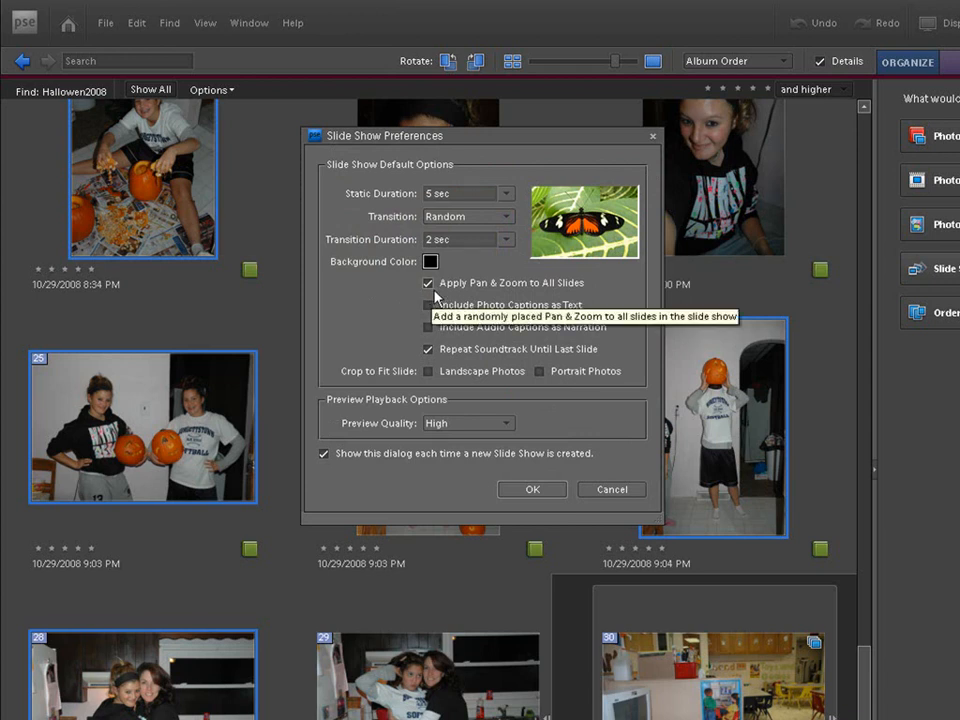
pyautogui.moveTo(394, 331)
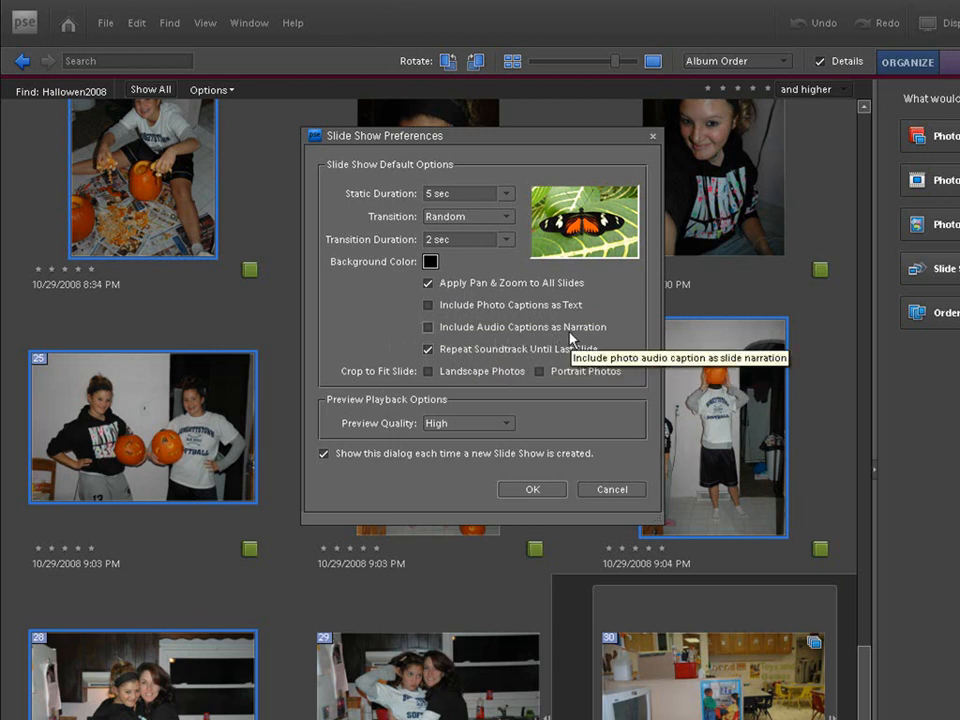
pyautogui.moveTo(565, 395)
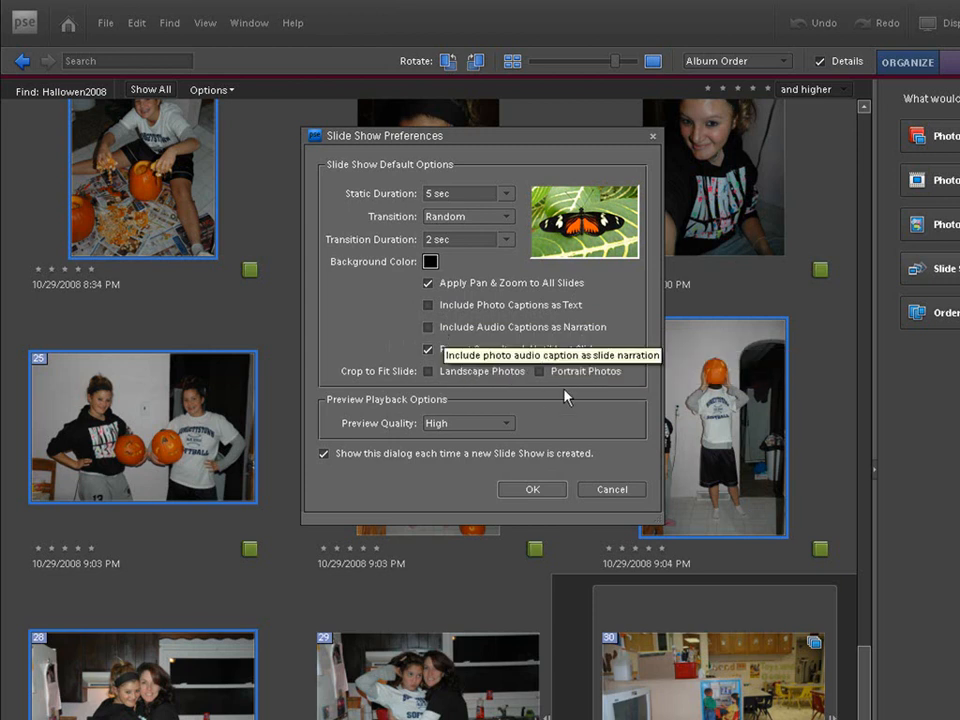
pyautogui.moveTo(580, 348)
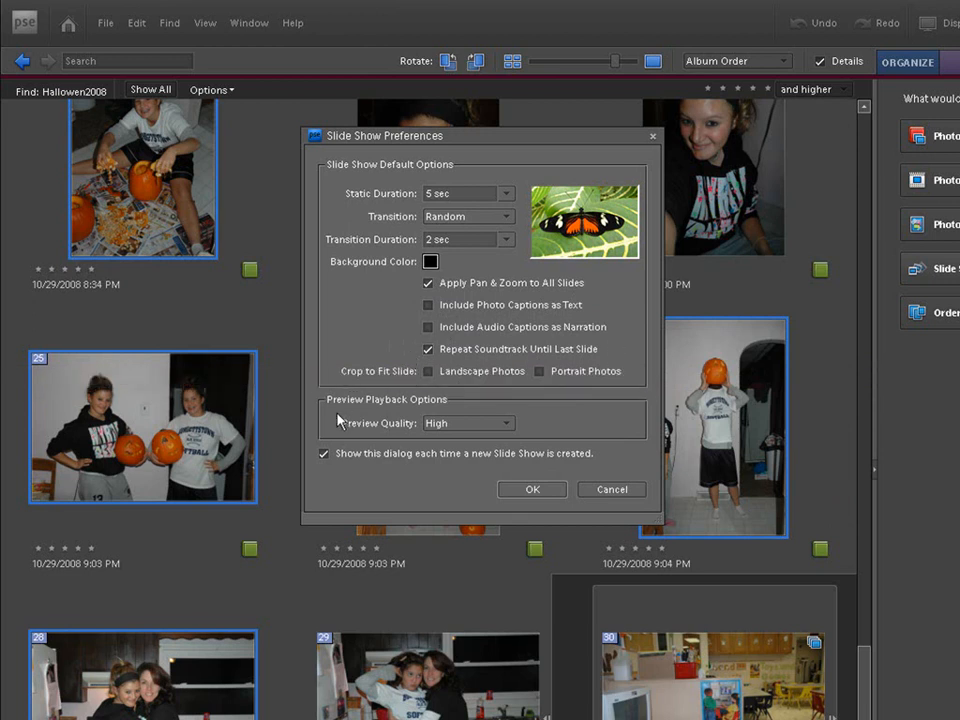
pyautogui.moveTo(428, 371)
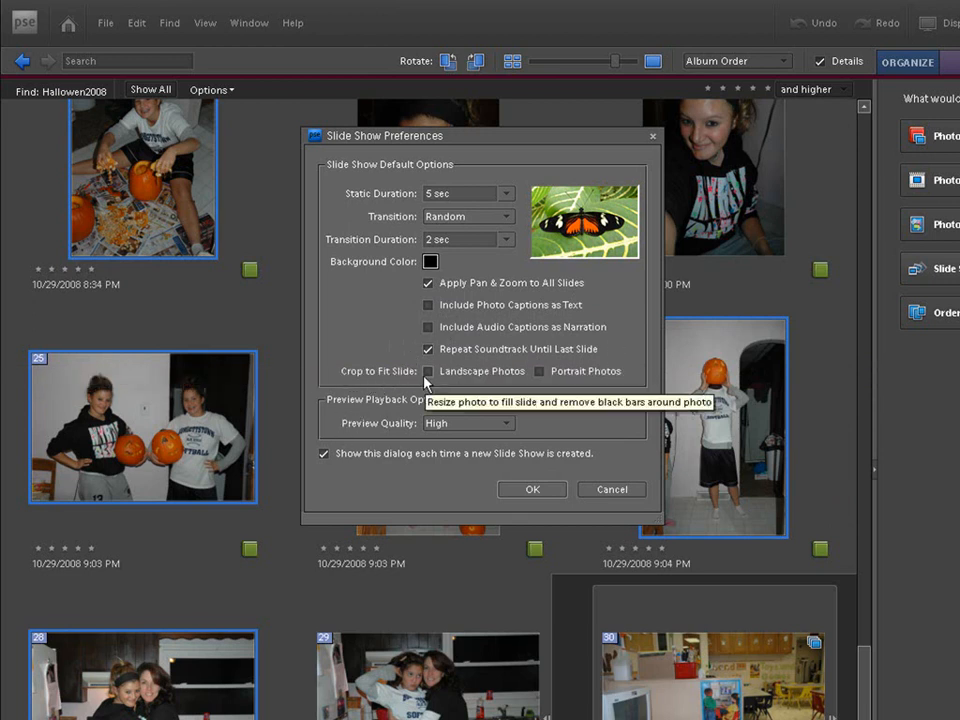
pyautogui.moveTo(598, 392)
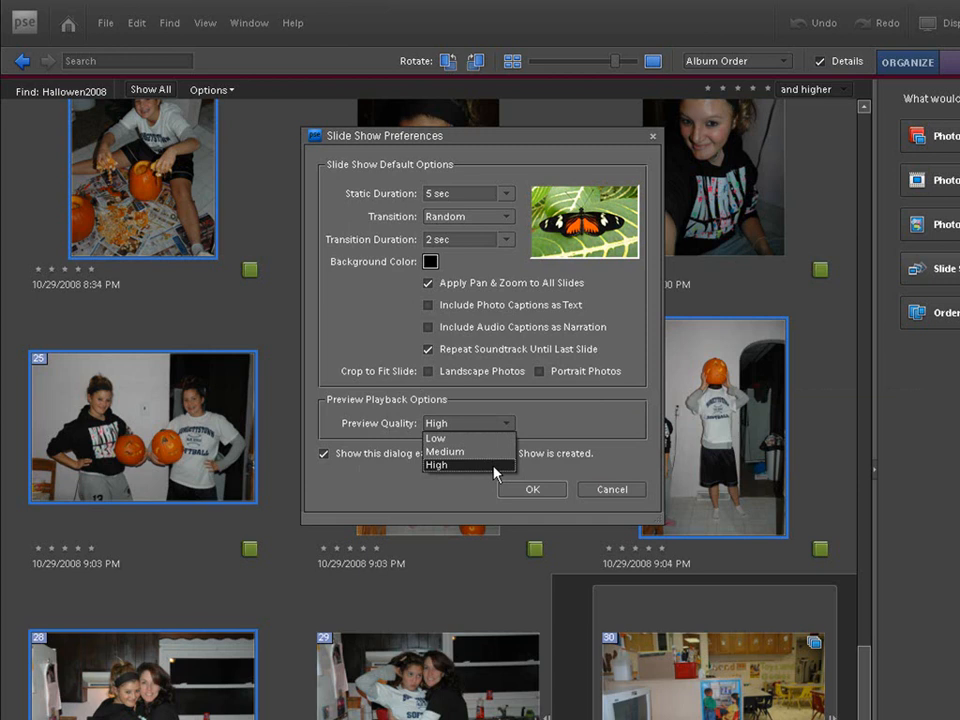
pyautogui.click(446, 464)
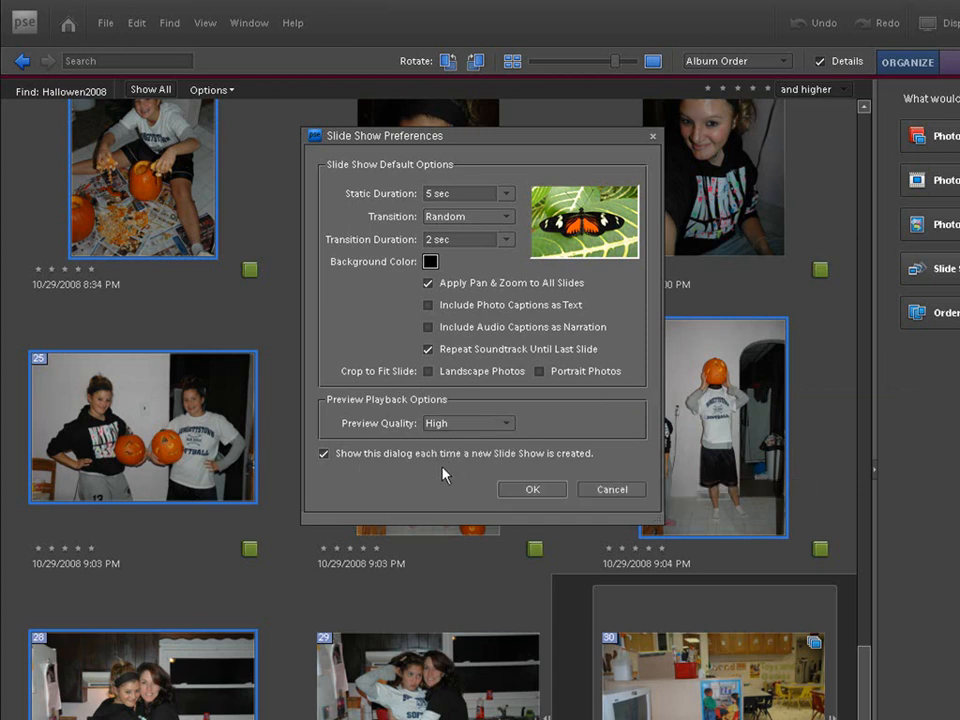
pyautogui.moveTo(528, 489)
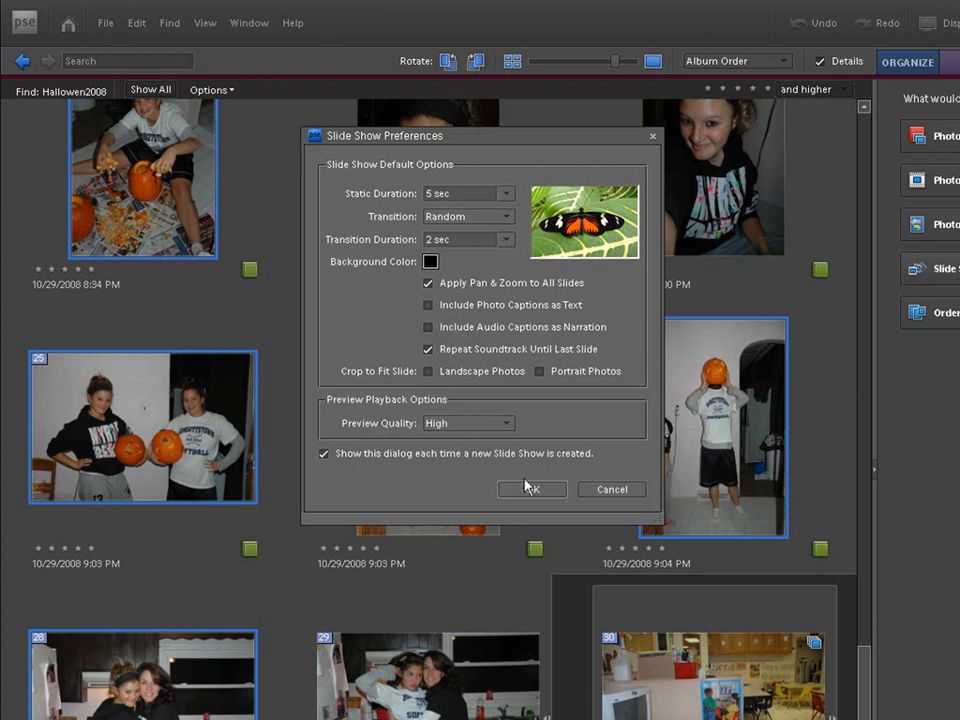
pyautogui.click(532, 489)
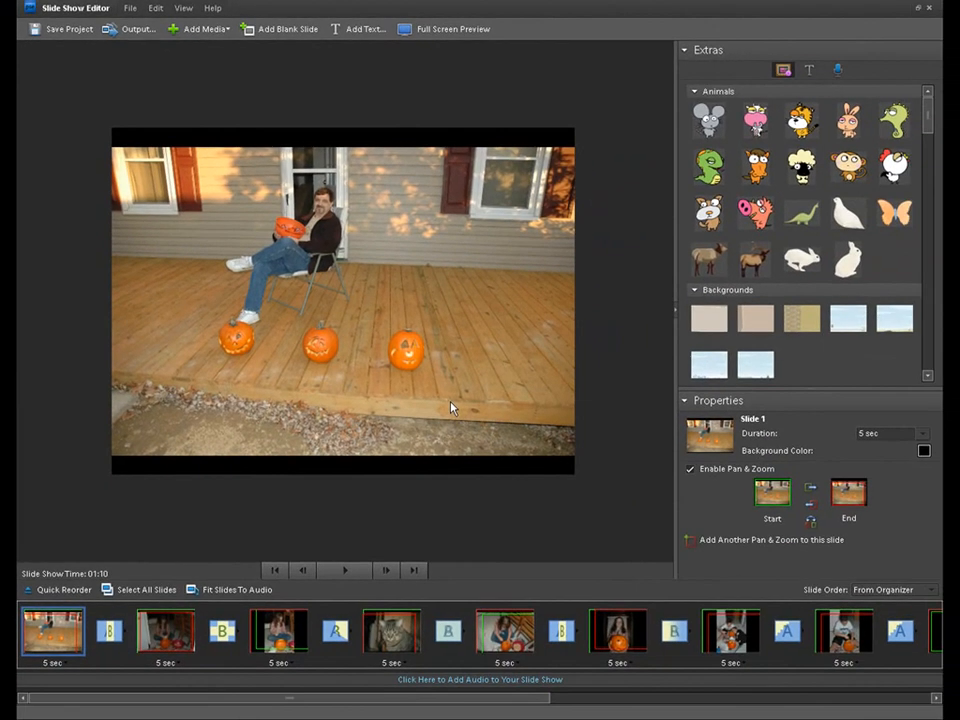
pyautogui.moveTo(541, 268)
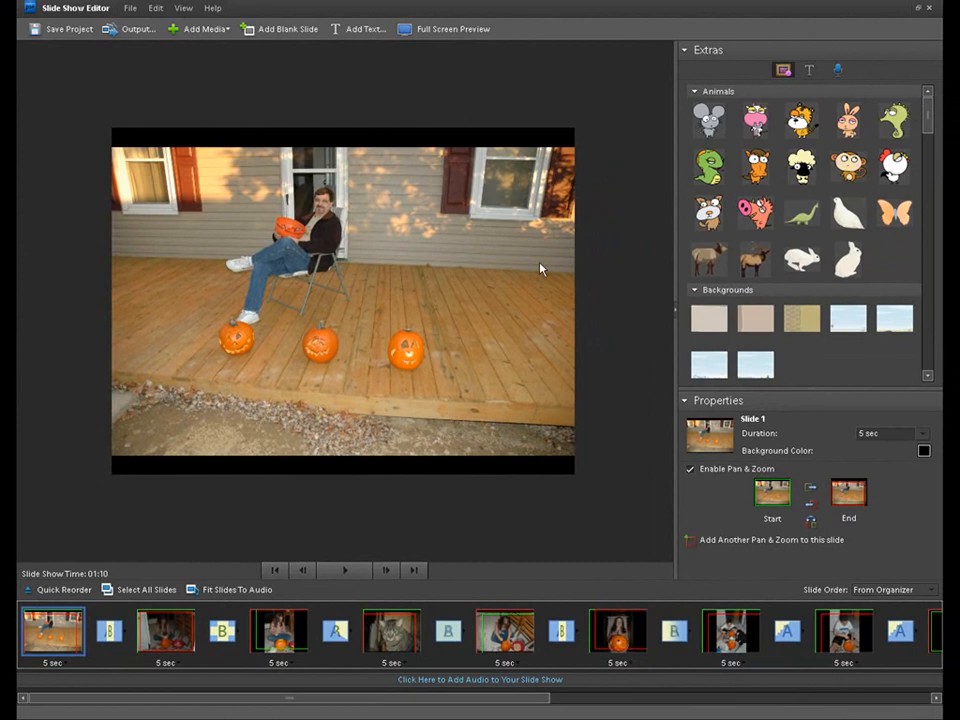
pyautogui.moveTo(522, 400)
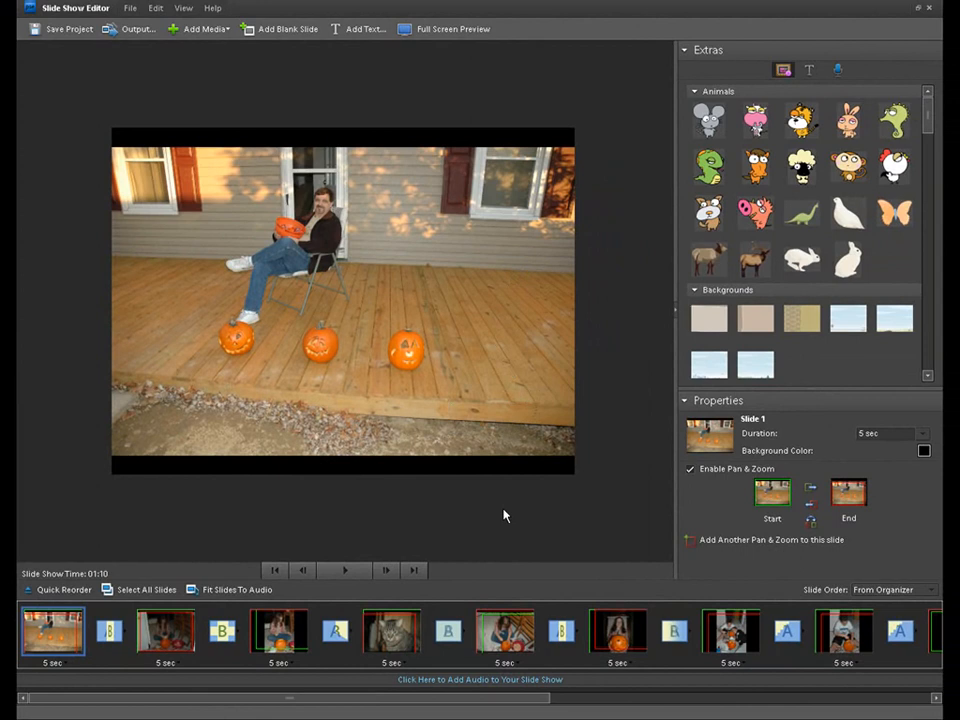
pyautogui.moveTo(48, 645)
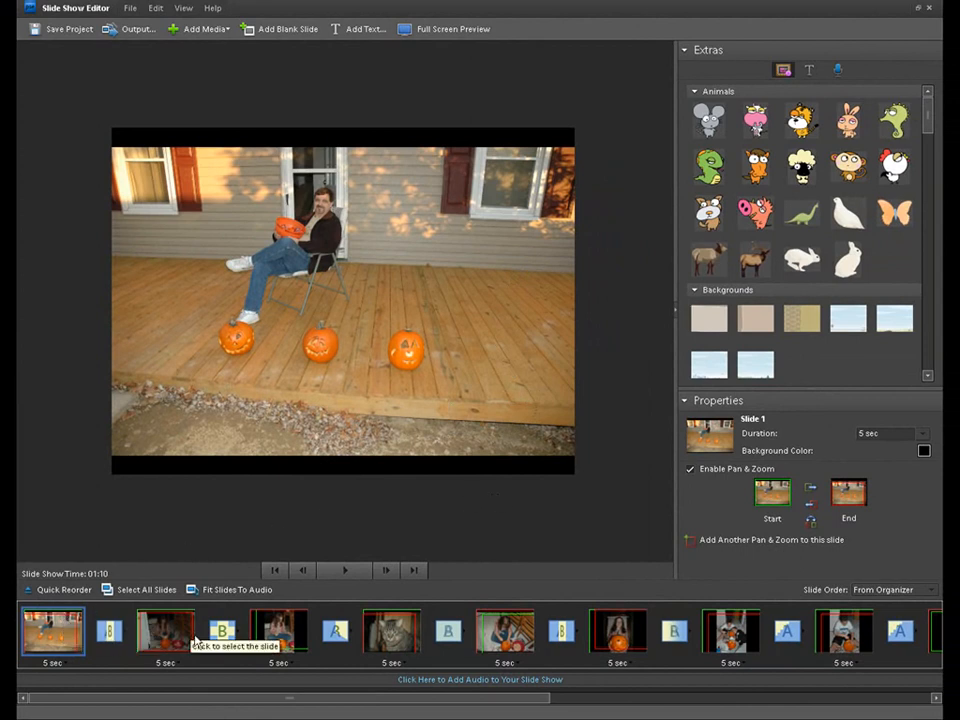
pyautogui.moveTo(515, 648)
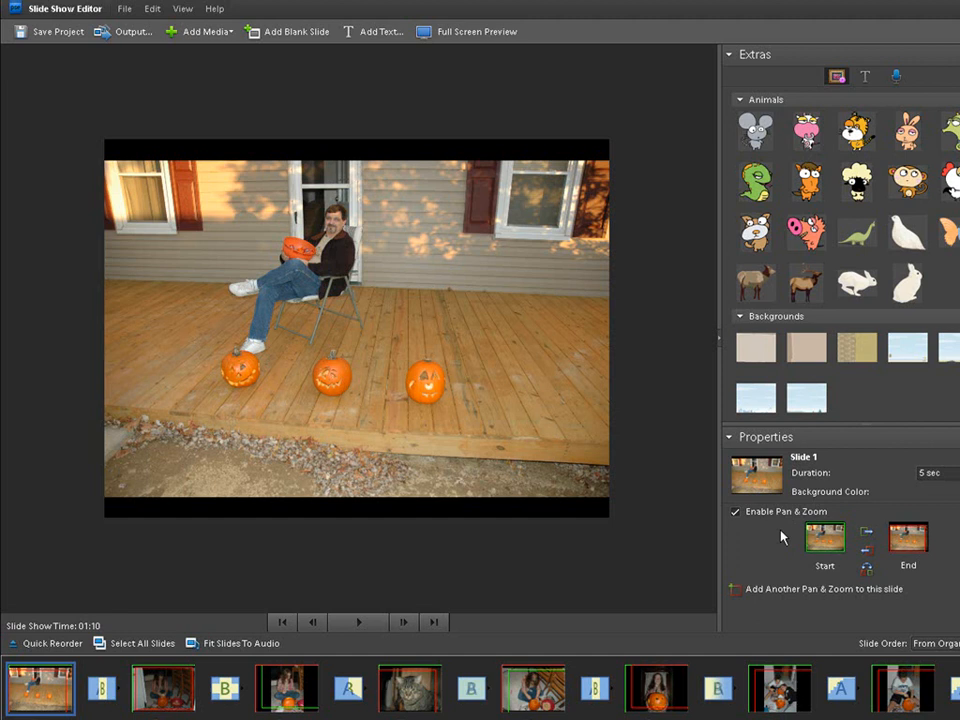
# Step: Toggle Pan & Zoom off and back on for slide 1 and select its End frame
pyautogui.click(735, 511)
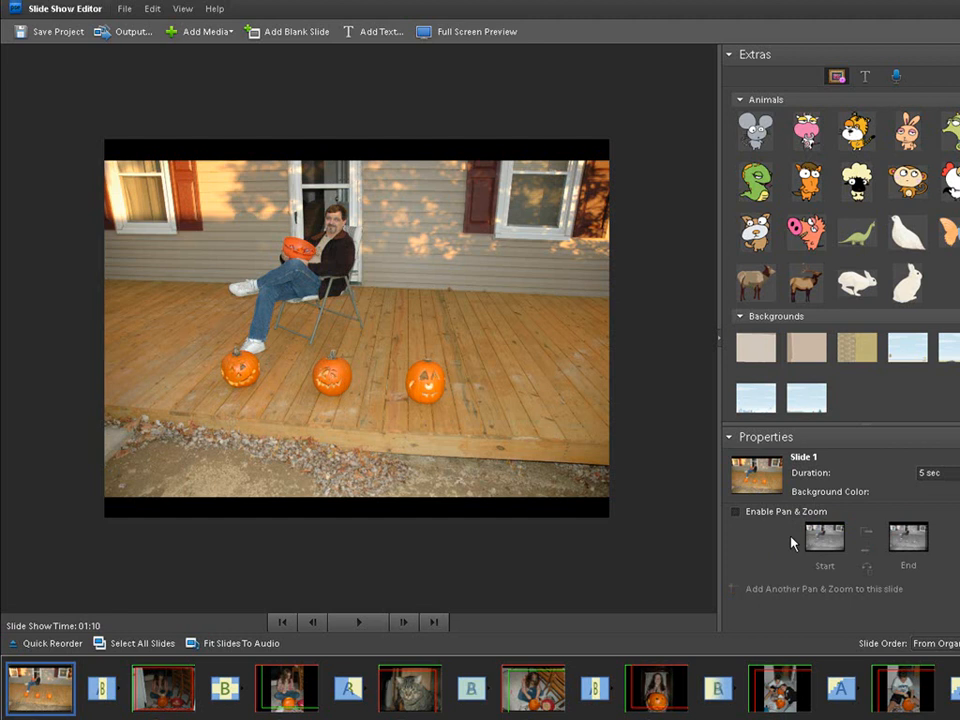
pyautogui.click(736, 511)
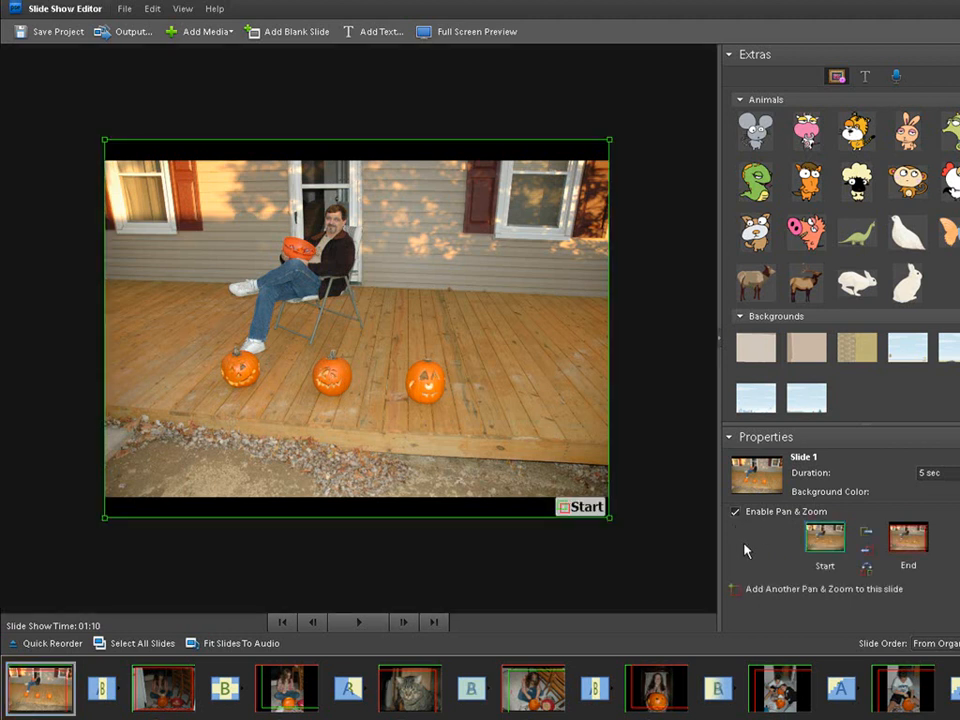
pyautogui.moveTo(824, 544)
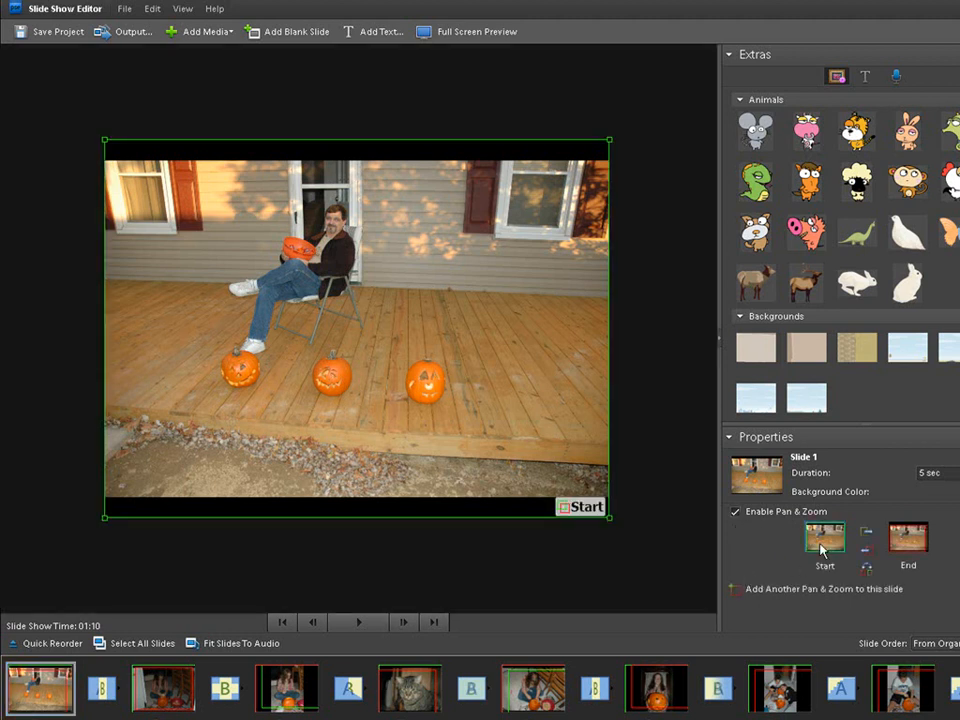
pyautogui.moveTo(457, 394)
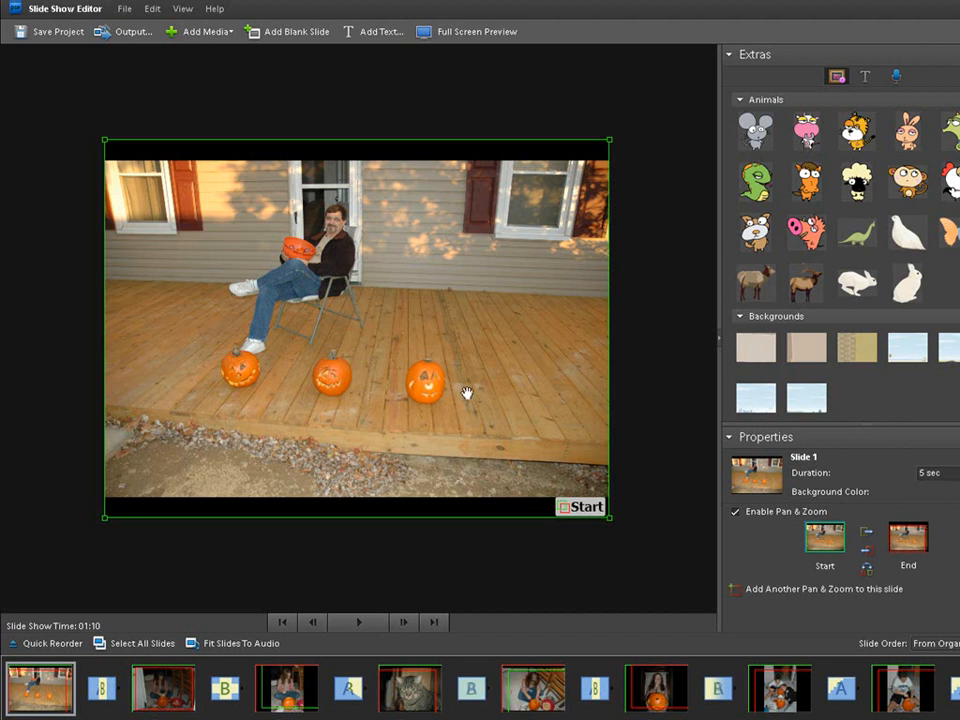
pyautogui.moveTo(322, 349)
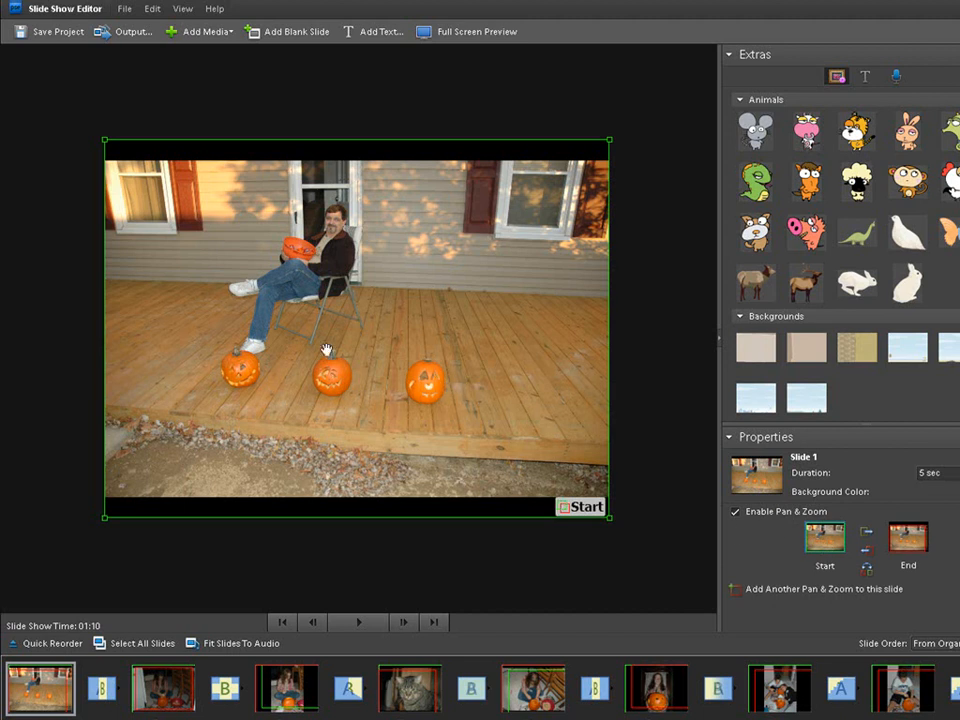
pyautogui.click(906, 537)
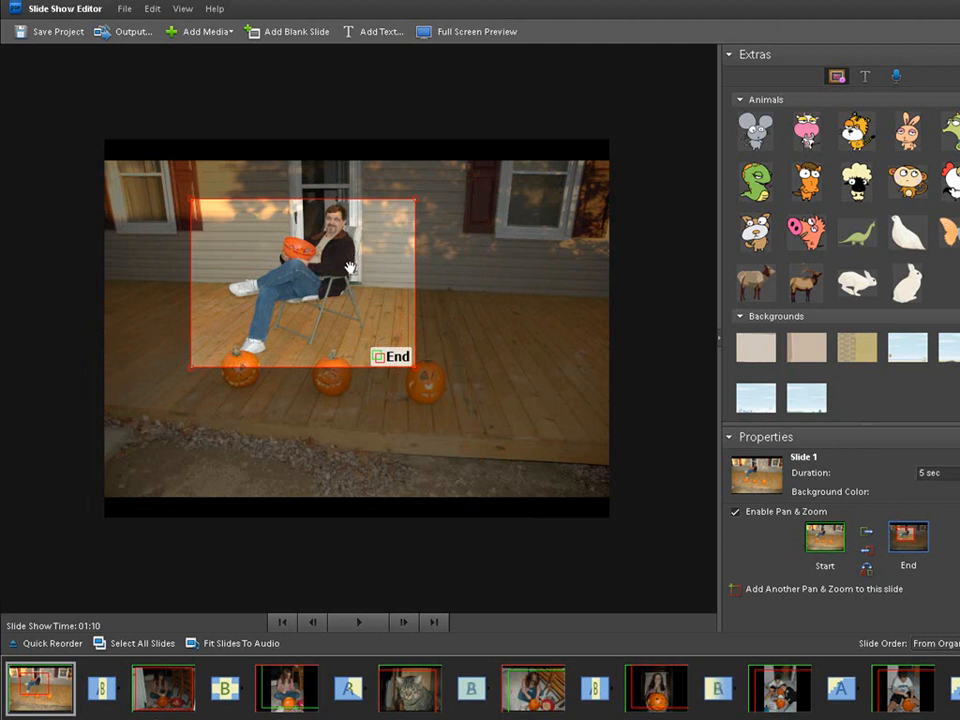
pyautogui.moveTo(470, 425)
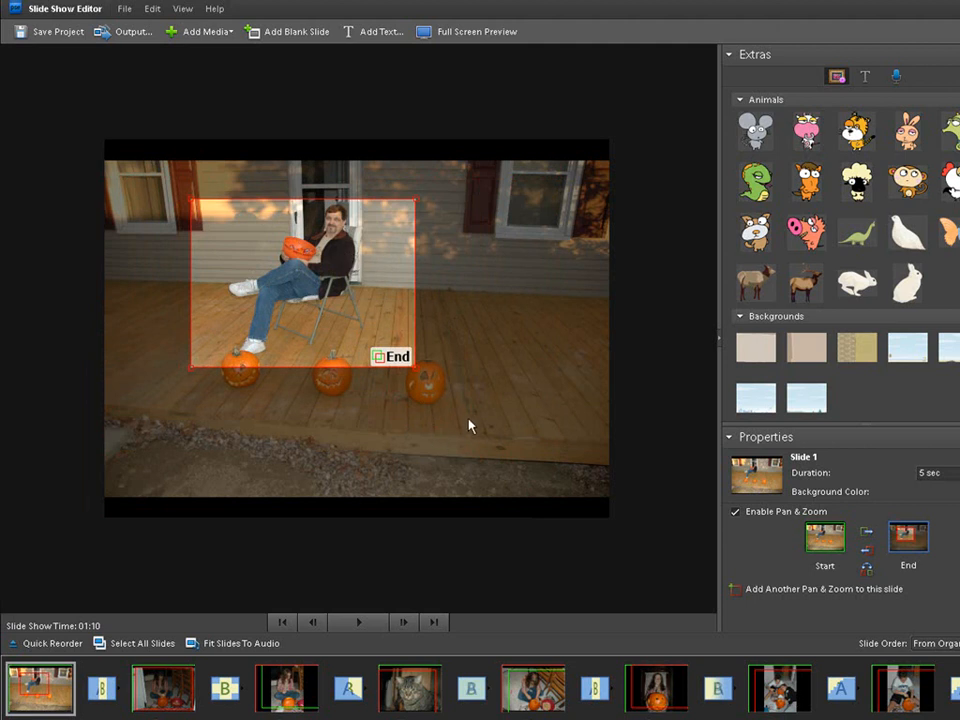
pyautogui.moveTo(482, 417)
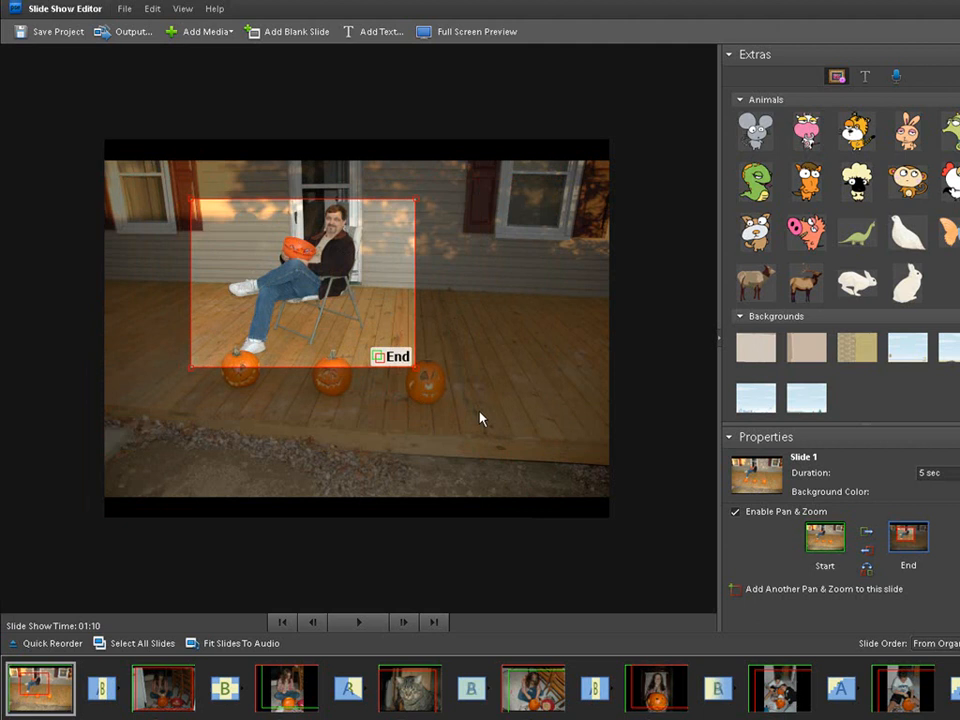
pyautogui.moveTo(508, 398)
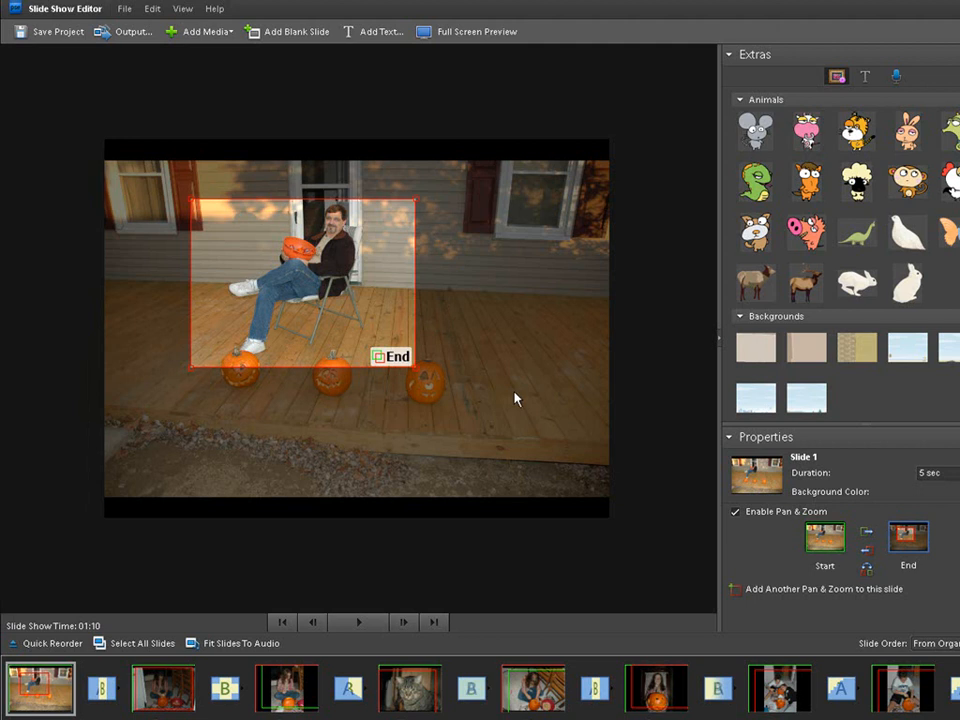
pyautogui.moveTo(530, 408)
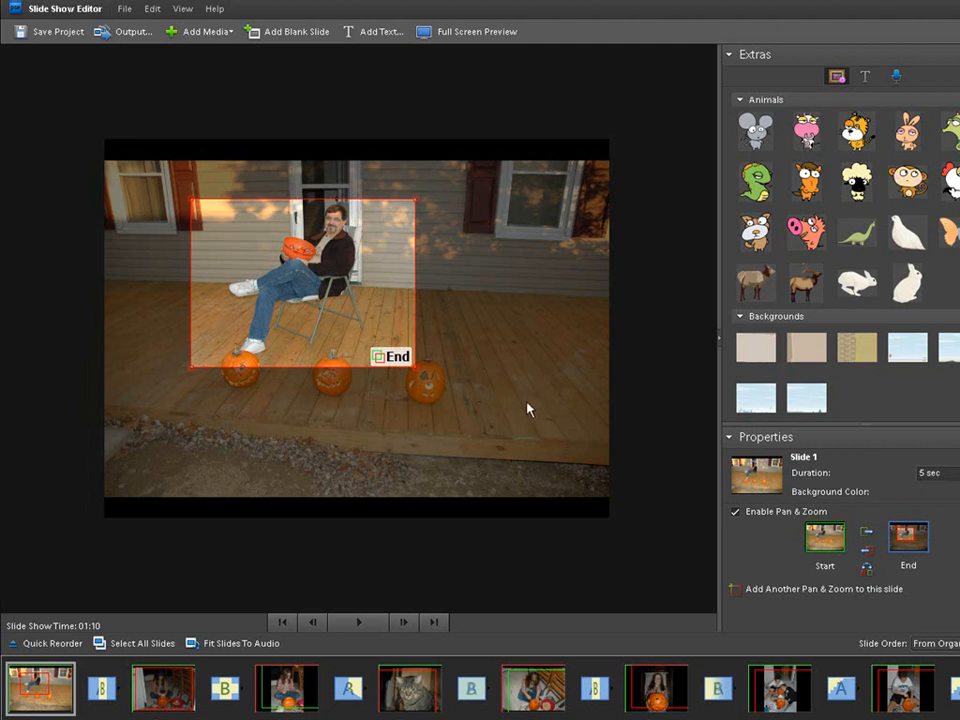
pyautogui.moveTo(533, 414)
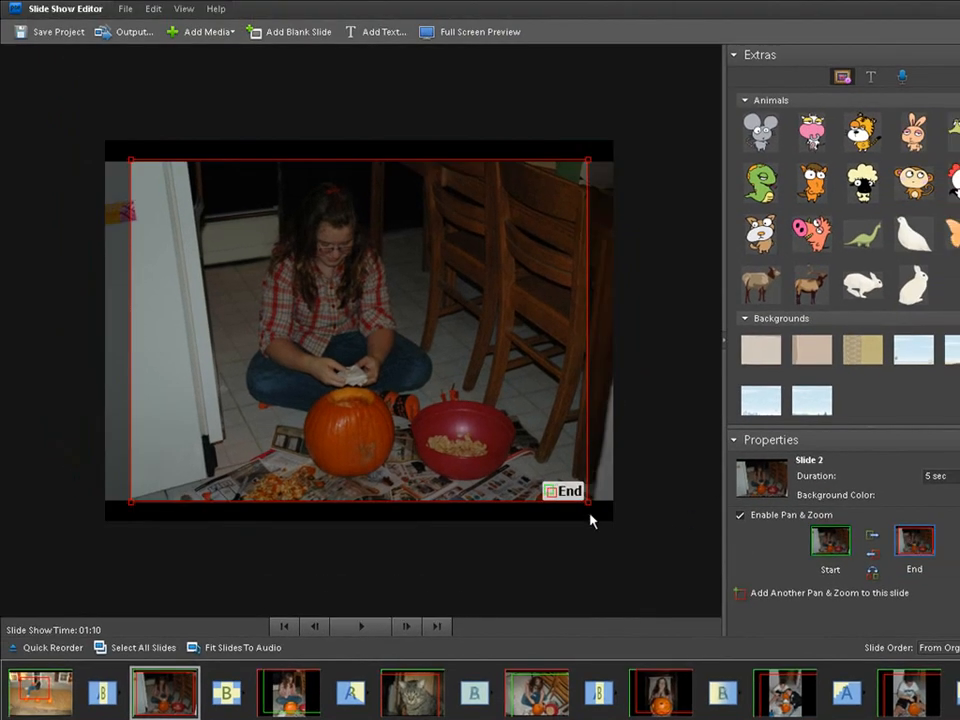
# Step: Shrink slide 2's end view to the girl's upper body, then select the cat slide's frame
pyautogui.moveTo(590, 510); pyautogui.dragTo(445, 400)
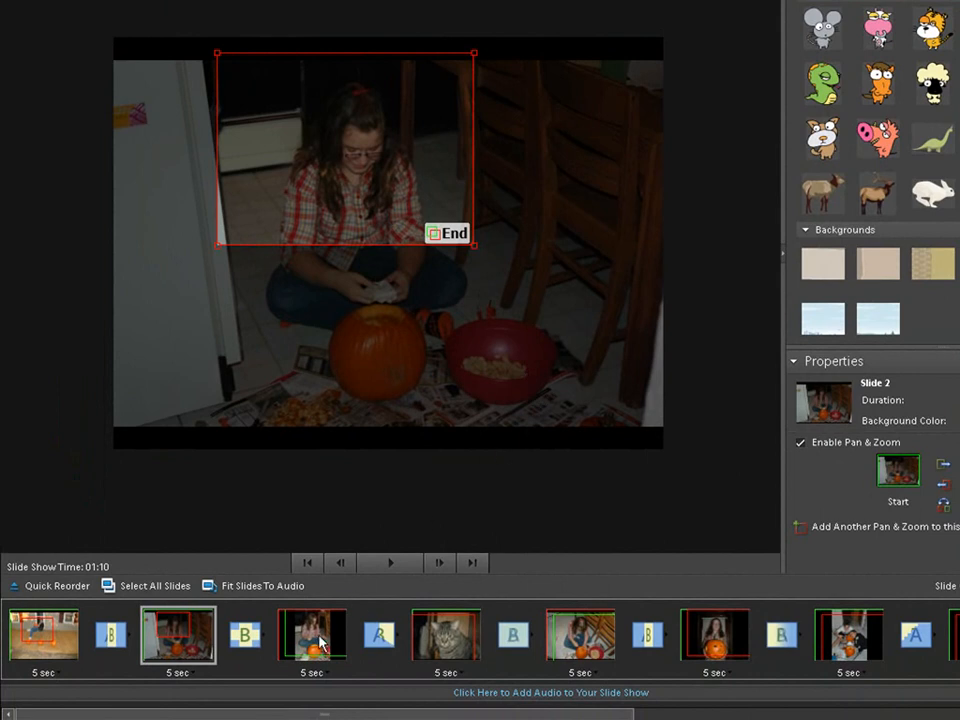
pyautogui.click(313, 634)
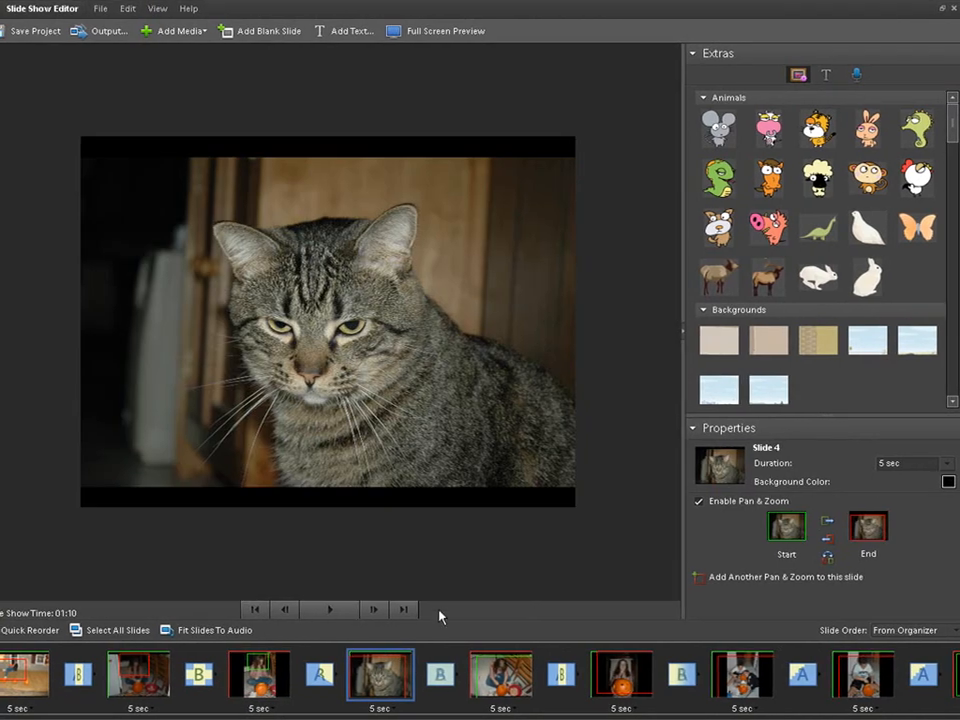
pyautogui.click(786, 526)
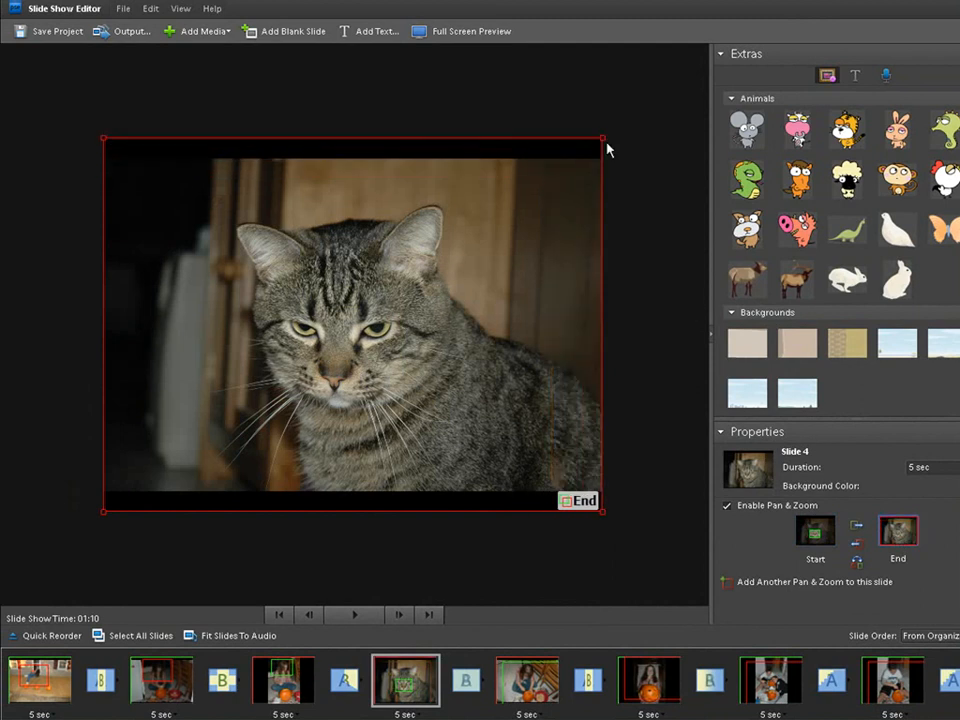
pyautogui.moveTo(500, 410)
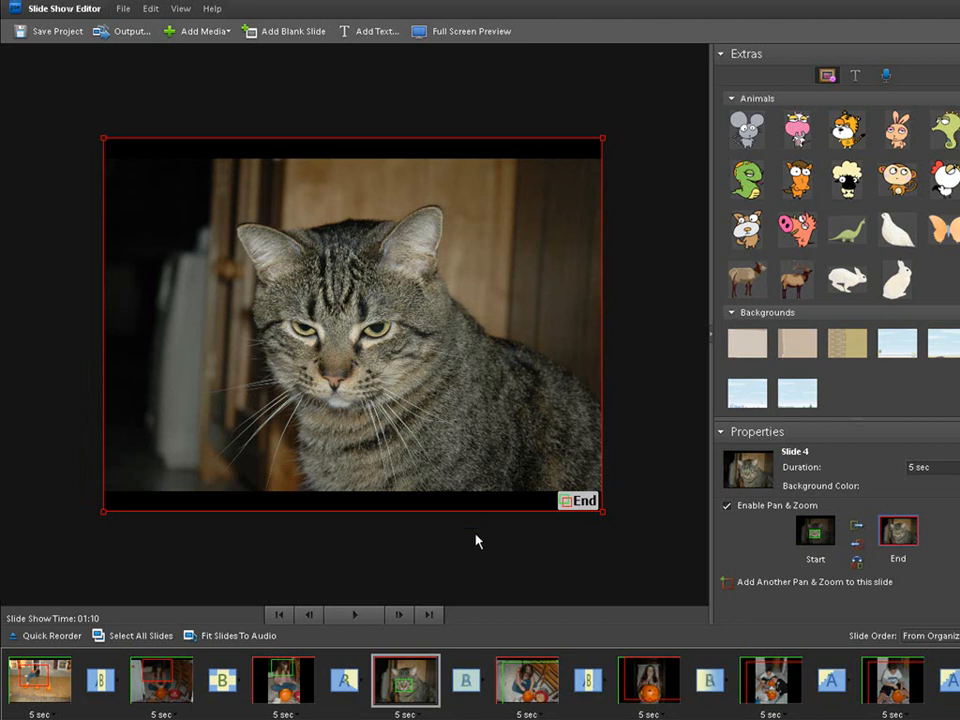
# Step: On slide 5, scroll Extras to Animals and place the monkey graphic in the red bowl
pyautogui.click(527, 685)
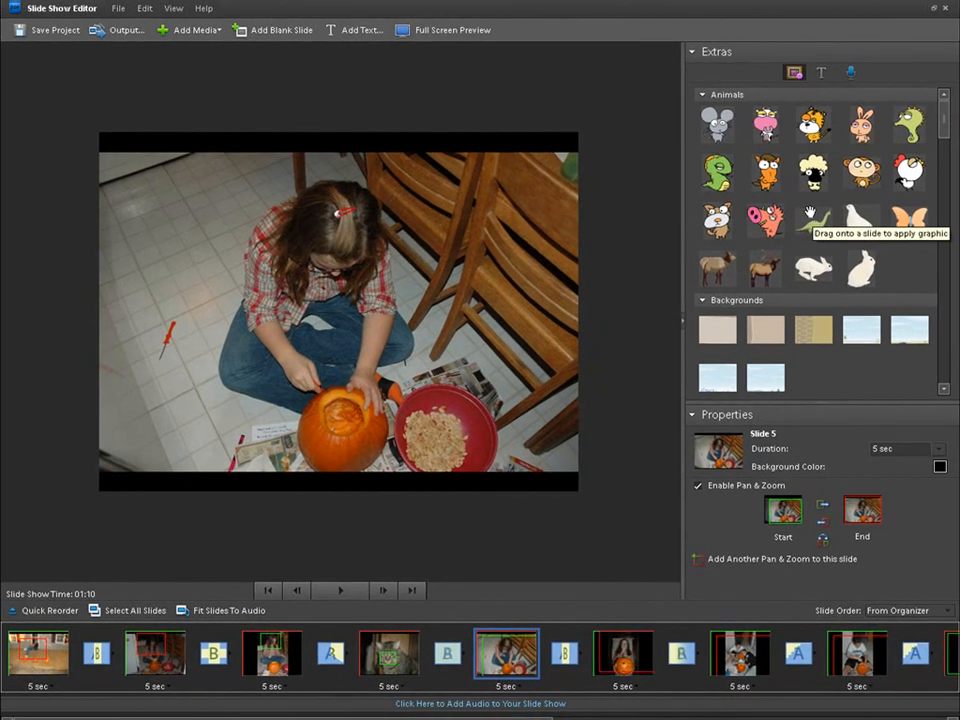
pyautogui.moveTo(948, 125)
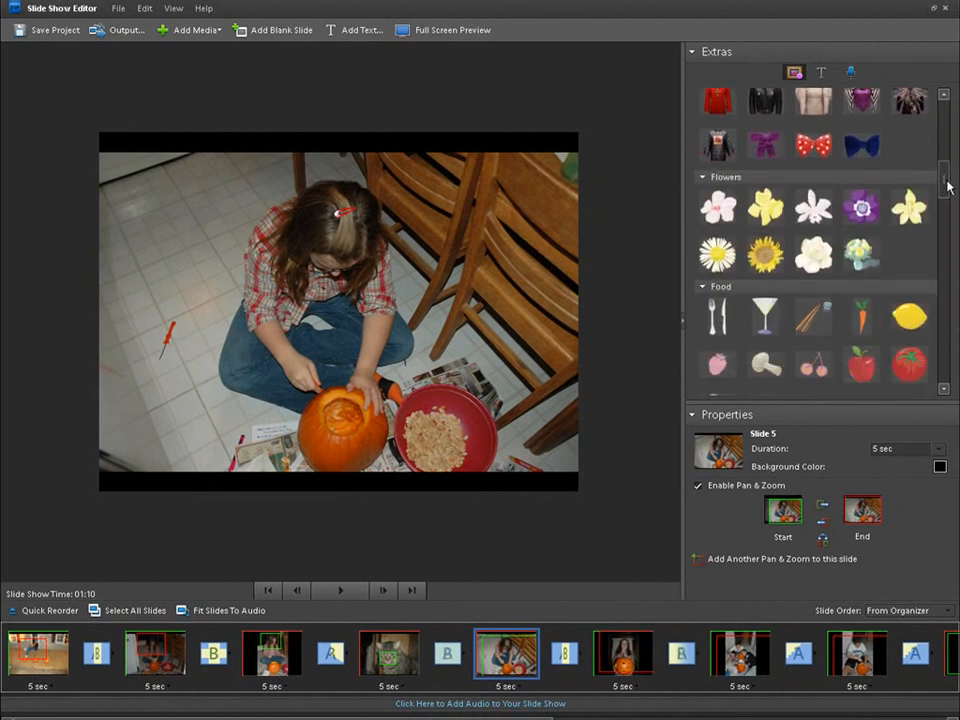
pyautogui.scroll(-3)
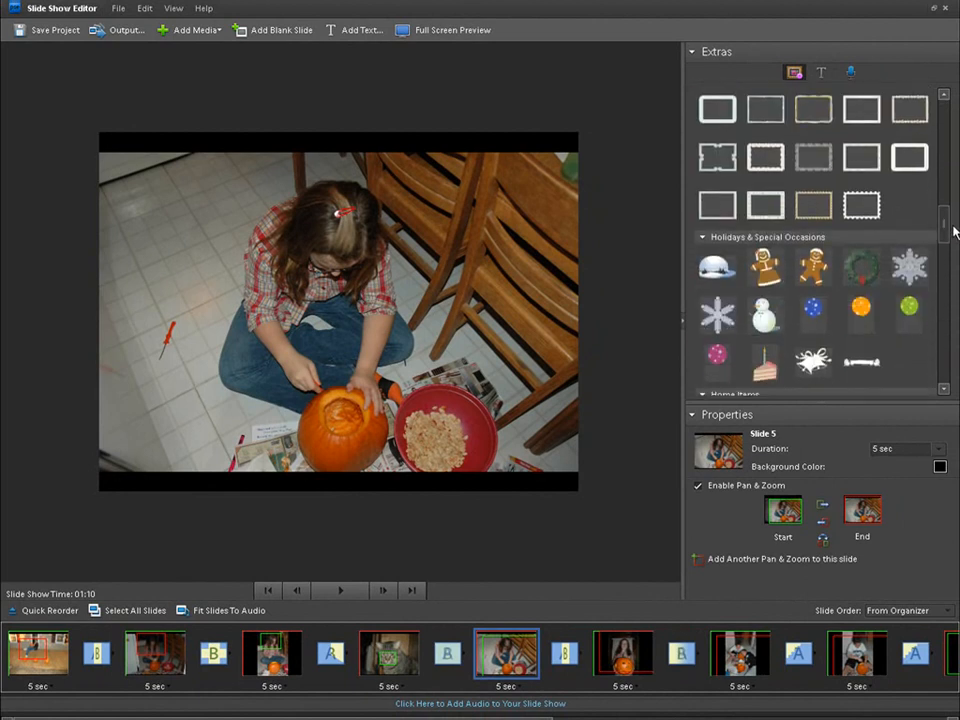
pyautogui.scroll(-3)
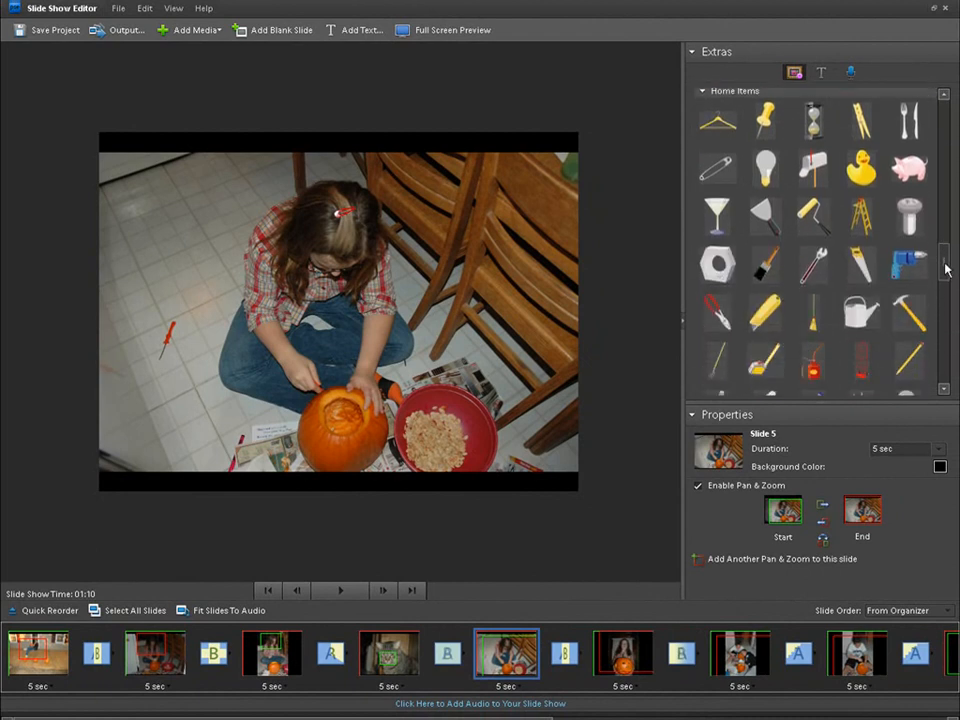
pyautogui.scroll(-3)
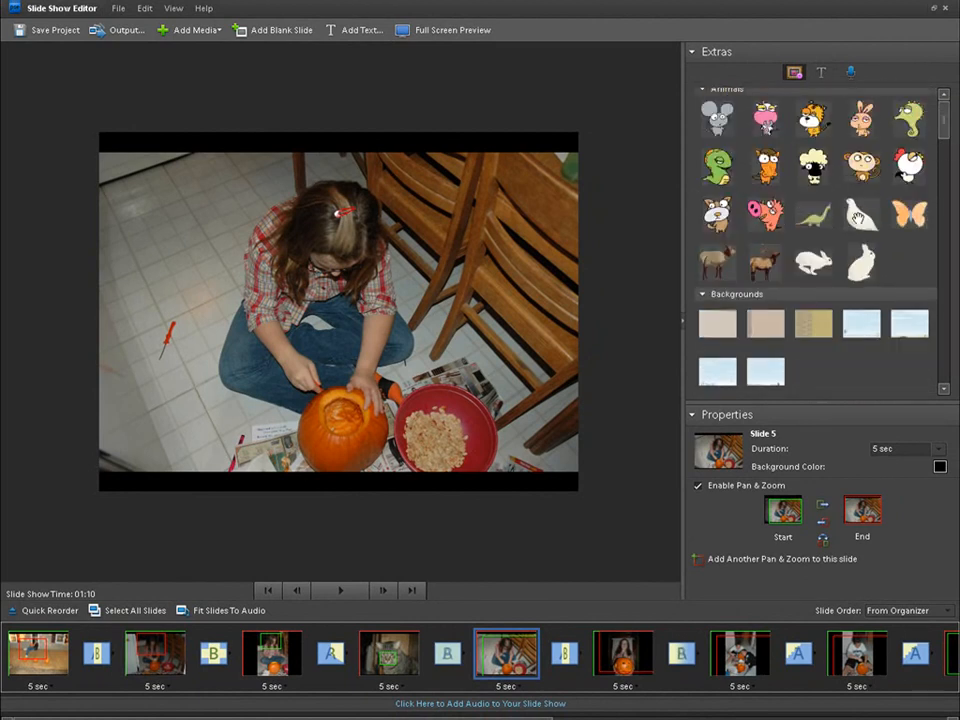
pyautogui.moveTo(765, 215)
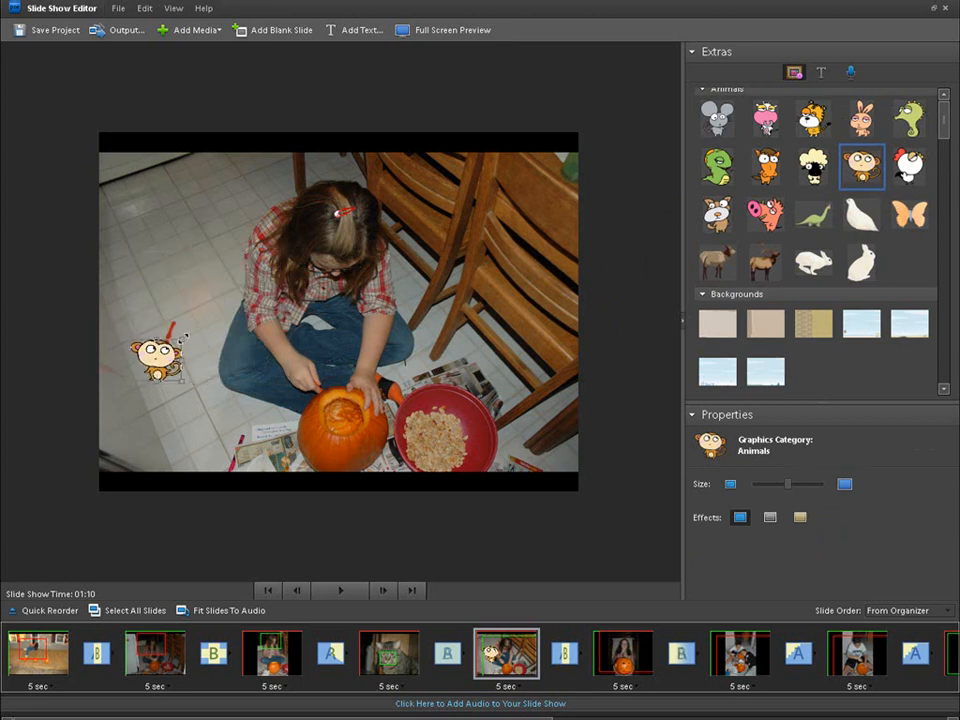
pyautogui.moveTo(160, 360); pyautogui.dragTo(430, 420)
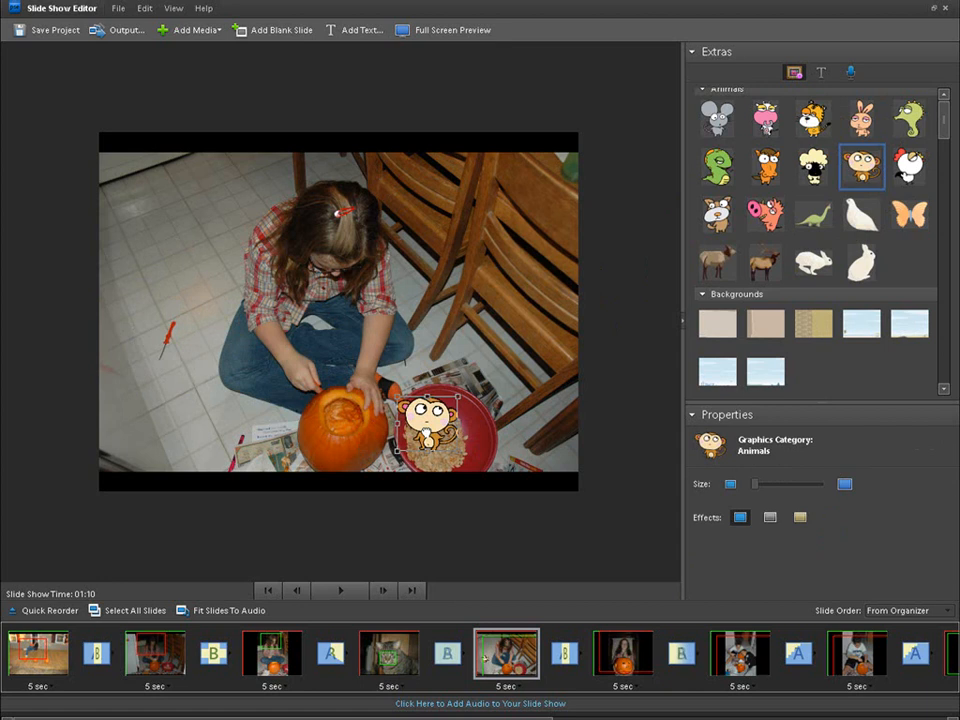
pyautogui.moveTo(430, 420); pyautogui.dragTo(455, 420)
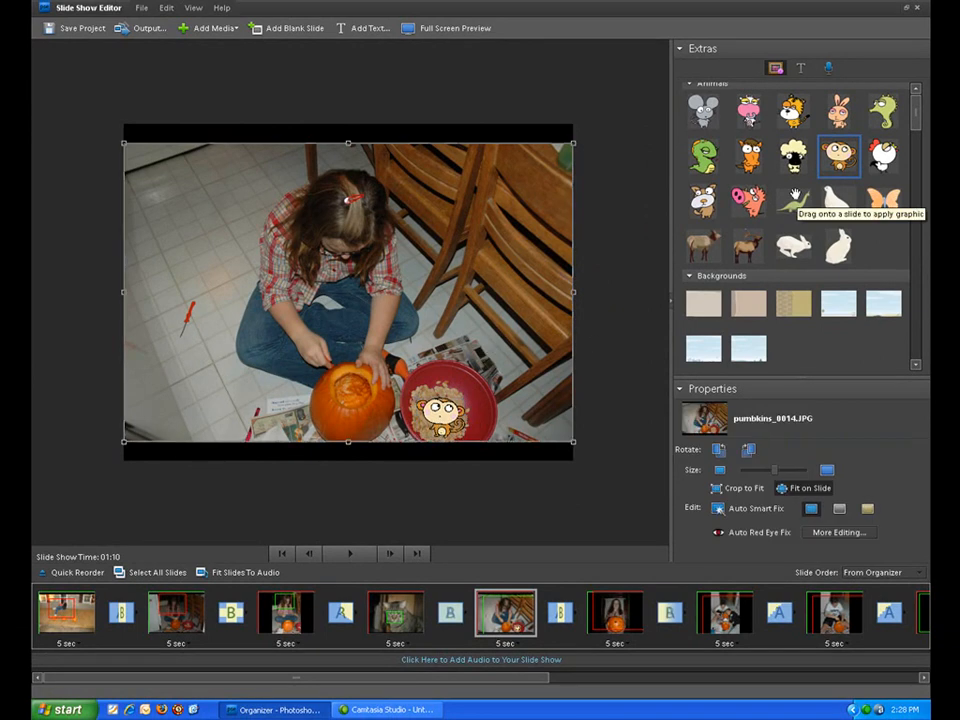
pyautogui.moveTo(656, 384)
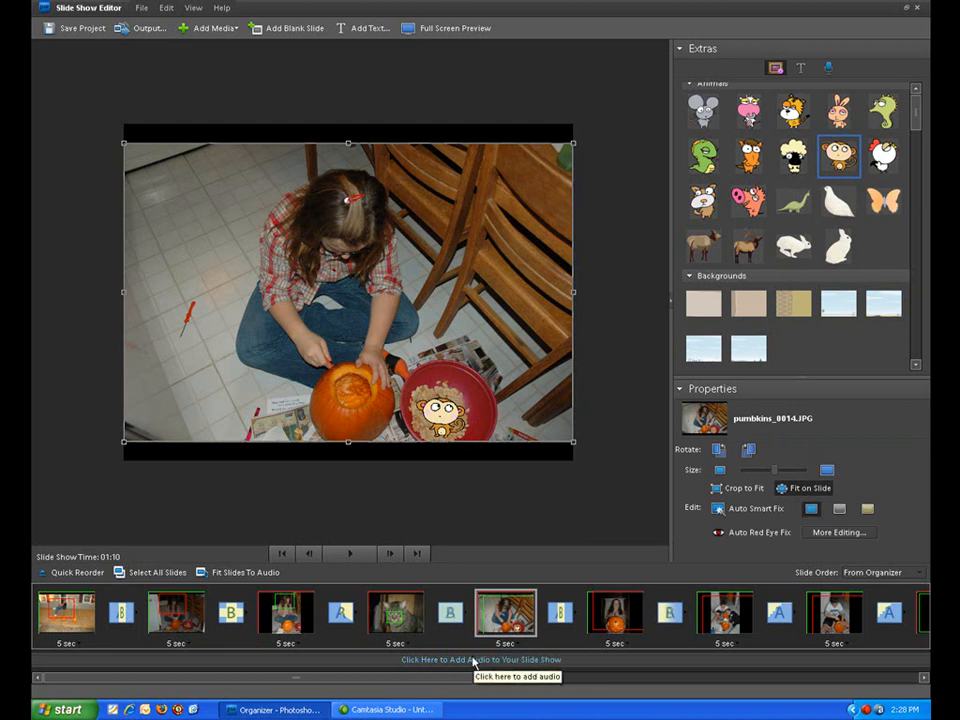
# Step: Add Stairway to heaven from My Documents > Add as soundtrack, lower its volume, stop preview
pyautogui.click(482, 660)
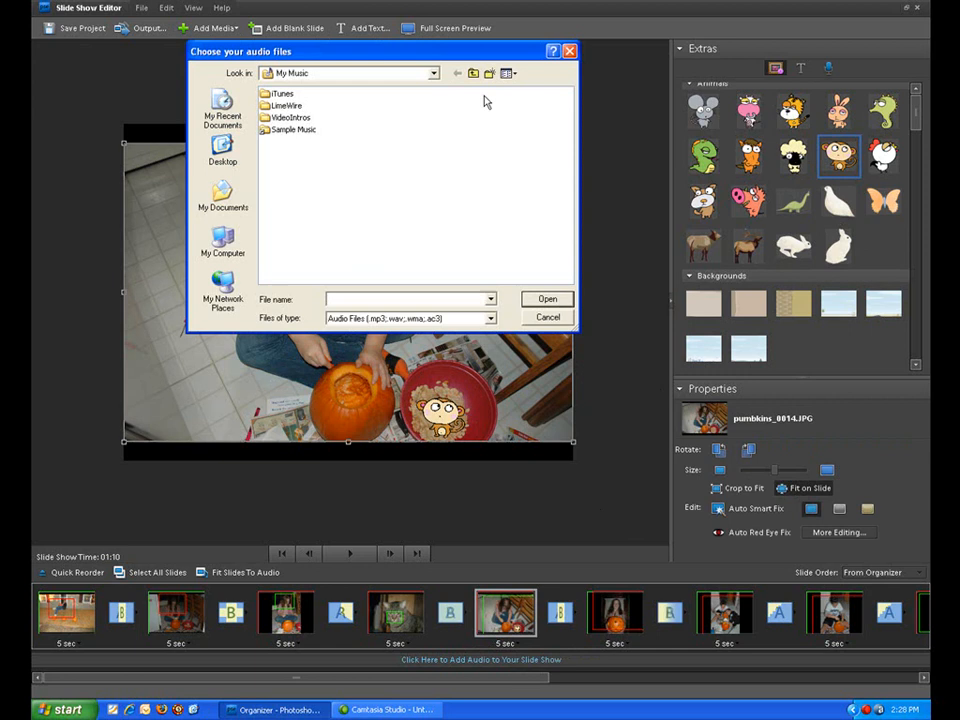
pyautogui.click(222, 201)
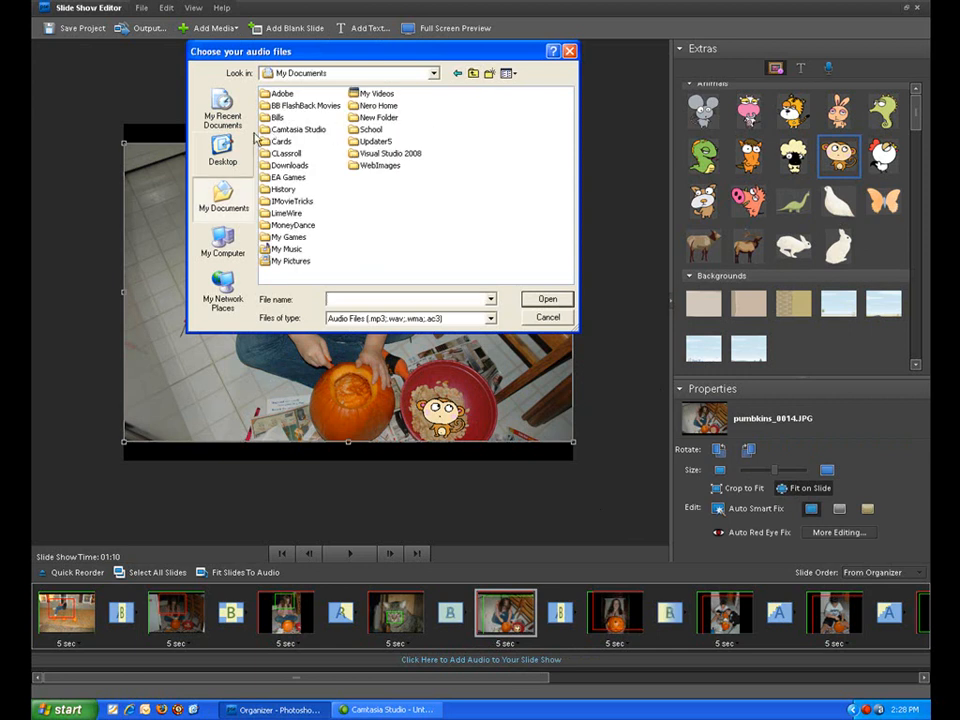
pyautogui.click(223, 240)
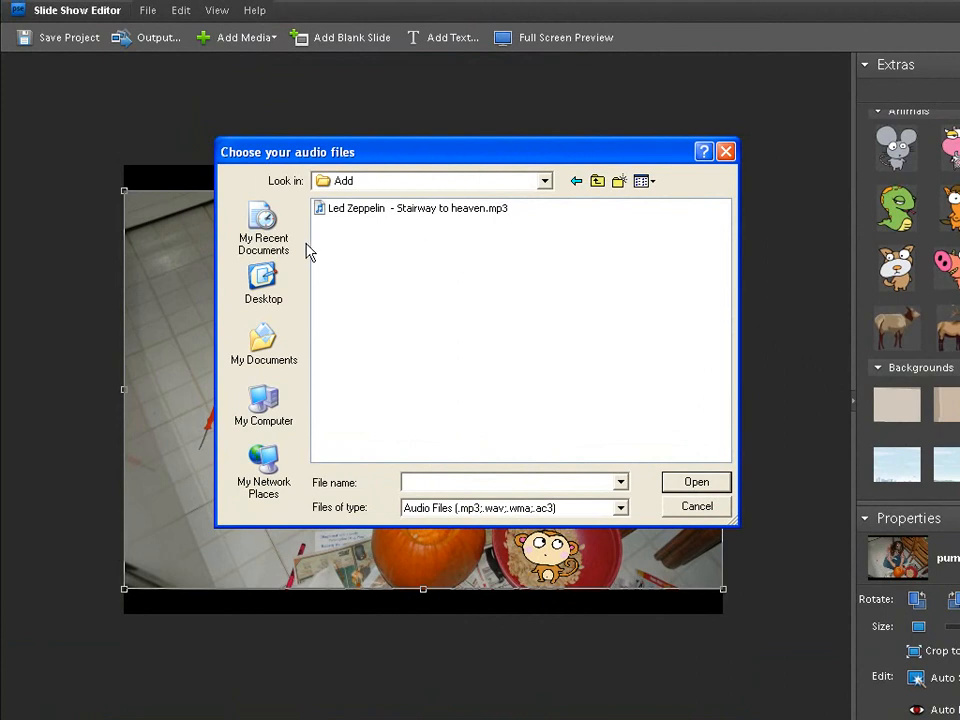
pyautogui.click(412, 208)
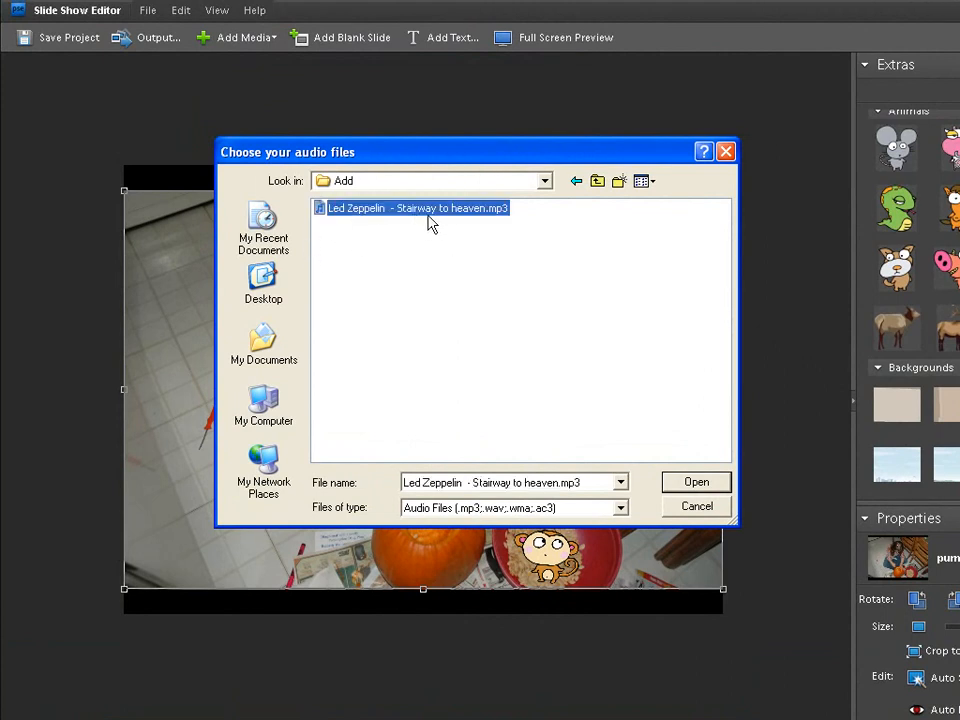
pyautogui.moveTo(660, 459)
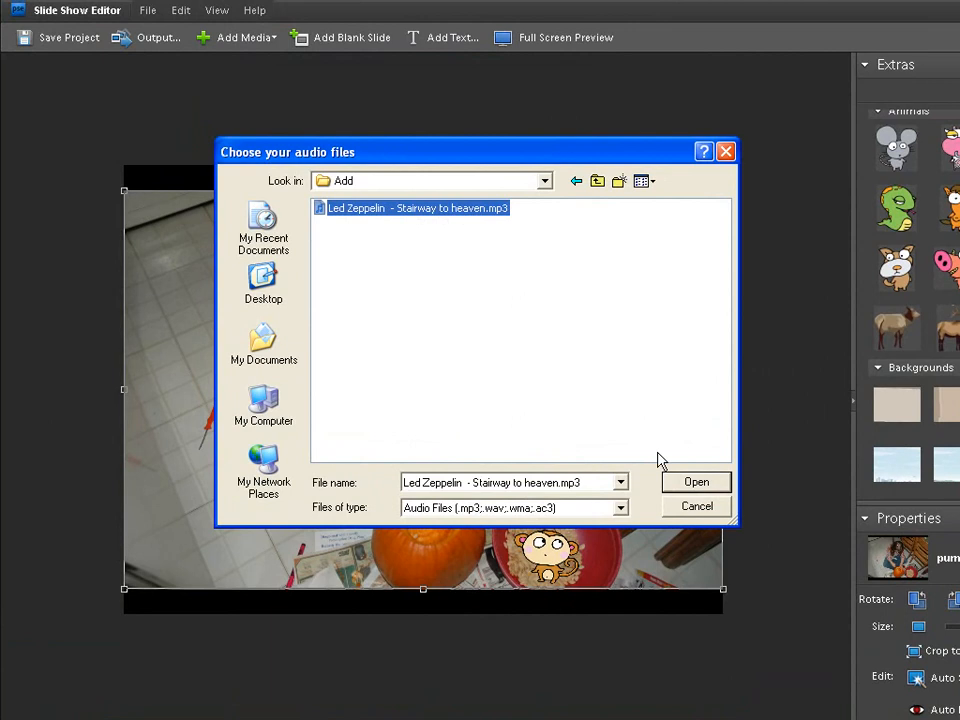
pyautogui.click(696, 481)
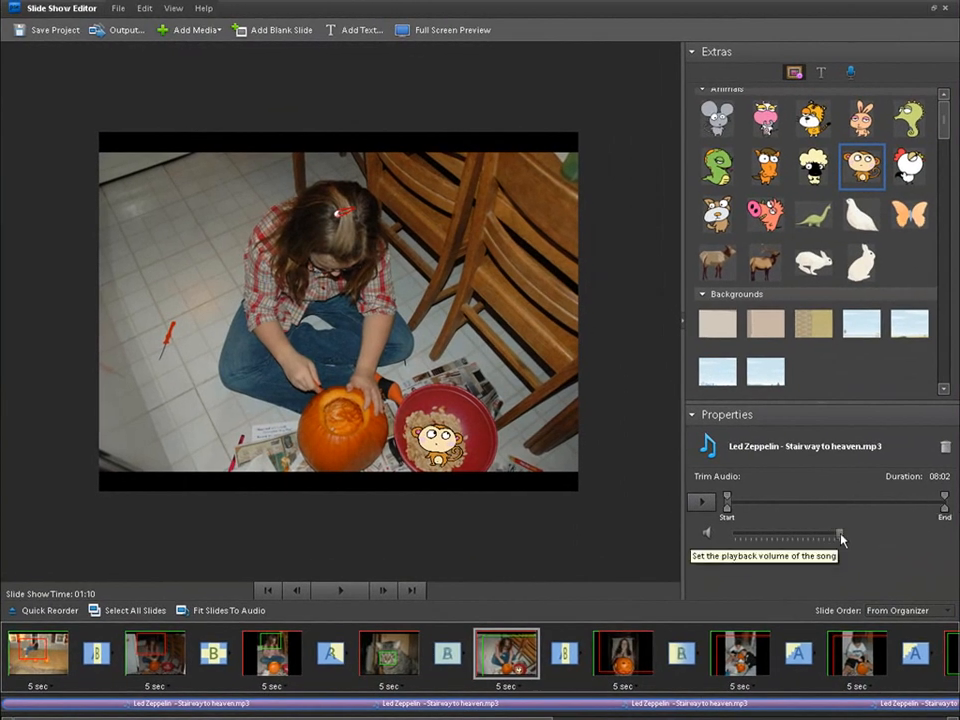
pyautogui.moveTo(840, 538); pyautogui.dragTo(810, 538)
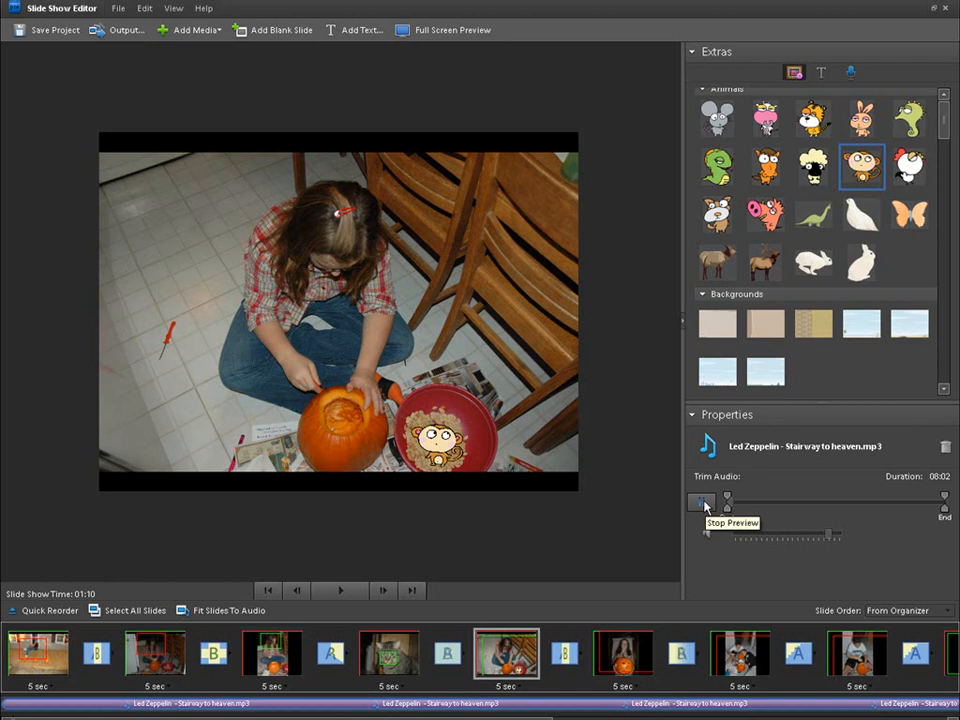
pyautogui.click(700, 501)
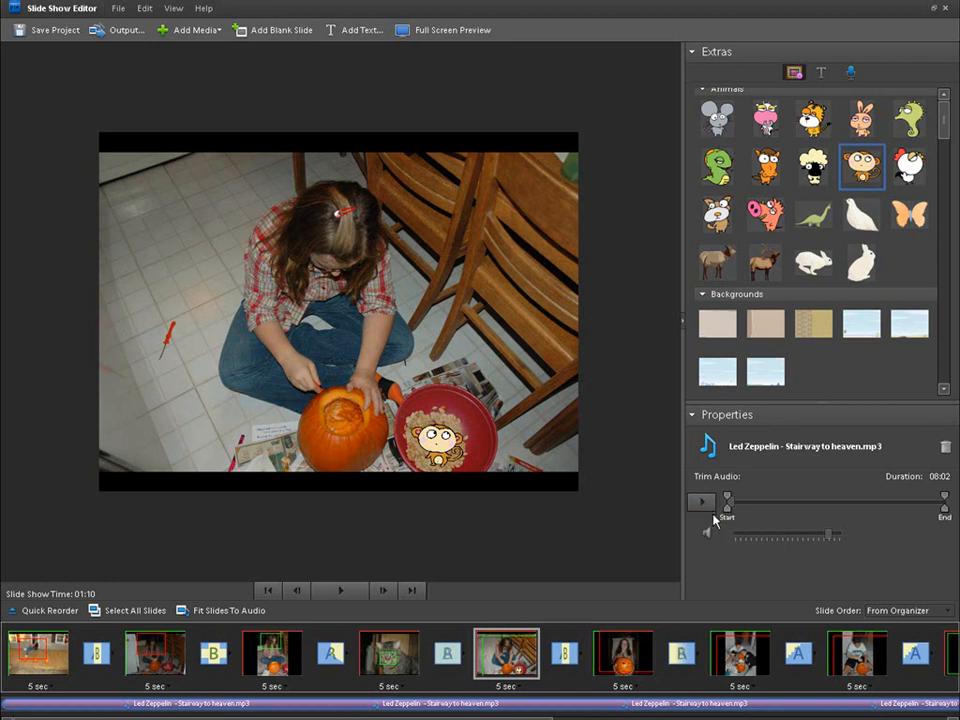
pyautogui.moveTo(532, 575)
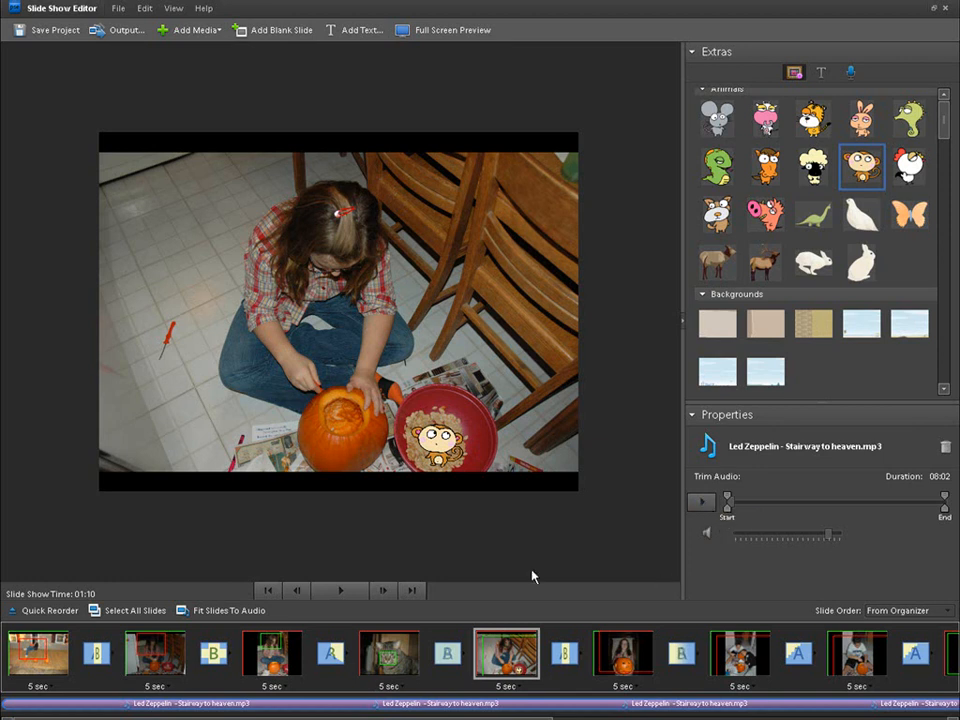
pyautogui.moveTo(606, 436)
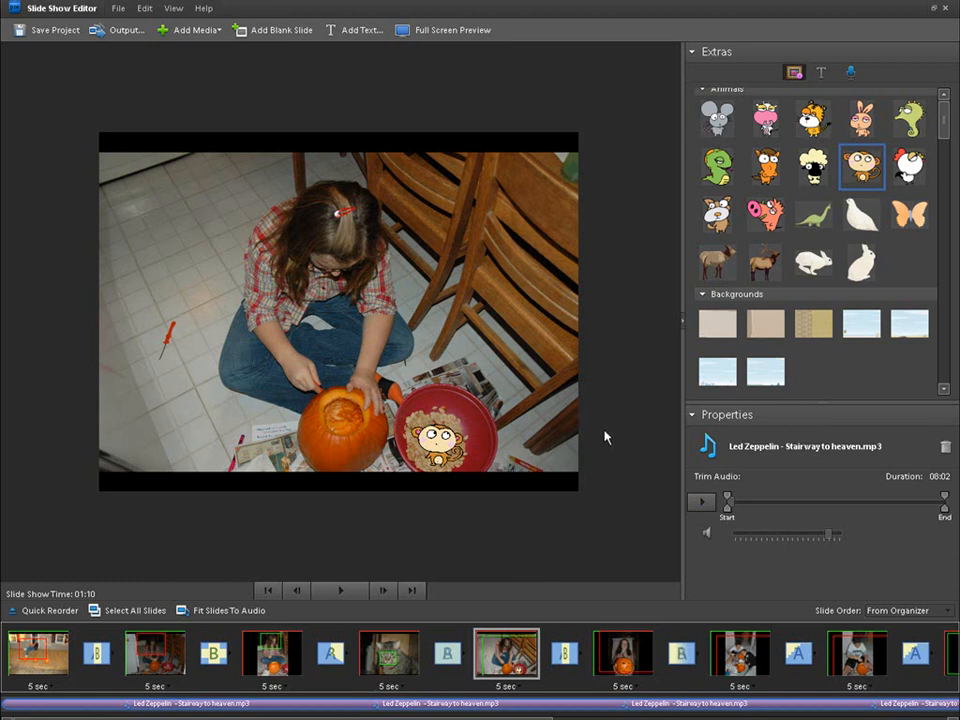
pyautogui.moveTo(583, 521)
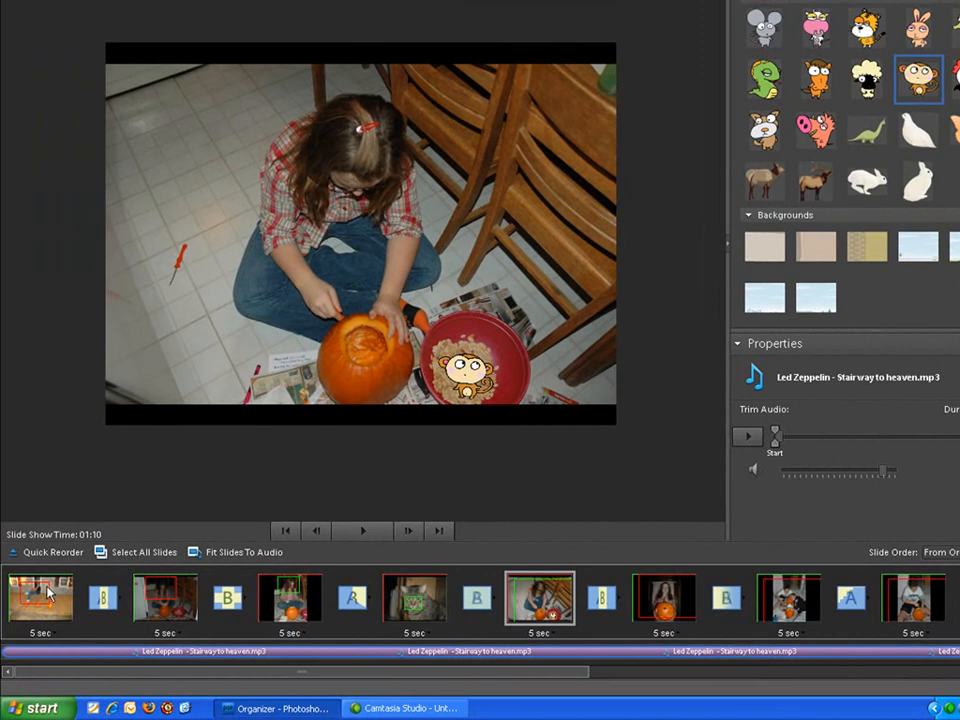
pyautogui.moveTo(50, 592)
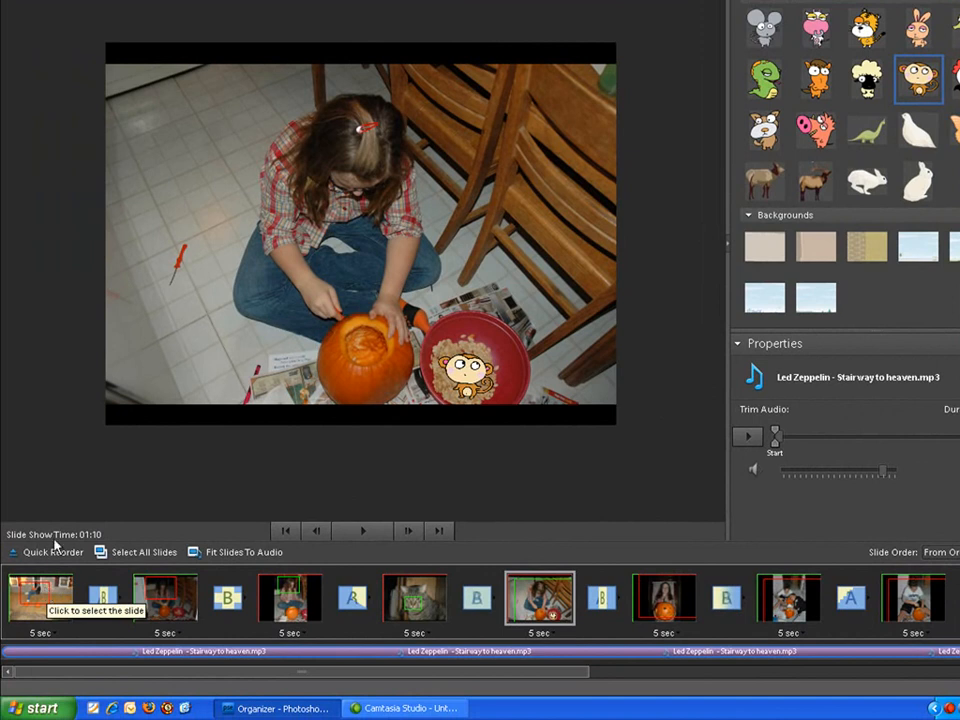
pyautogui.moveTo(55, 425)
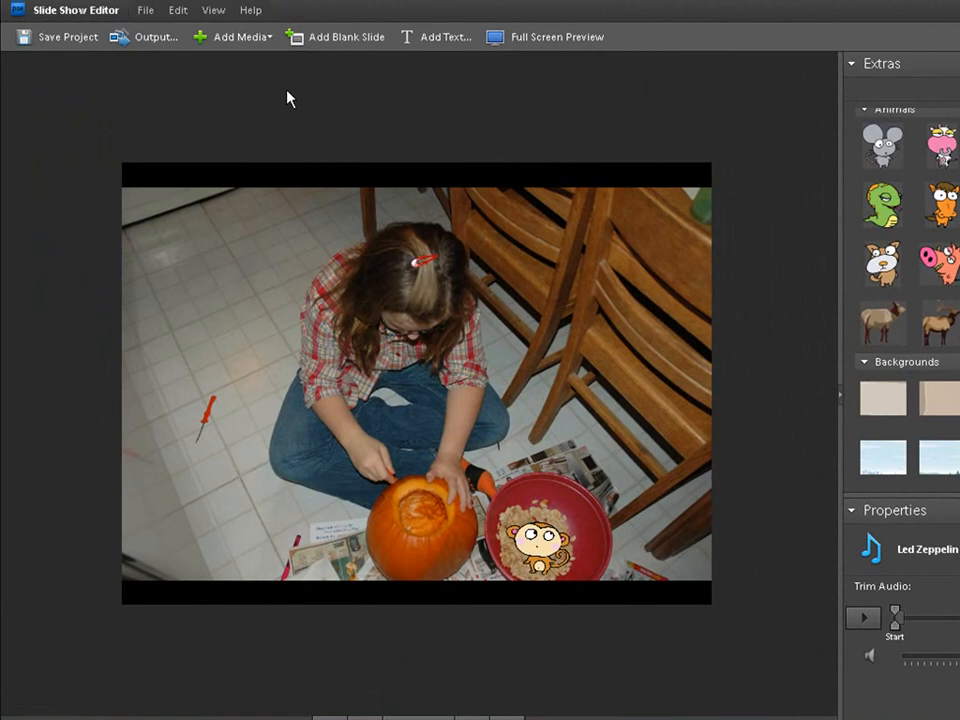
pyautogui.moveTo(117, 98)
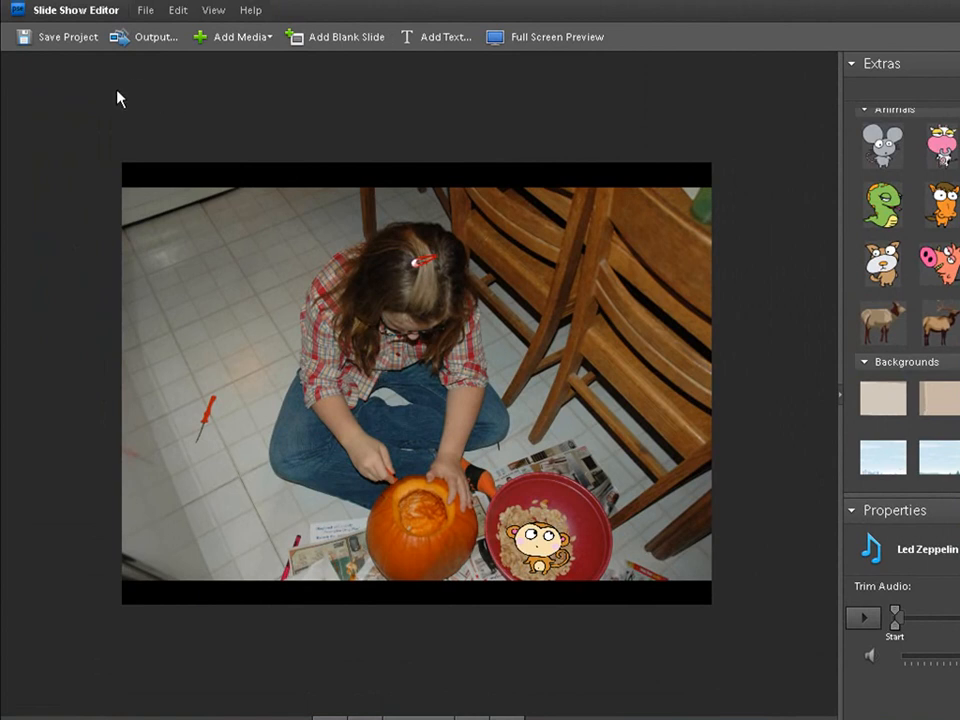
pyautogui.moveTo(334, 53)
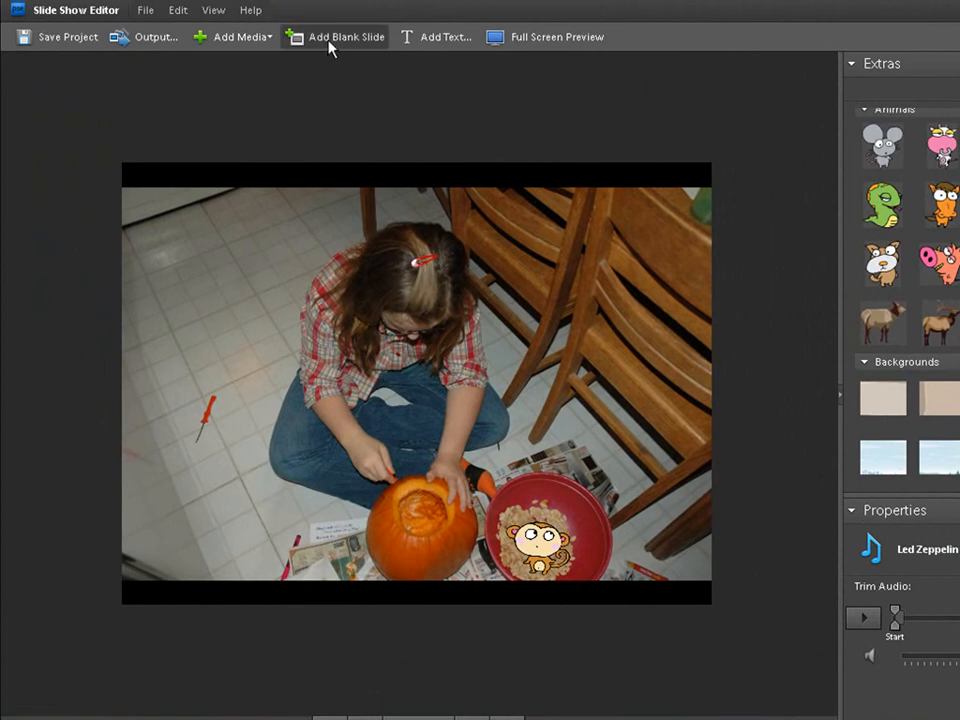
# Step: Insert a blank title slide reading 'Welcome to Hallowen' in larger text with a '2008' subtitle
pyautogui.click(340, 37)
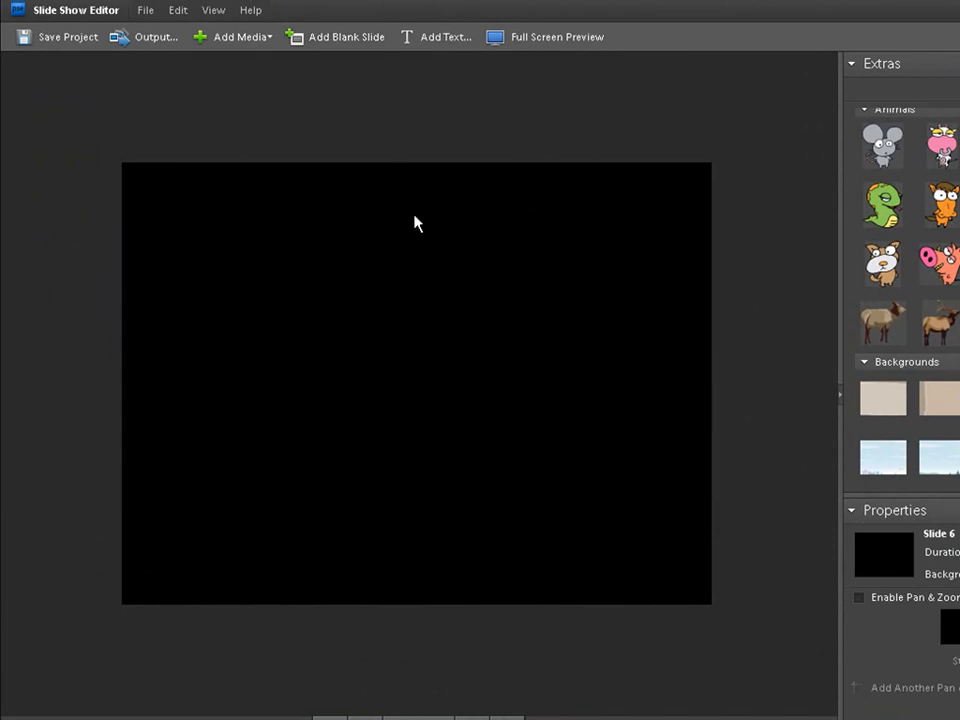
pyautogui.moveTo(454, 274)
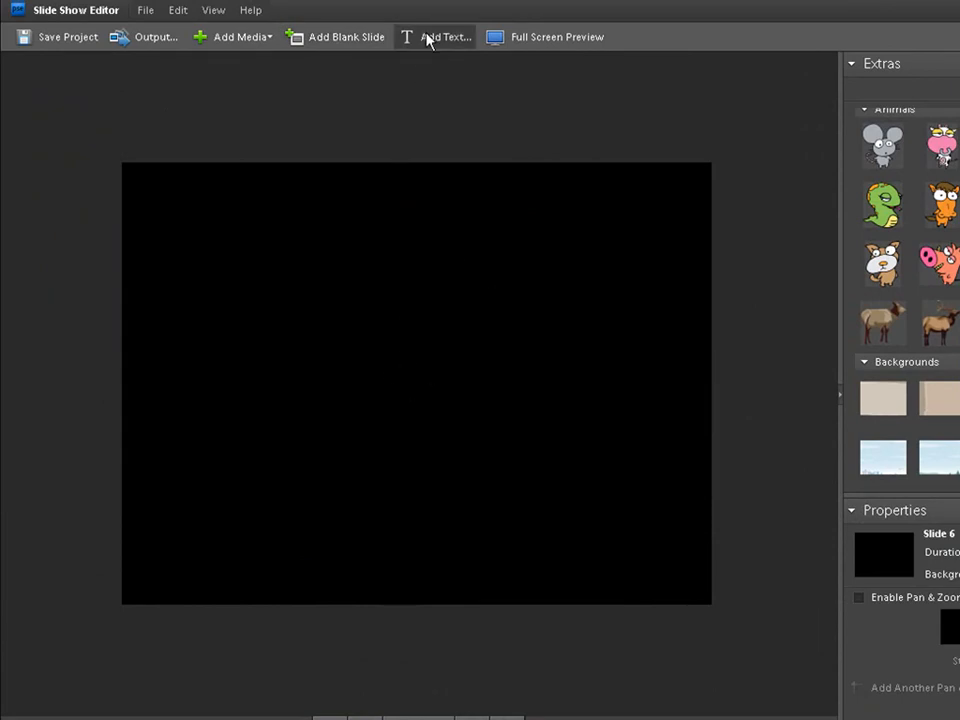
pyautogui.click(437, 37)
pyautogui.write('Welcome to')
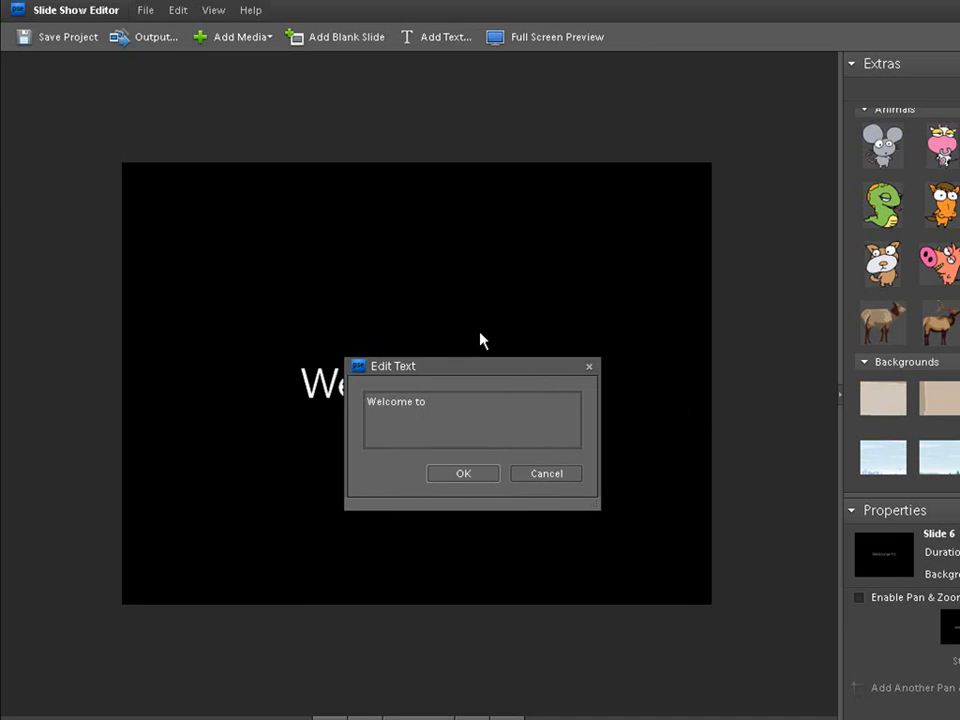
pyautogui.write('Hallowen')
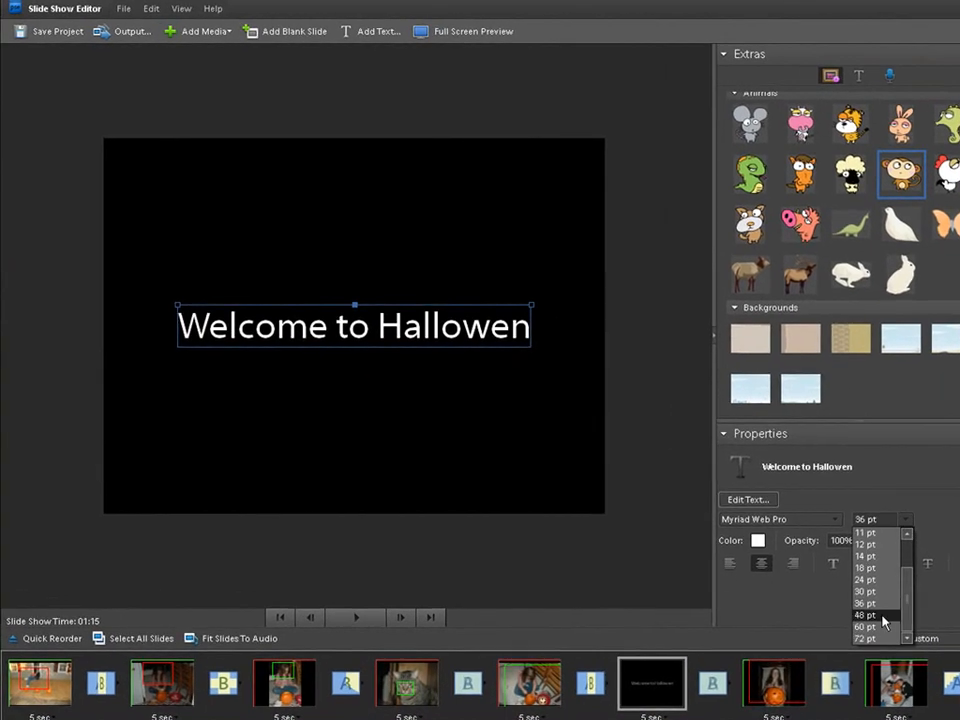
pyautogui.click(866, 615)
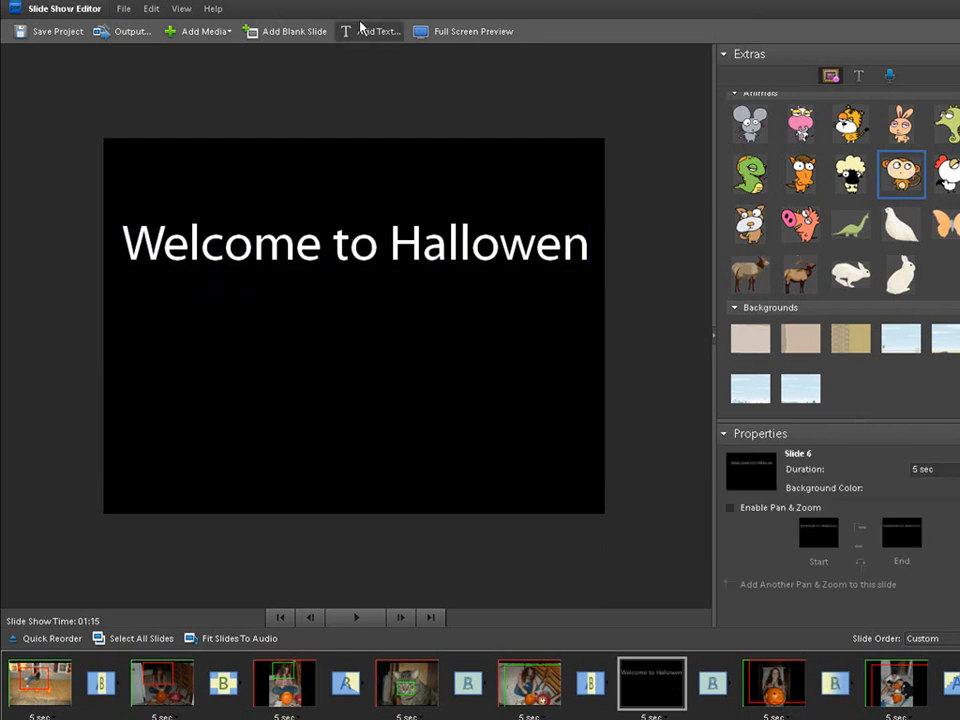
pyautogui.click(373, 31)
pyautogui.write('2008')
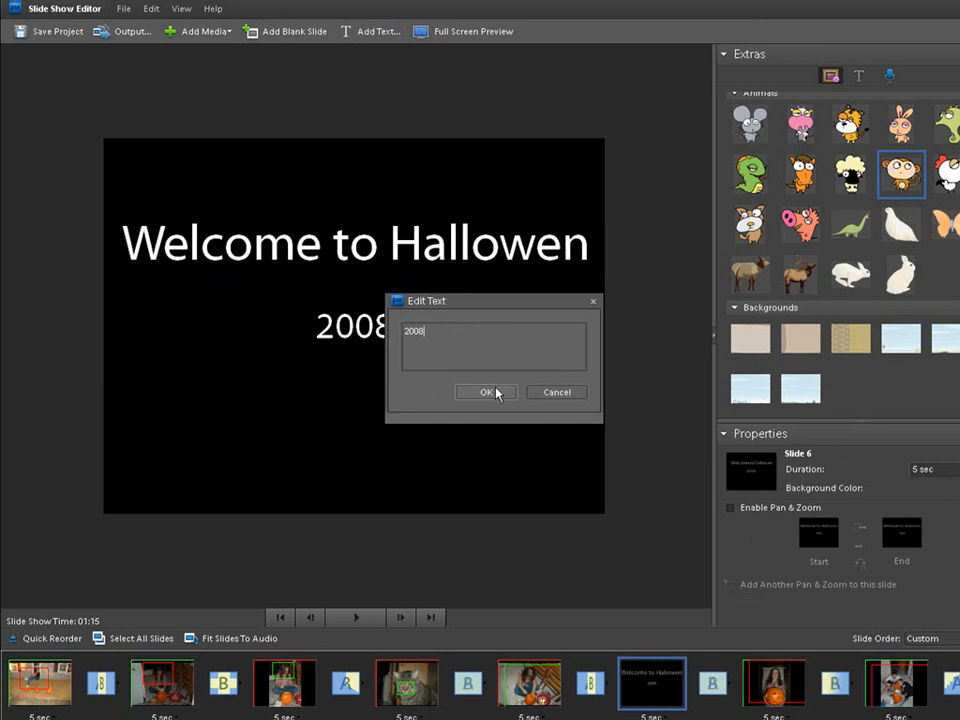
pyautogui.click(487, 392)
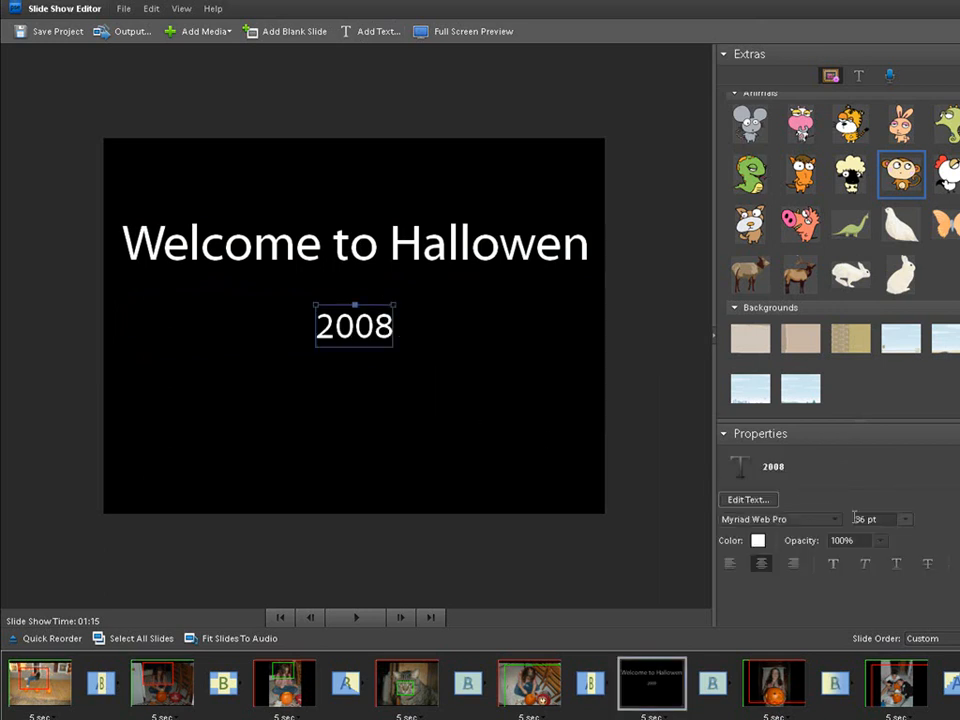
# Step: Select the 'Welcome to Hallowen 2008' title slide in the storyboard to reposition it
pyautogui.click(905, 519)
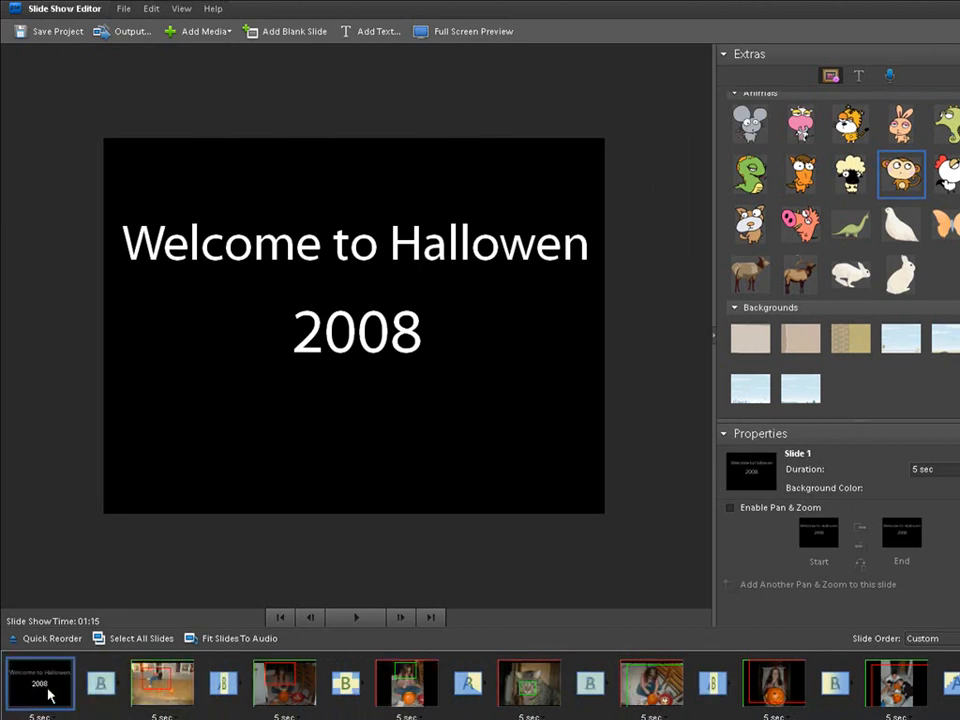
pyautogui.moveTo(50, 693)
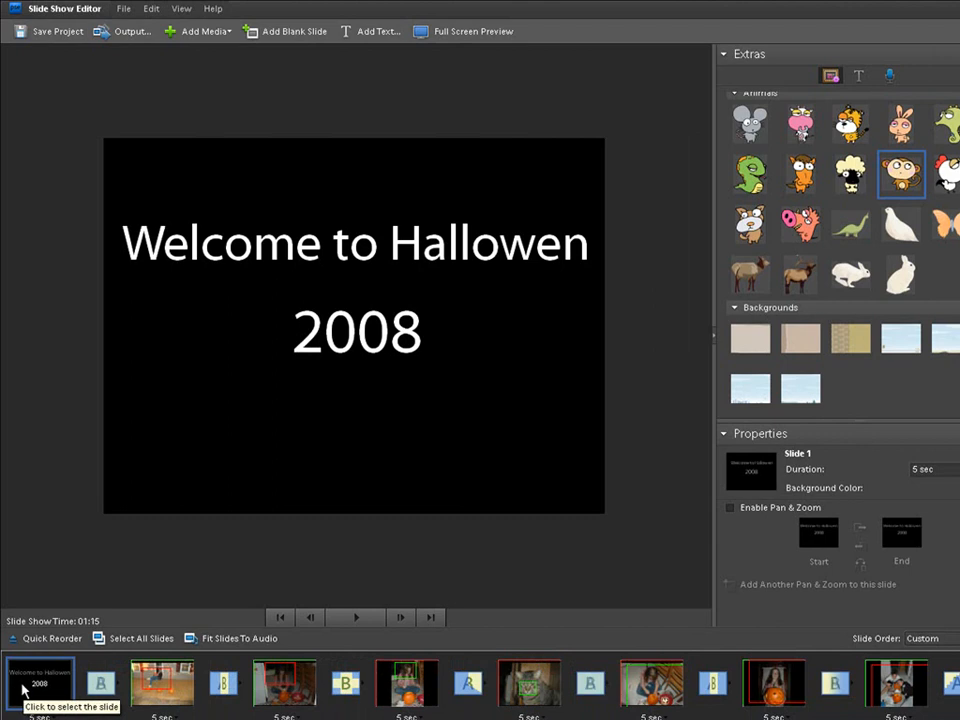
pyautogui.moveTo(320, 565)
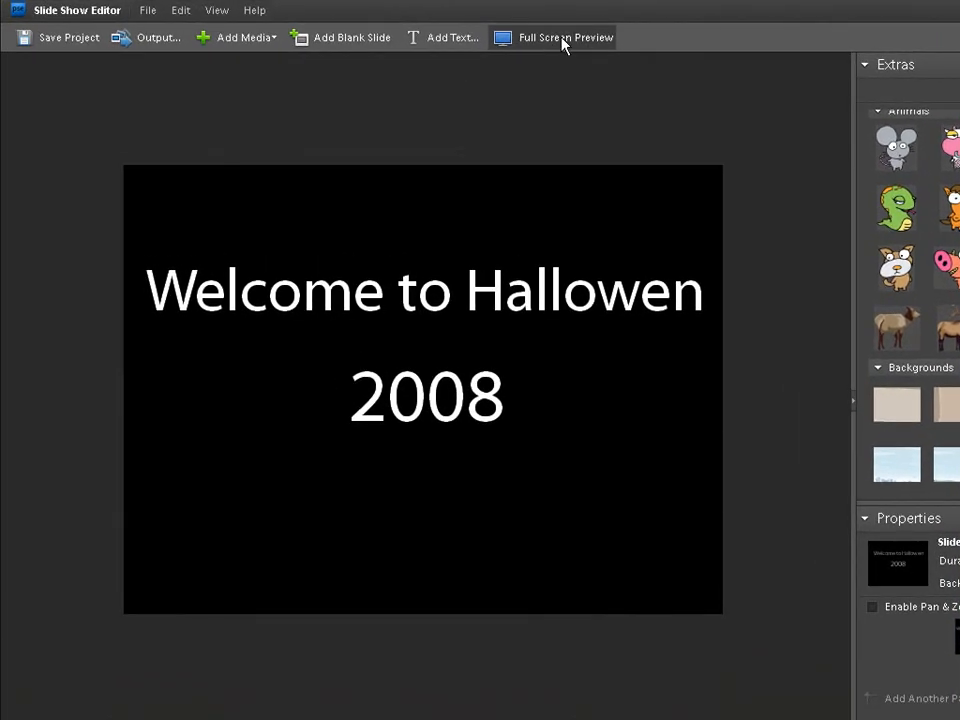
pyautogui.moveTo(567, 42)
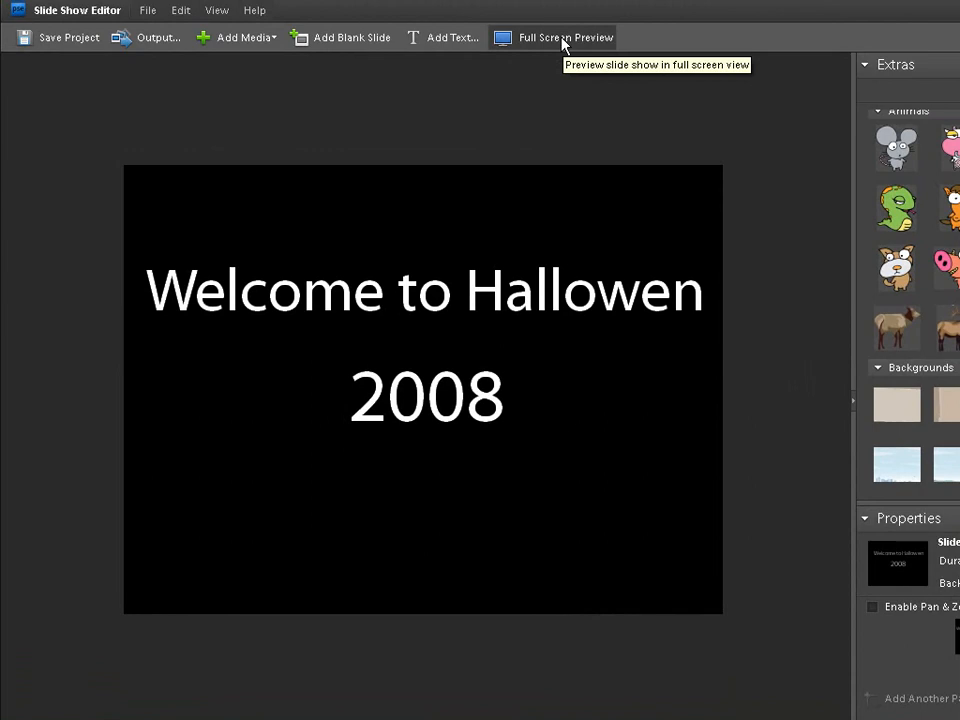
pyautogui.click(566, 37)
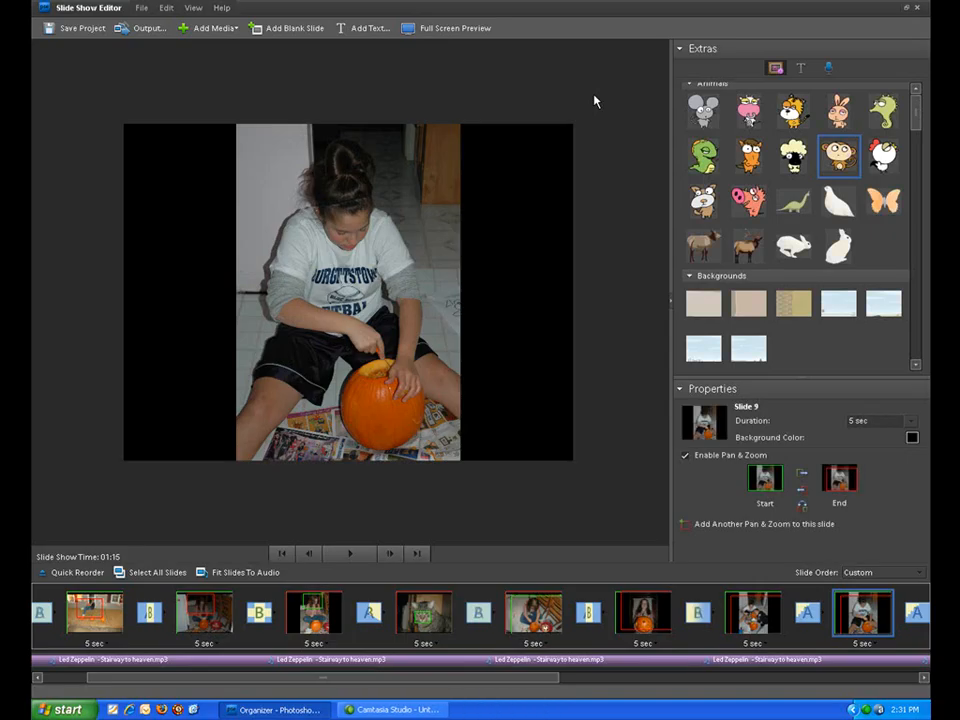
pyautogui.moveTo(556, 248)
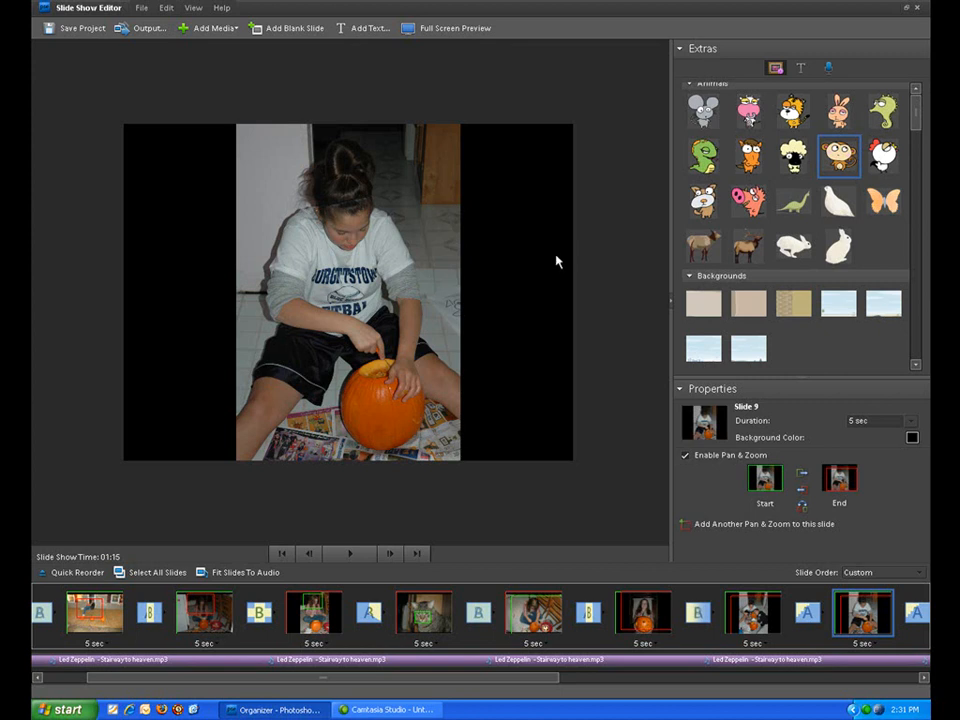
pyautogui.moveTo(535, 250)
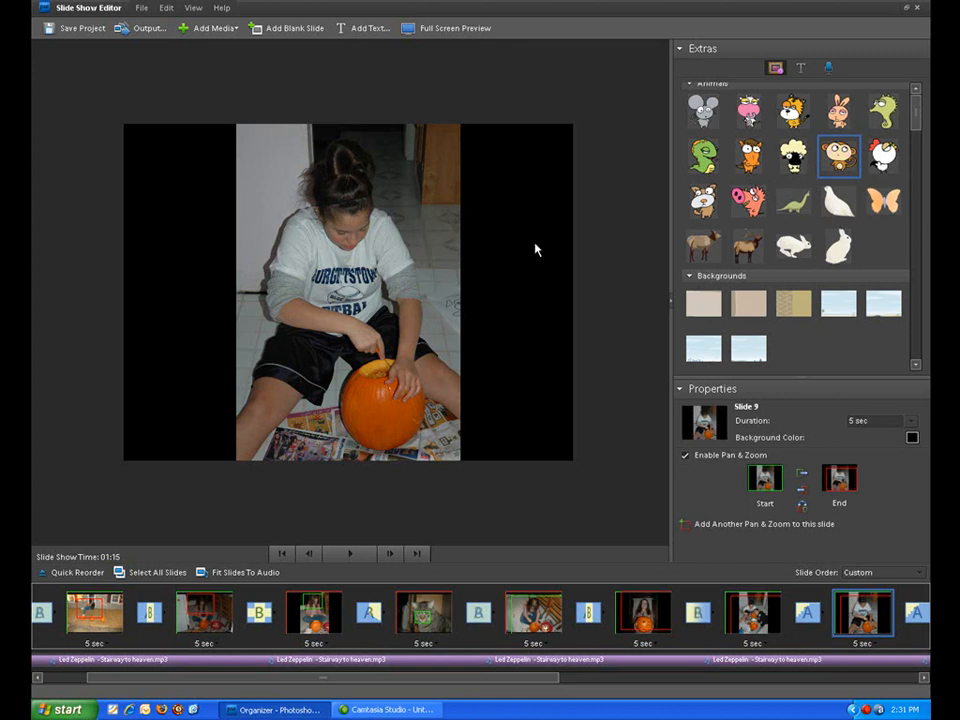
pyautogui.moveTo(536, 307)
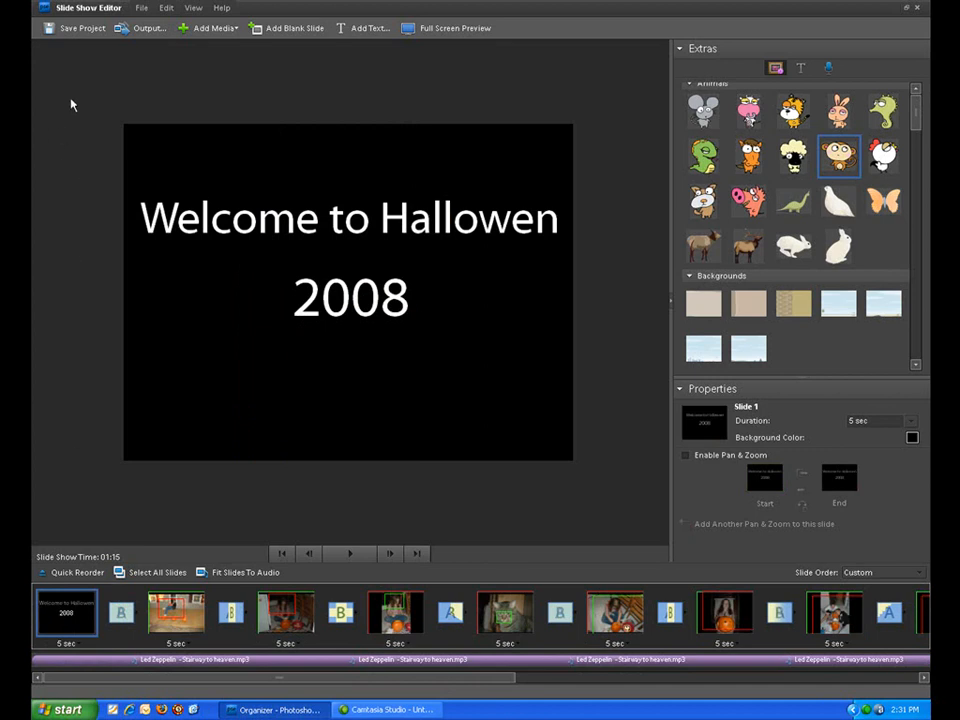
pyautogui.moveTo(90, 103)
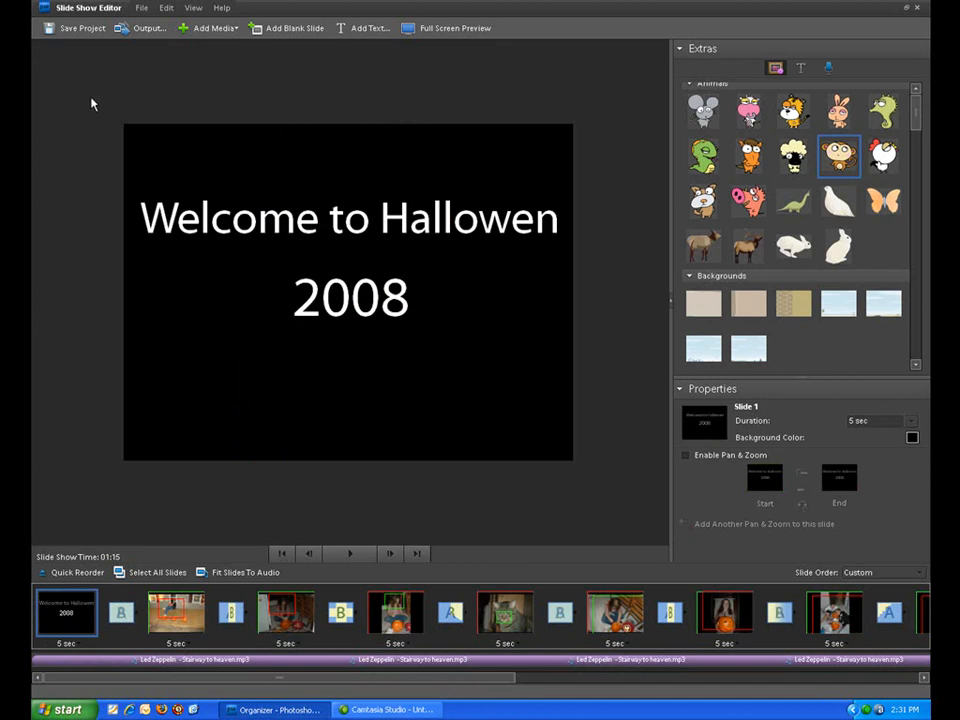
# Step: Enter Hallowen2008 as the project name in Save Project and confirm
pyautogui.click(55, 31)
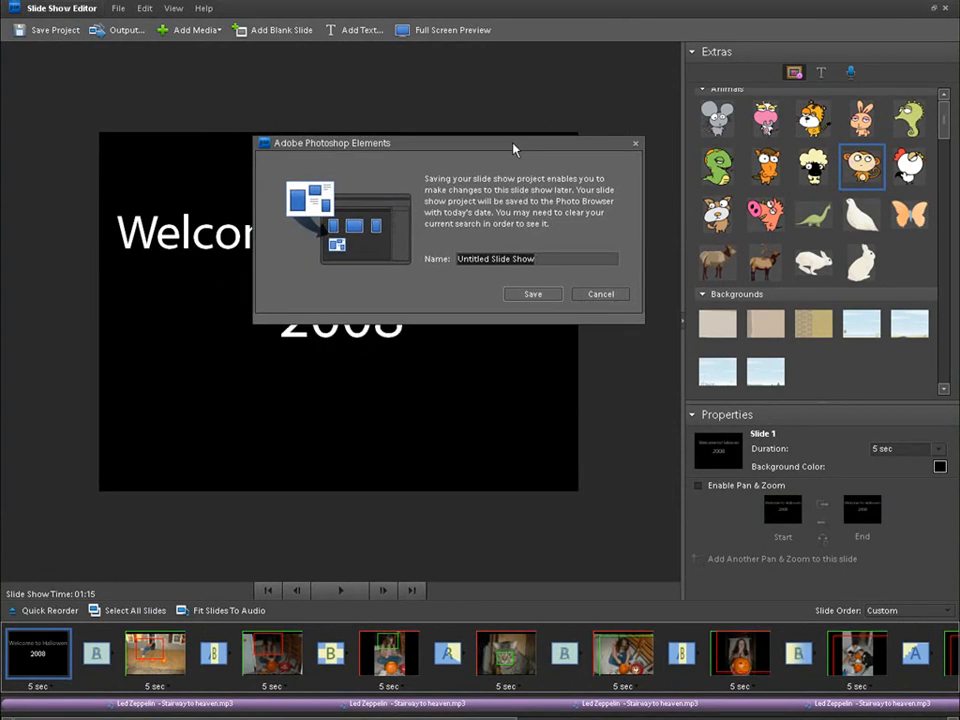
pyautogui.write('Hallowen')
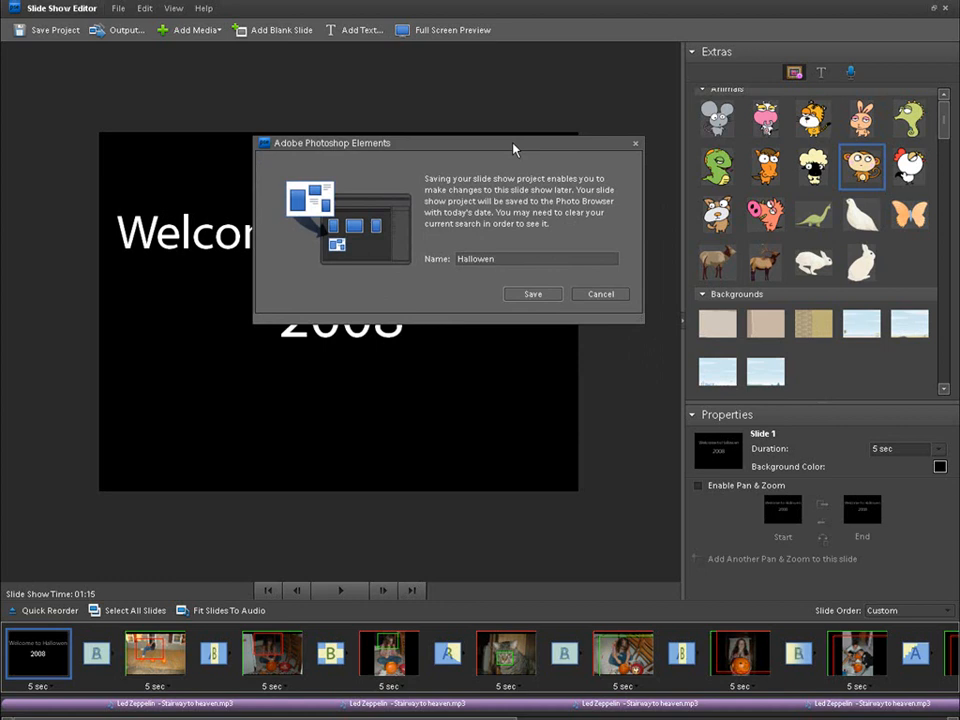
pyautogui.write('2008')
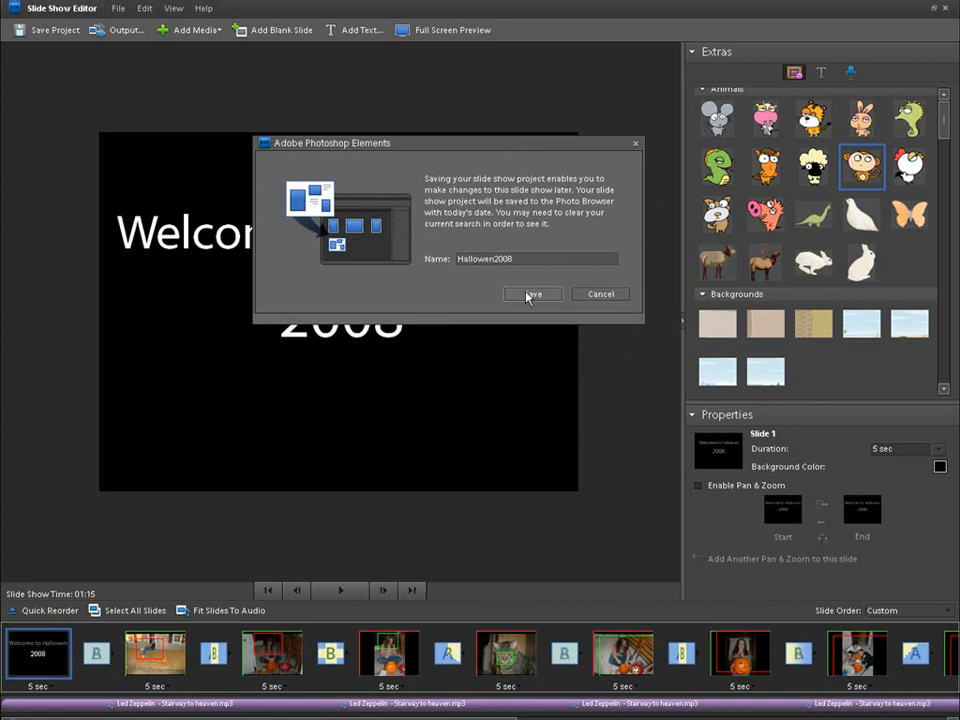
pyautogui.click(532, 294)
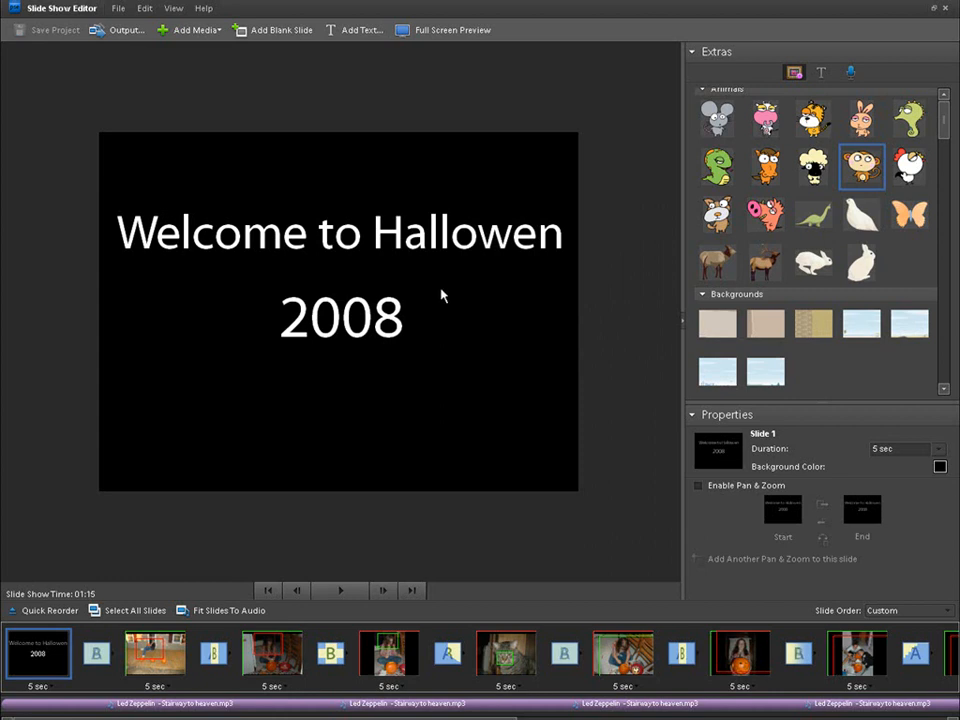
pyautogui.moveTo(476, 211)
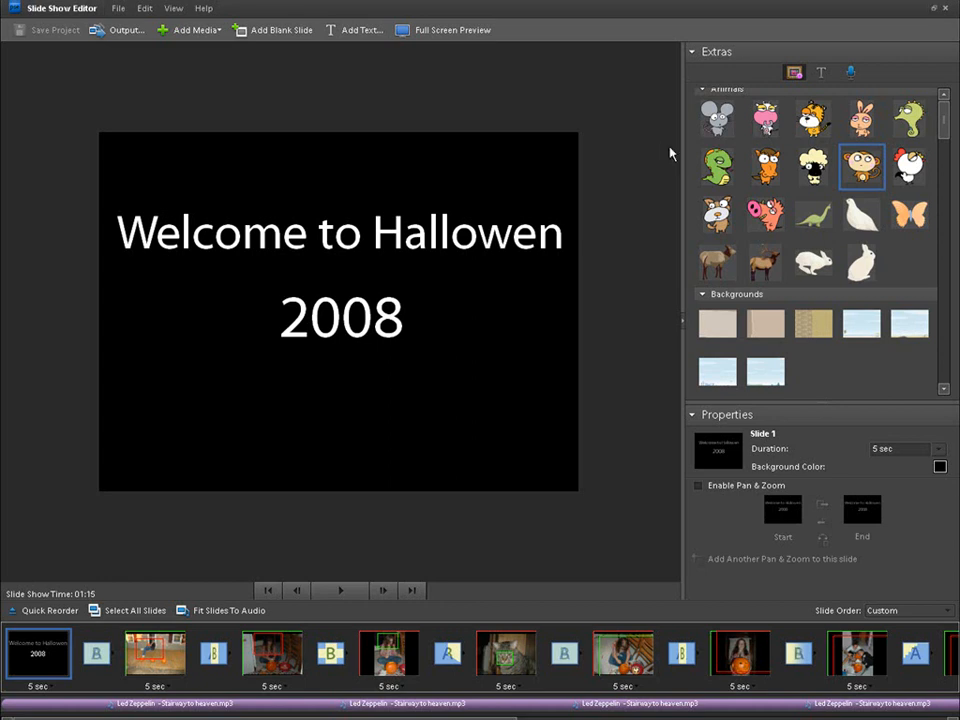
pyautogui.moveTo(645, 132)
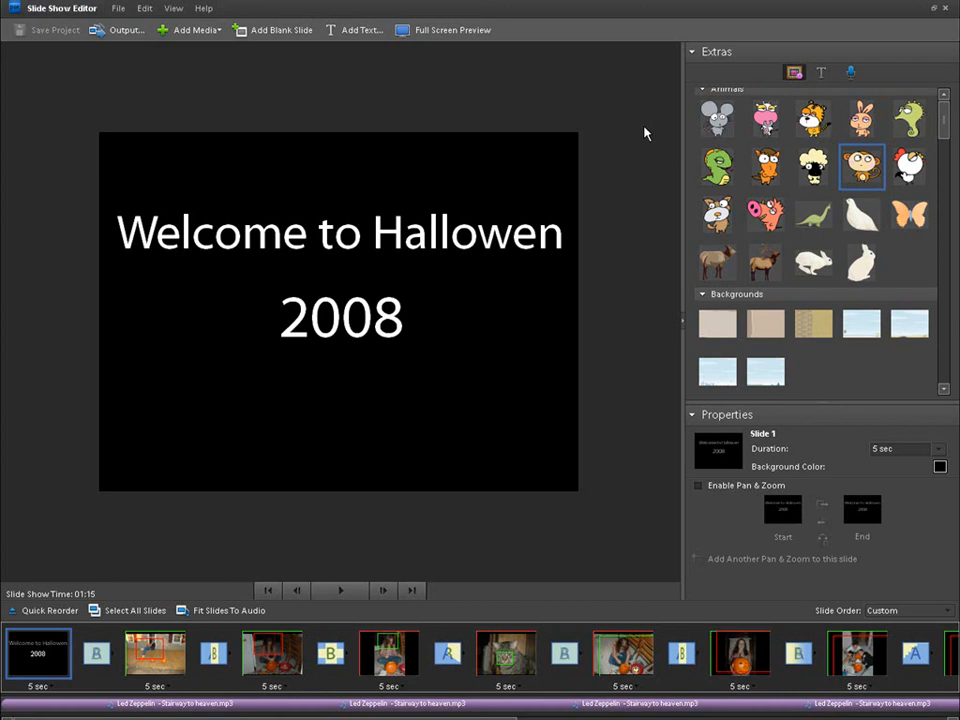
pyautogui.moveTo(238, 90)
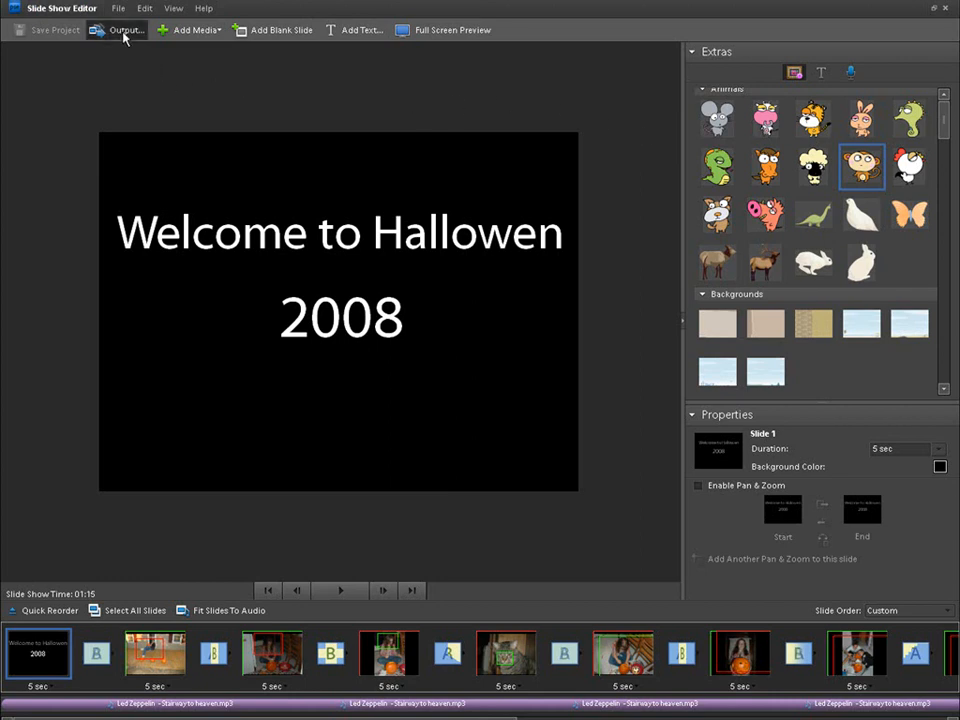
# Step: Open slideshow Output and set the slide size to Maximum (1024x768), after briefly trying High
pyautogui.click(118, 33)
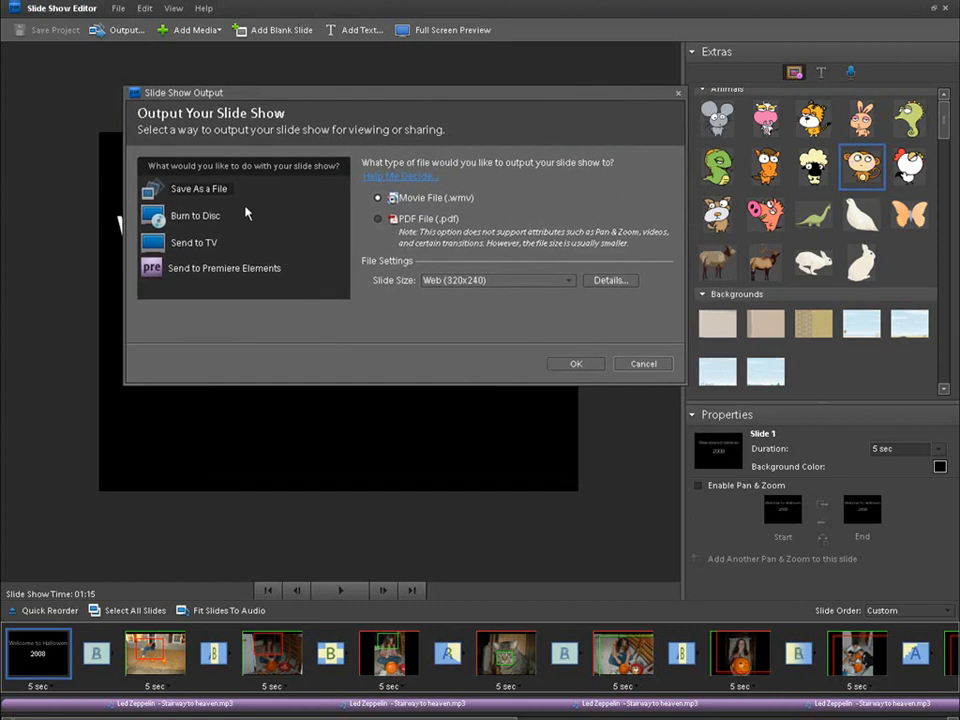
pyautogui.moveTo(490, 204)
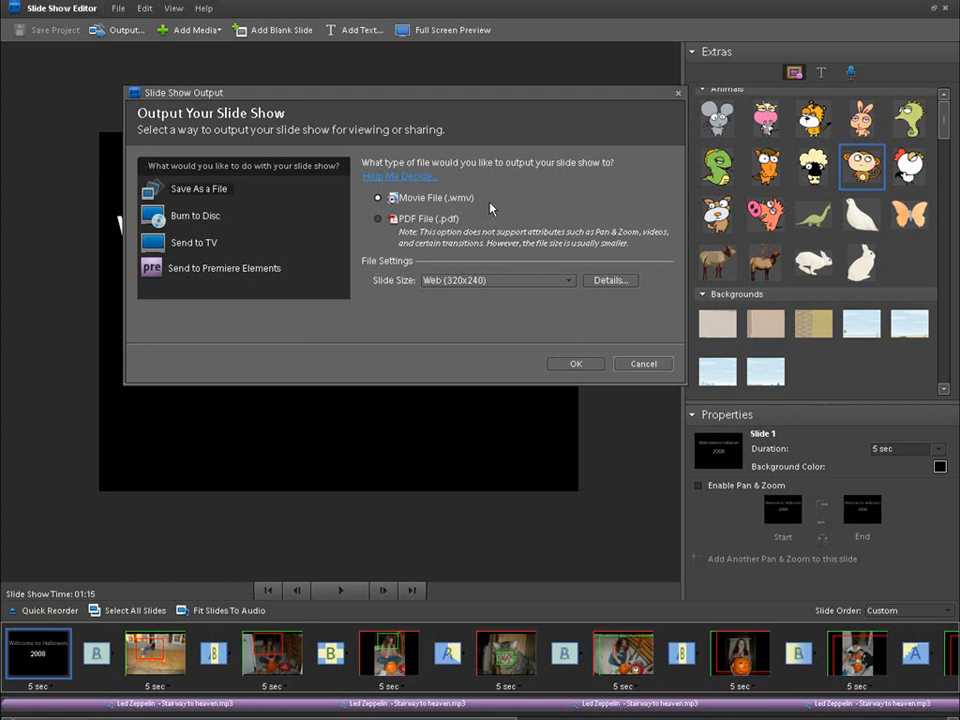
pyautogui.moveTo(445, 287)
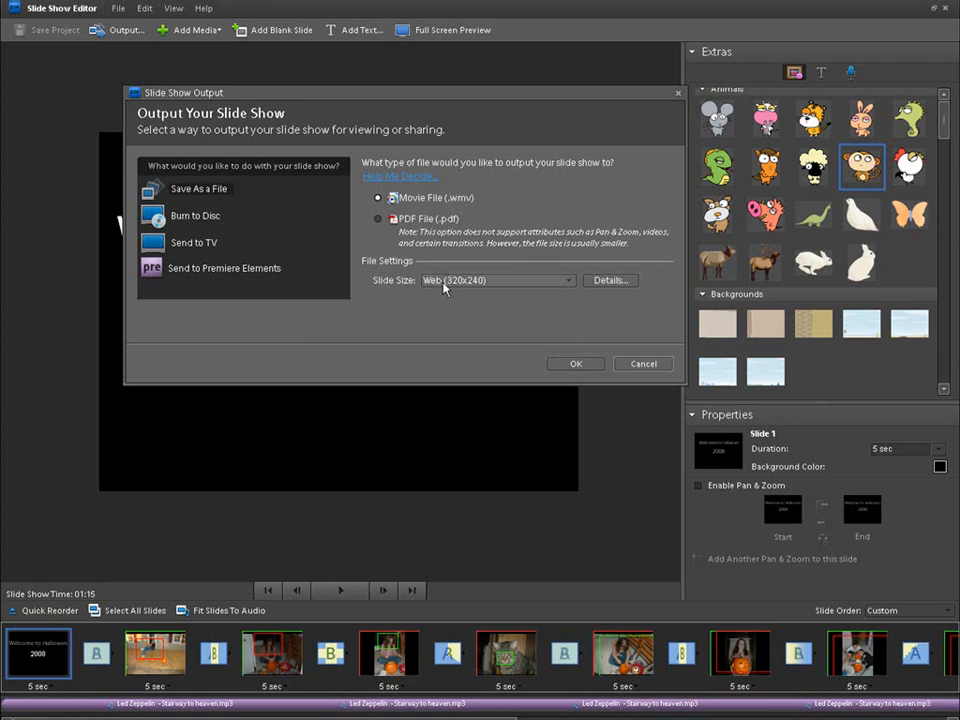
pyautogui.moveTo(570, 287)
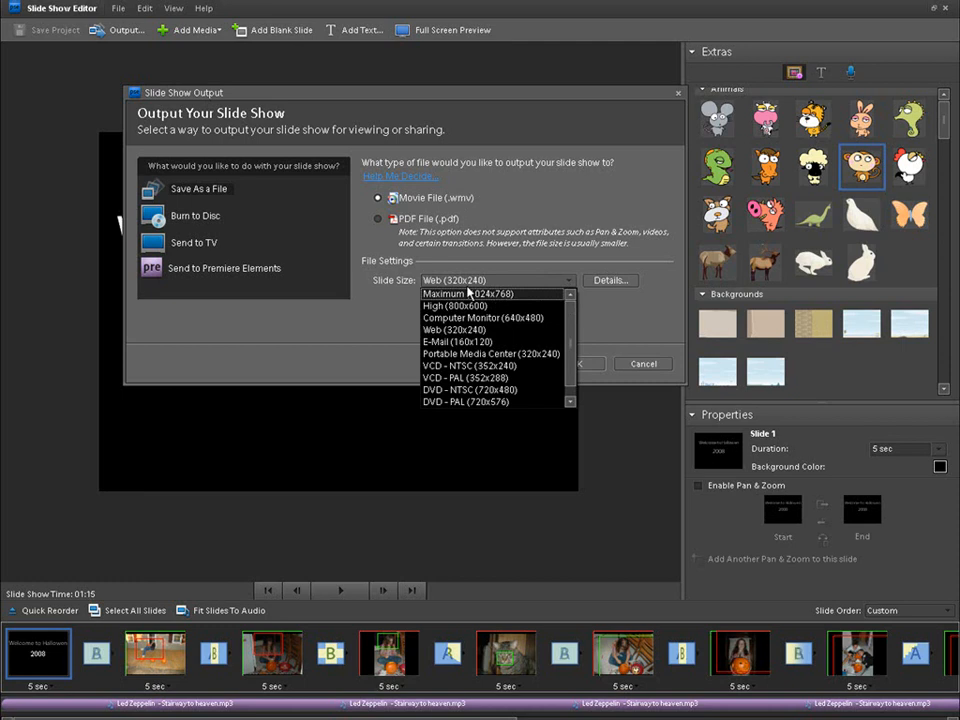
pyautogui.click(467, 293)
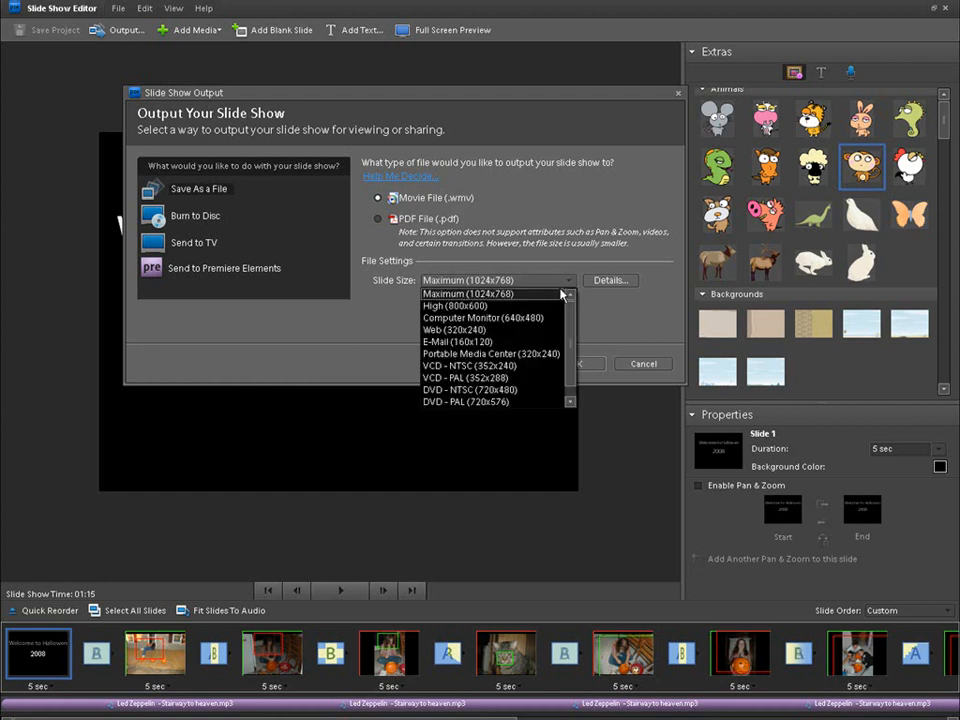
pyautogui.click(451, 305)
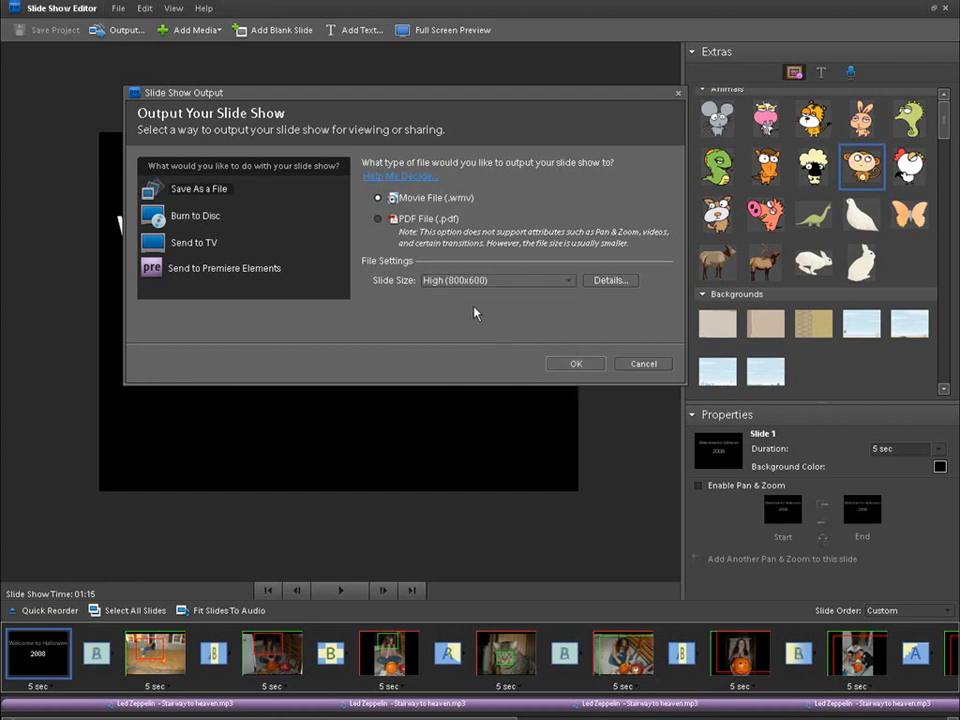
pyautogui.click(568, 280)
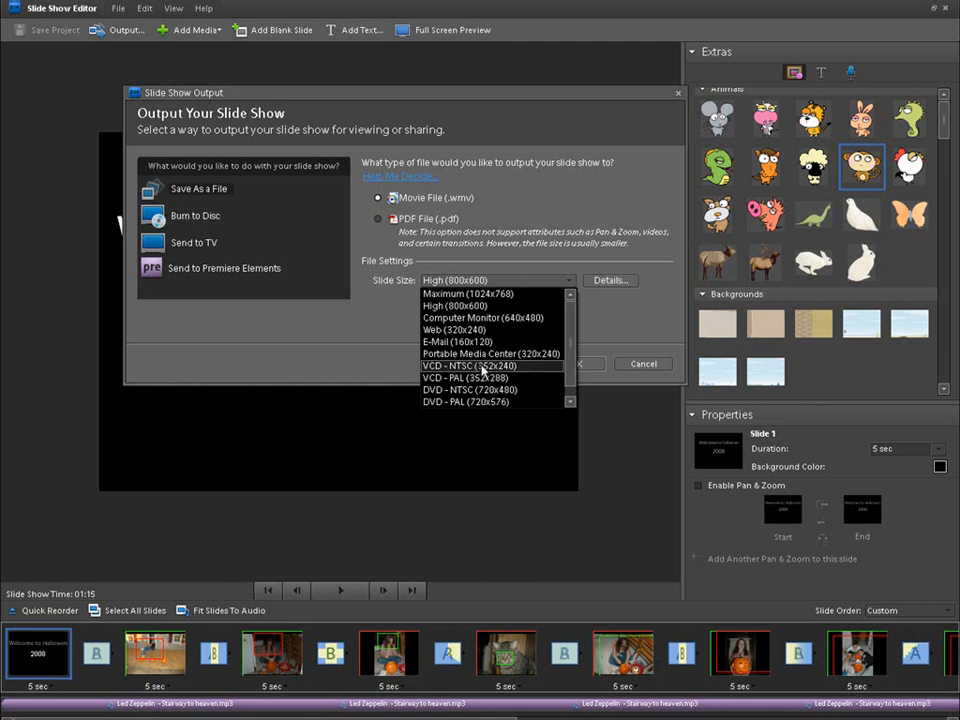
pyautogui.click(463, 293)
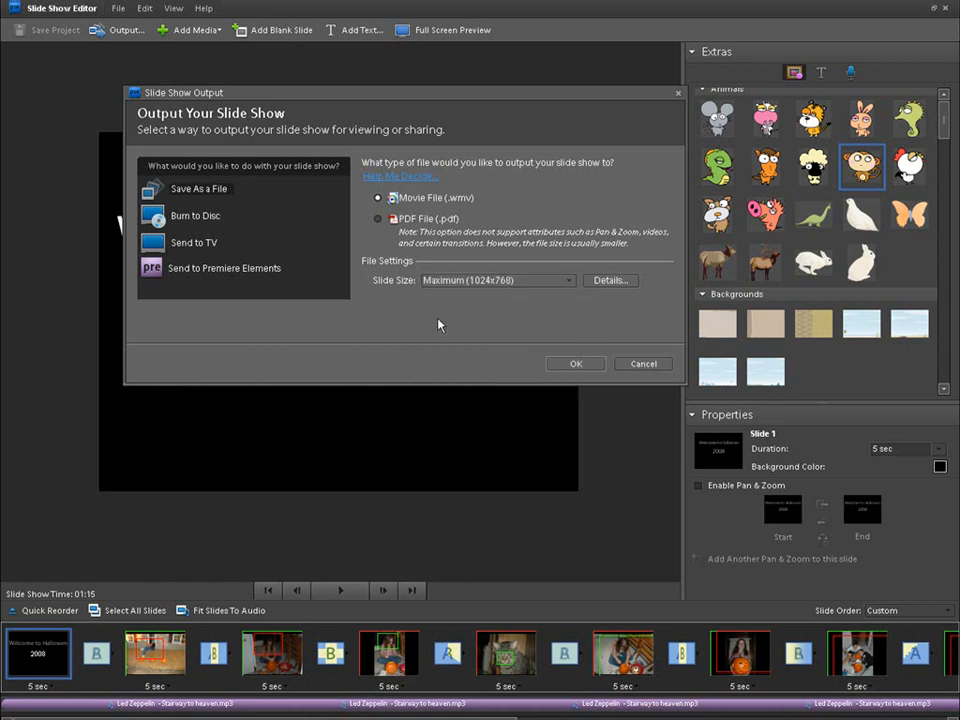
pyautogui.moveTo(461, 332)
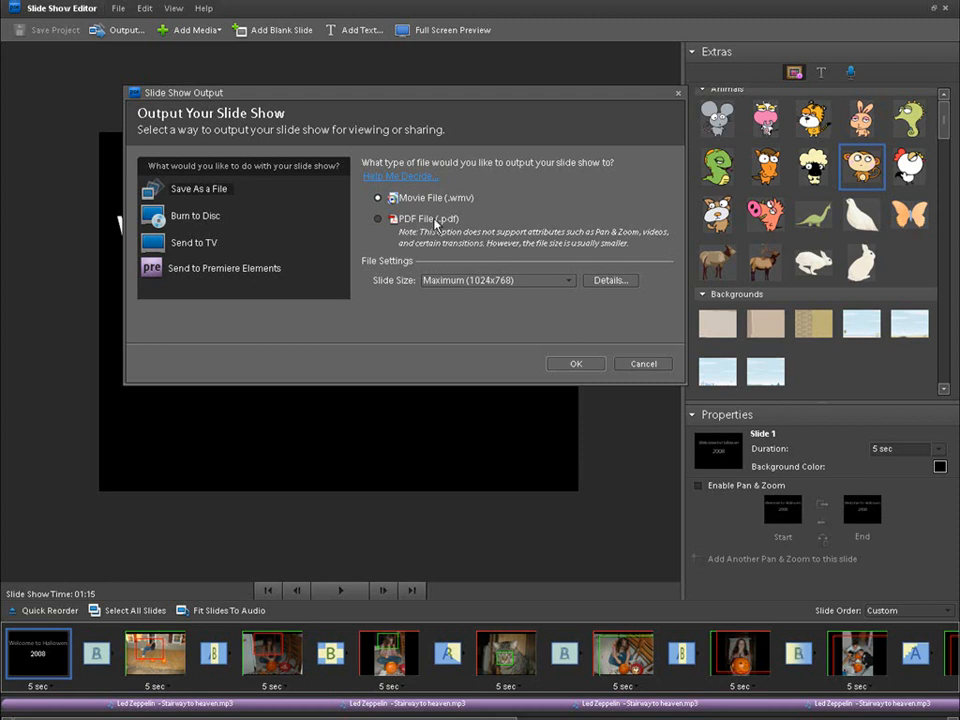
pyautogui.moveTo(424, 230)
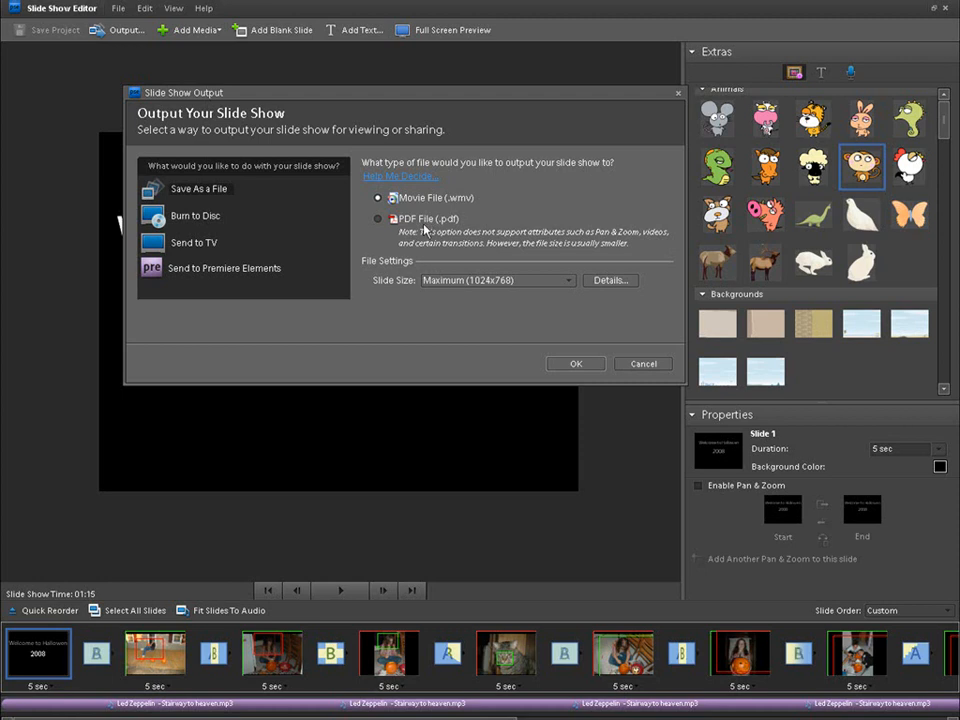
# Step: Choose Burn to Disc output, try DVD with NTSC/PAL, then settle on VCD
pyautogui.click(195, 216)
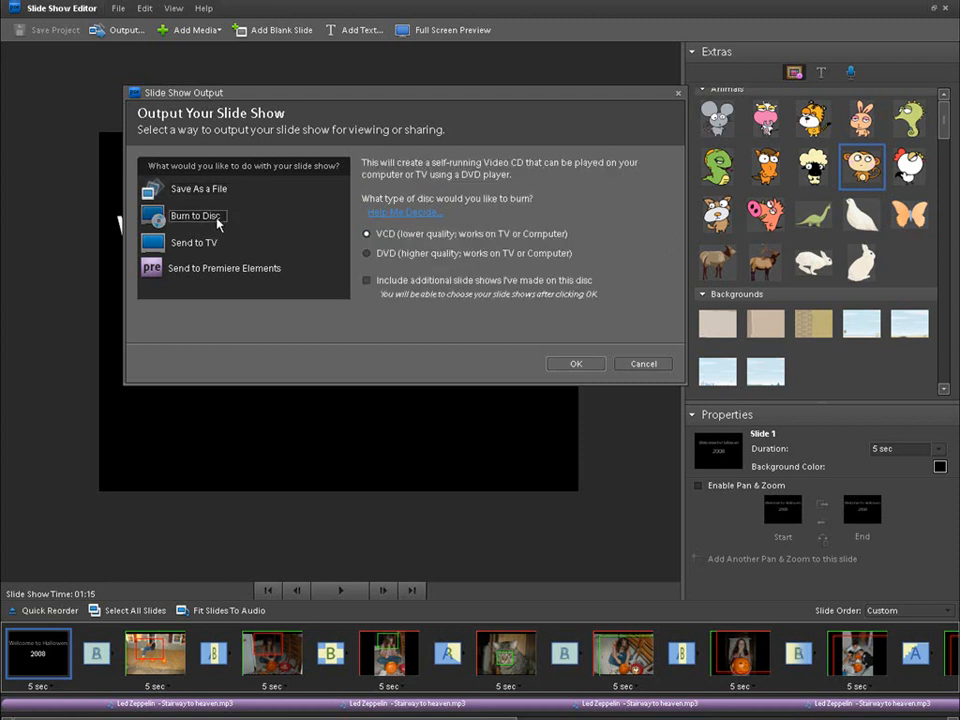
pyautogui.moveTo(264, 233)
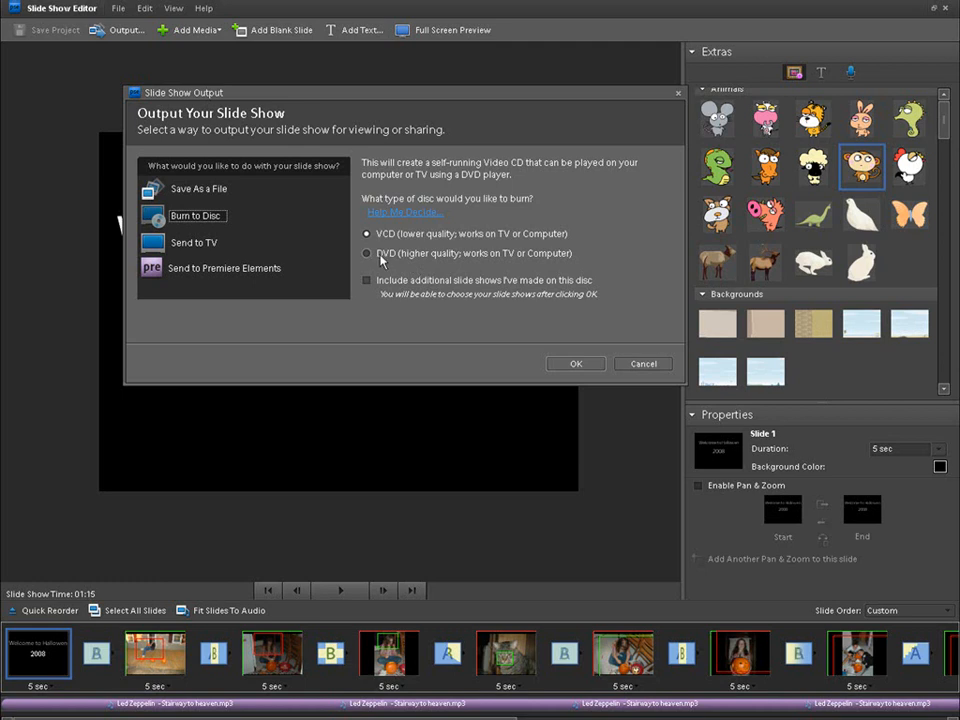
pyautogui.click(372, 253)
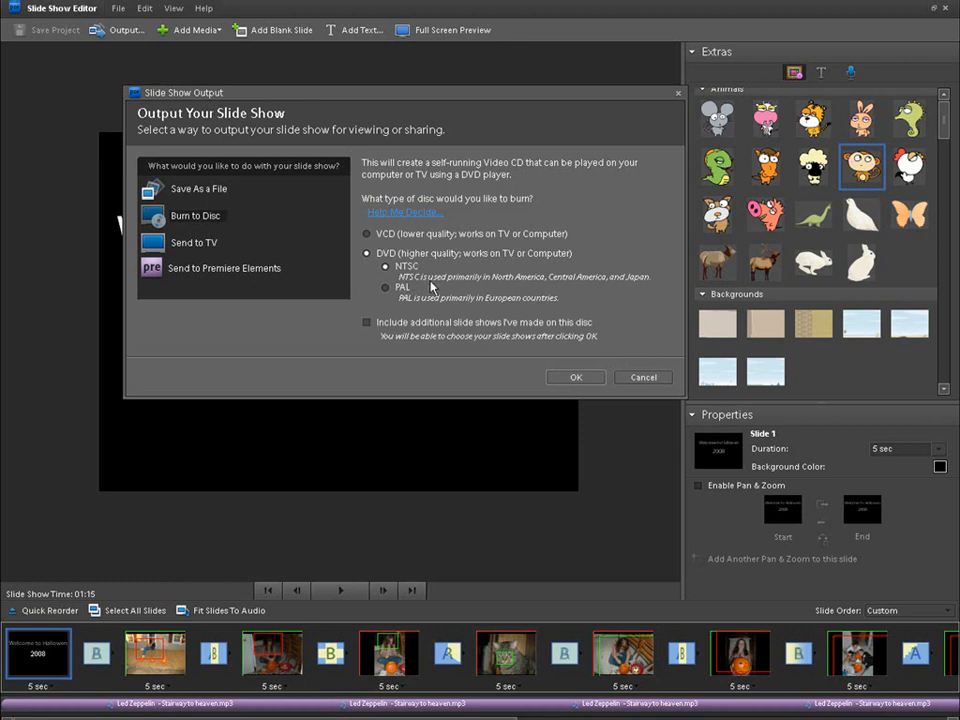
pyautogui.moveTo(501, 289)
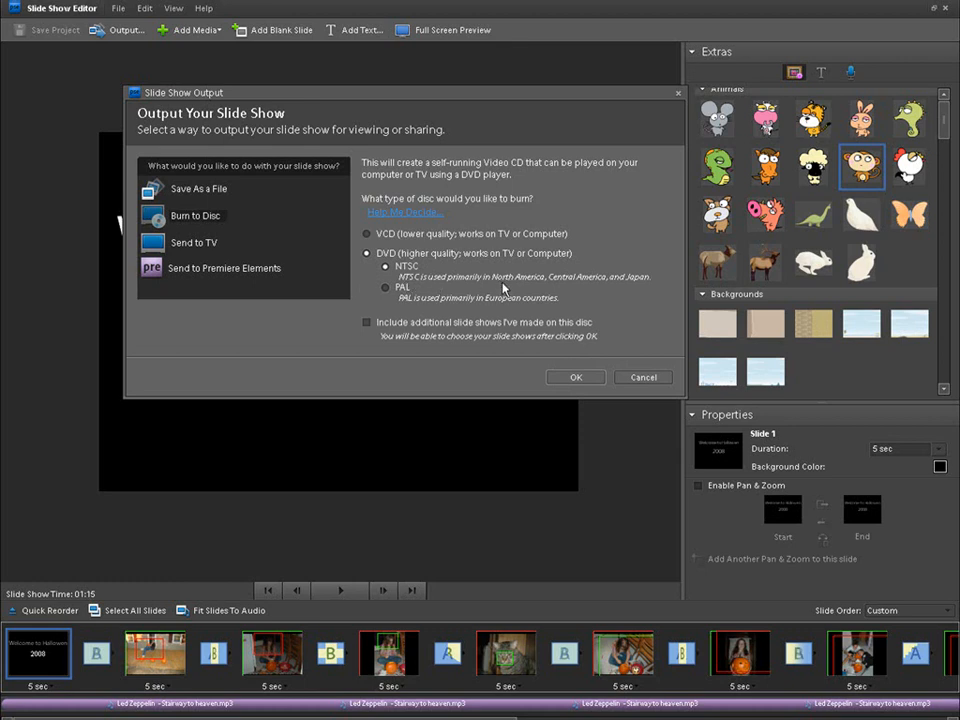
pyautogui.moveTo(633, 285)
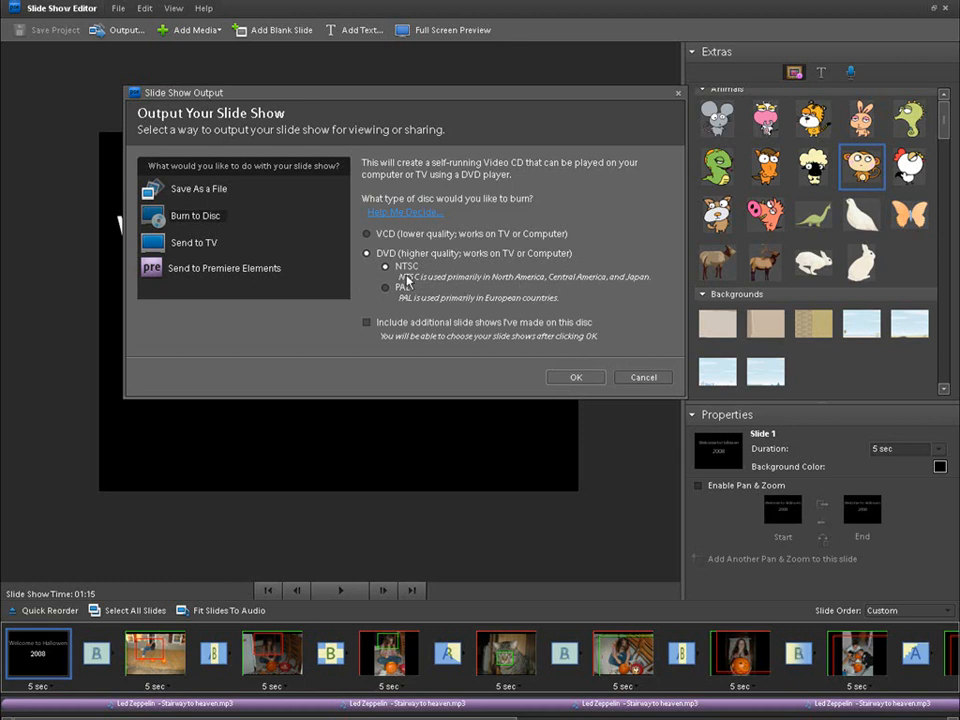
pyautogui.moveTo(422, 274)
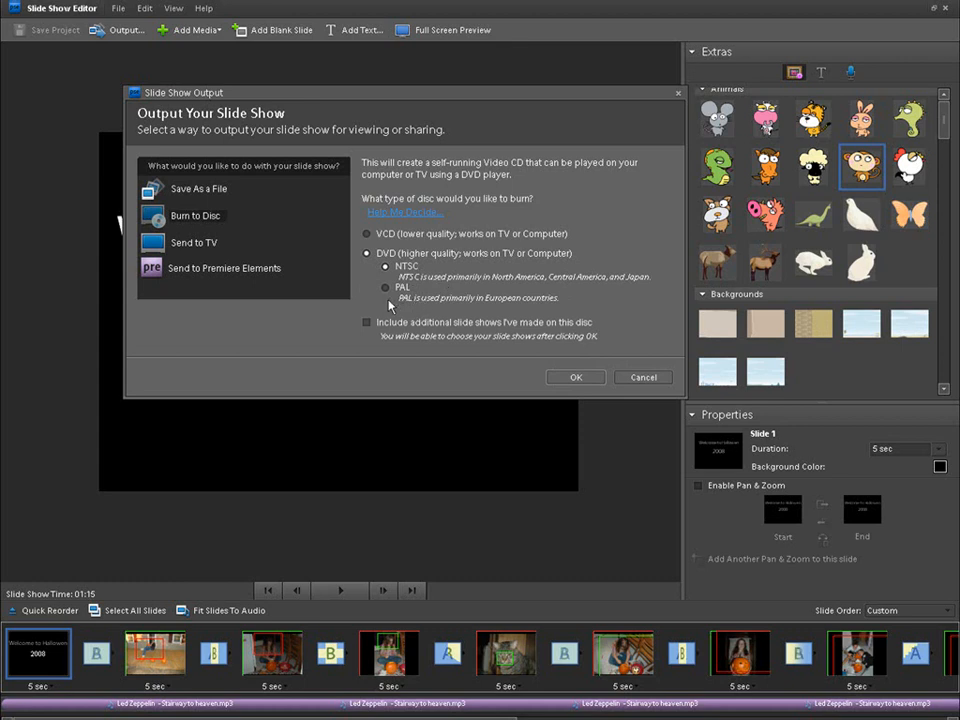
pyautogui.moveTo(453, 303)
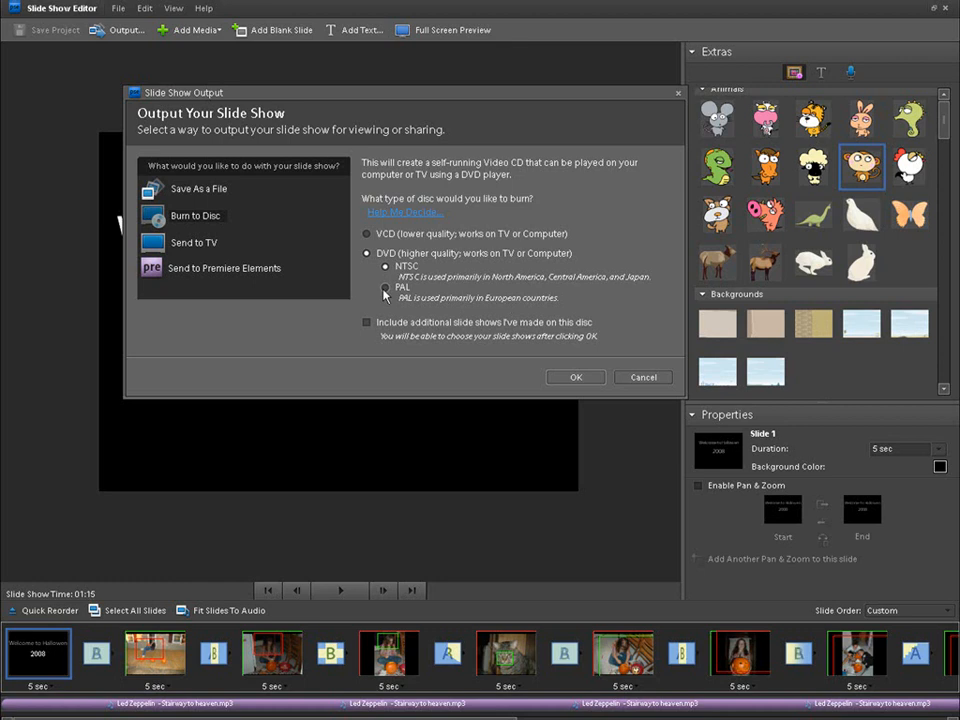
pyautogui.click(390, 288)
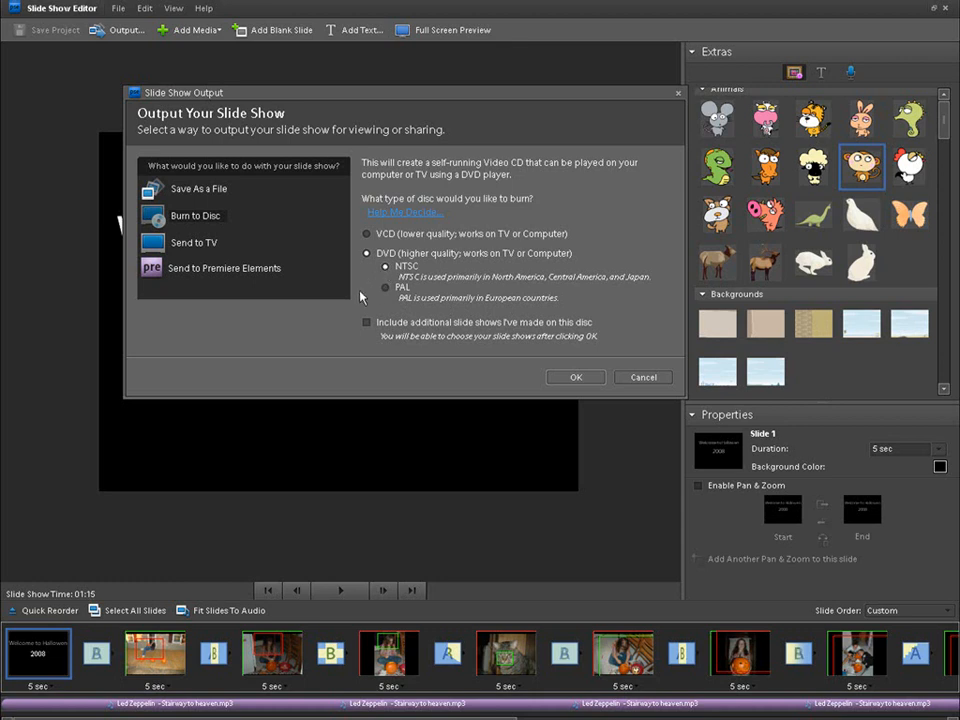
pyautogui.moveTo(285, 335)
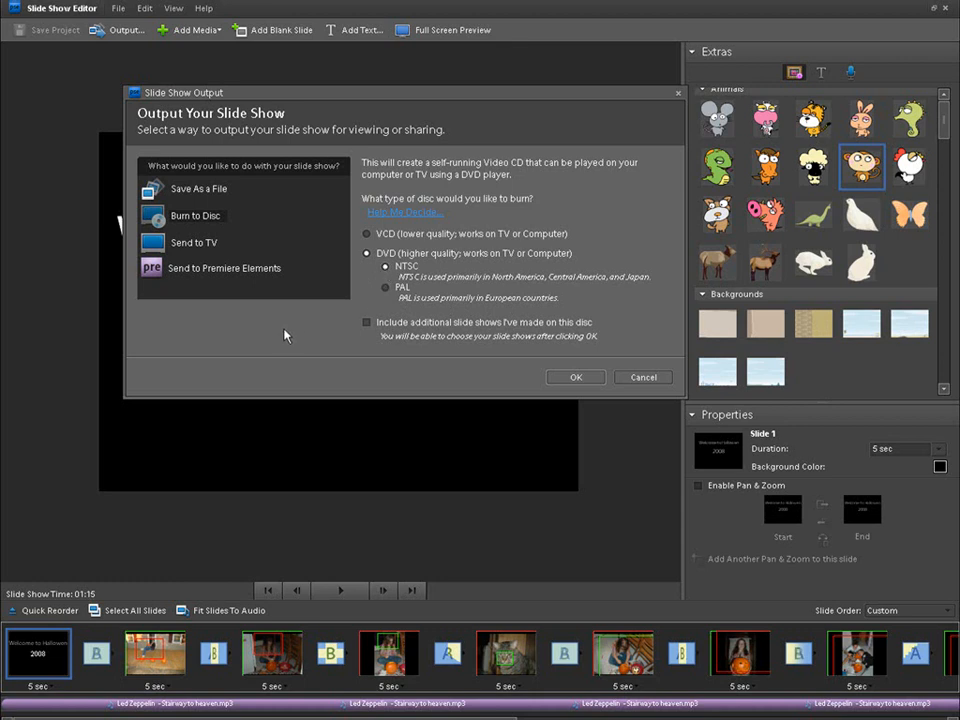
pyautogui.moveTo(385, 338)
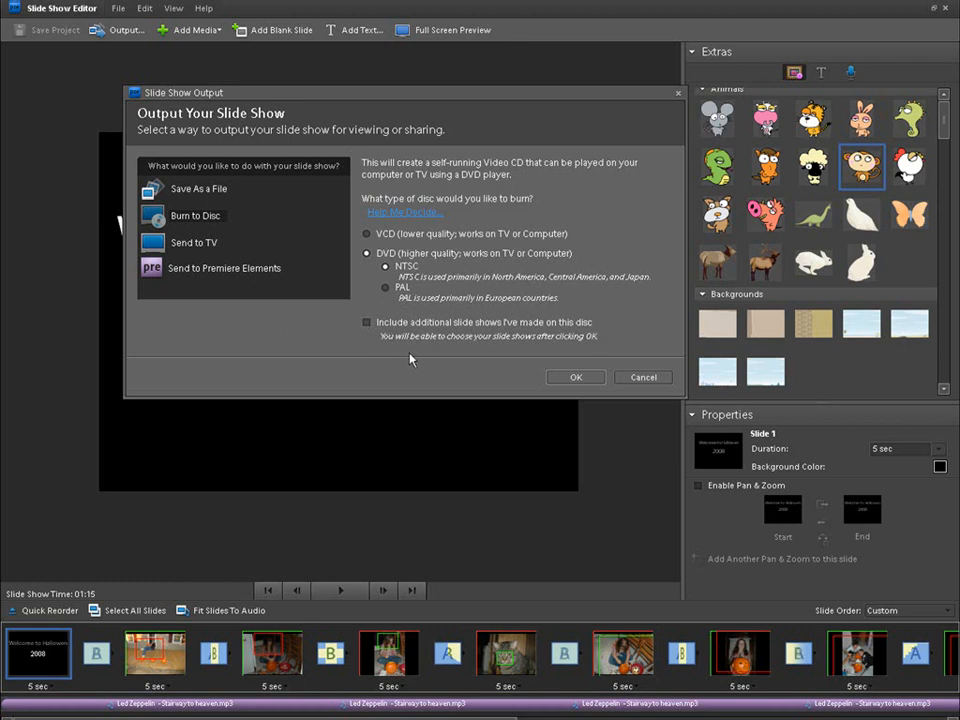
pyautogui.moveTo(417, 338)
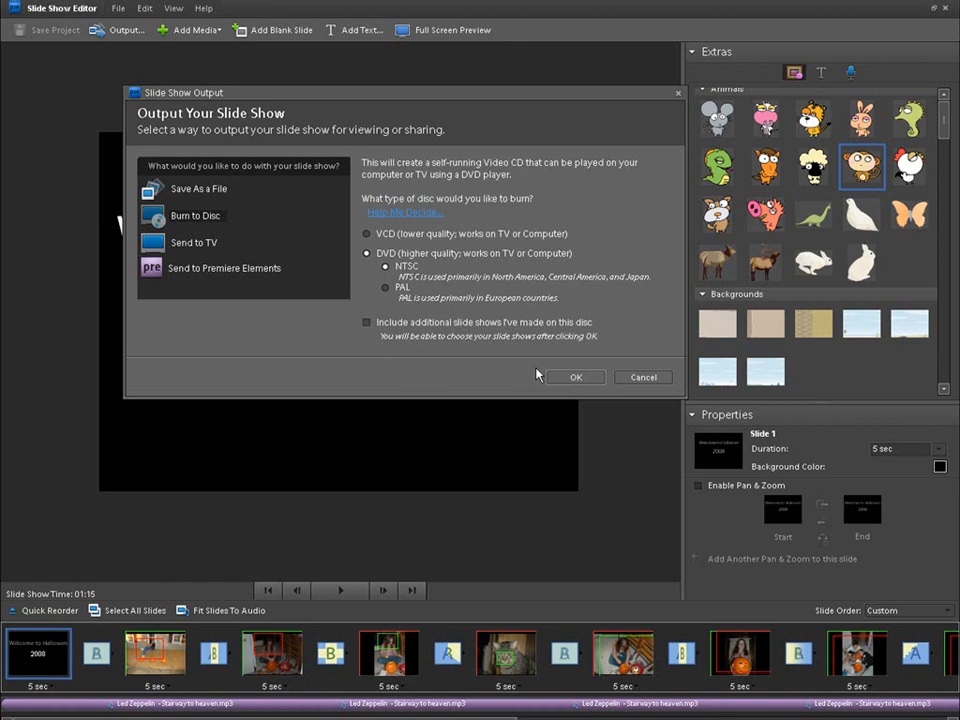
pyautogui.moveTo(575, 377)
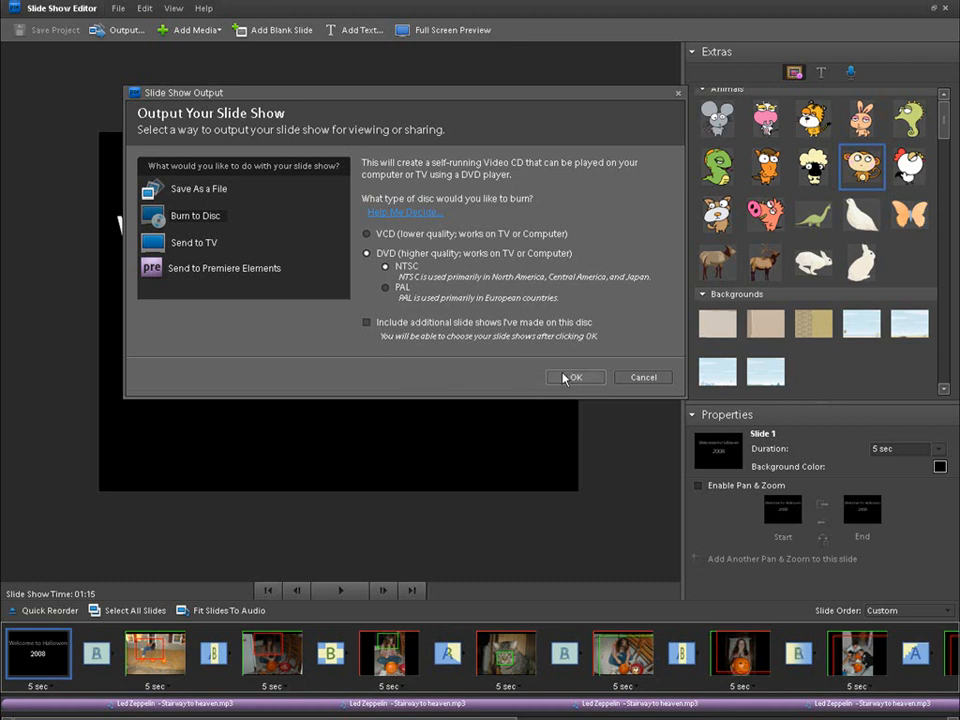
pyautogui.click(373, 233)
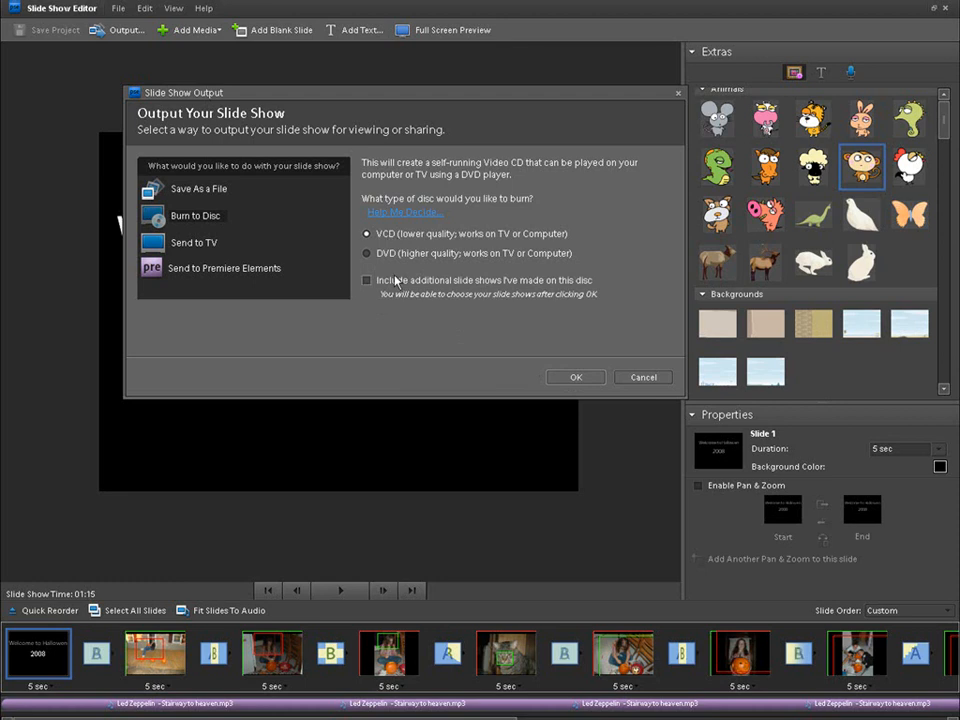
pyautogui.moveTo(407, 295)
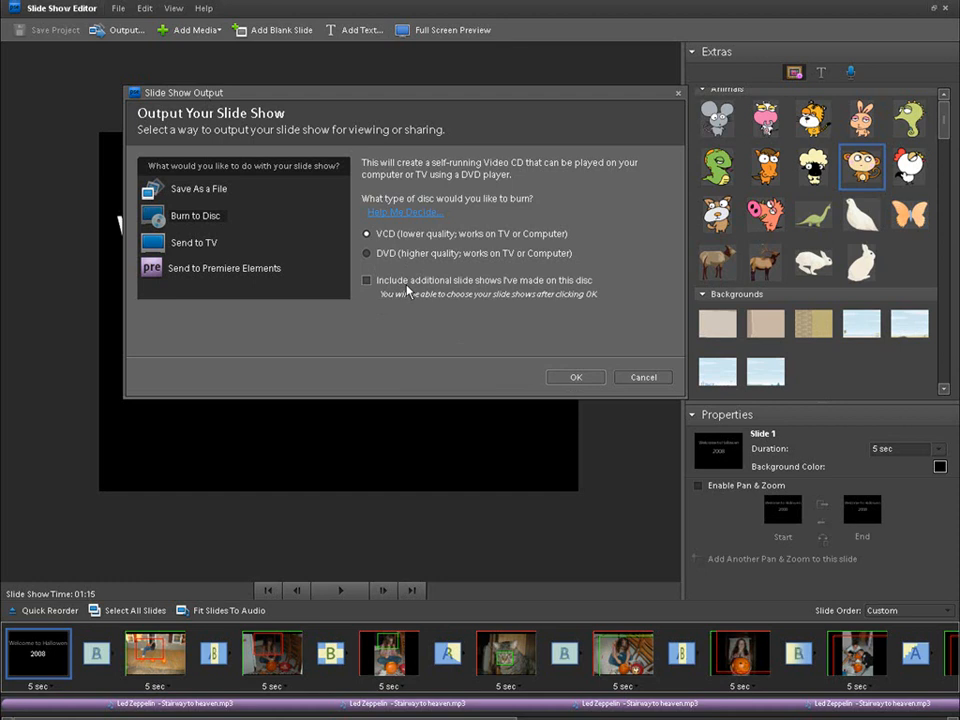
pyautogui.moveTo(429, 288)
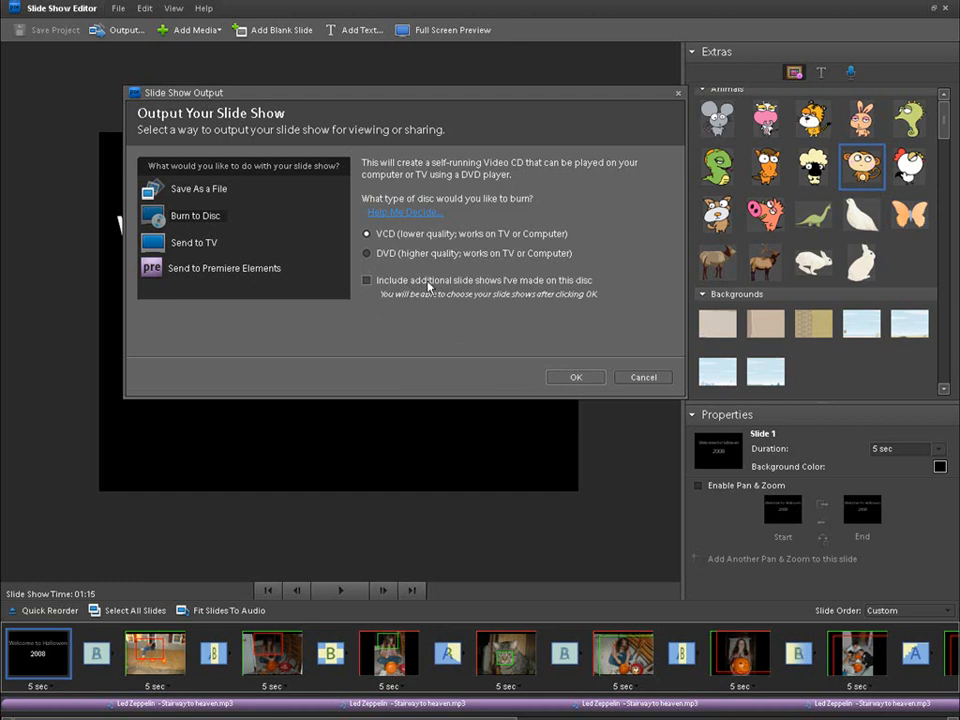
pyautogui.moveTo(467, 256)
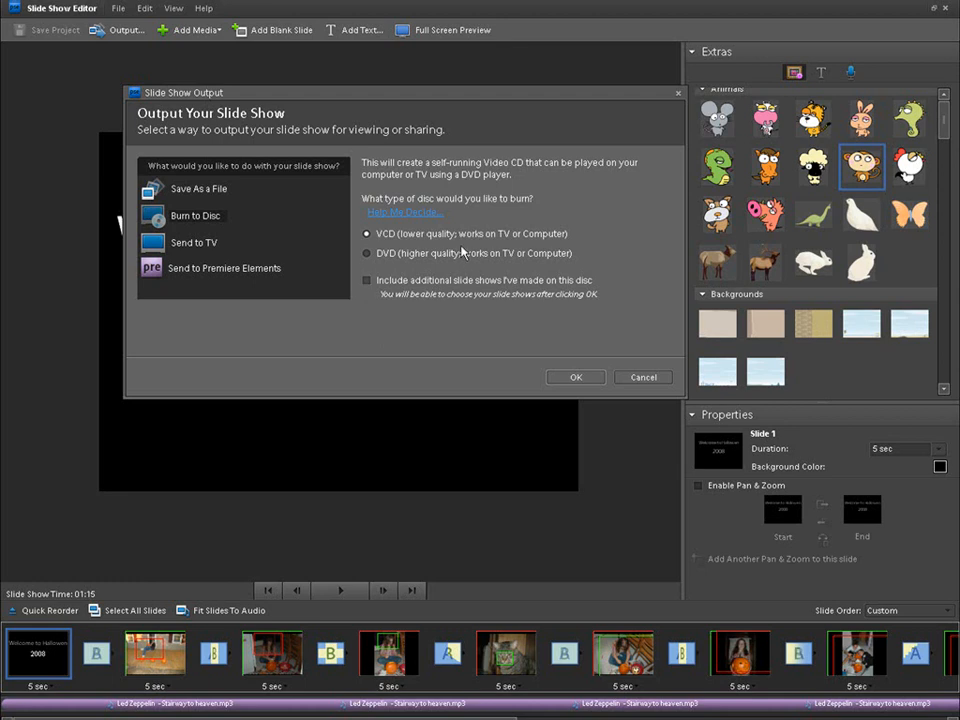
pyautogui.moveTo(418, 250)
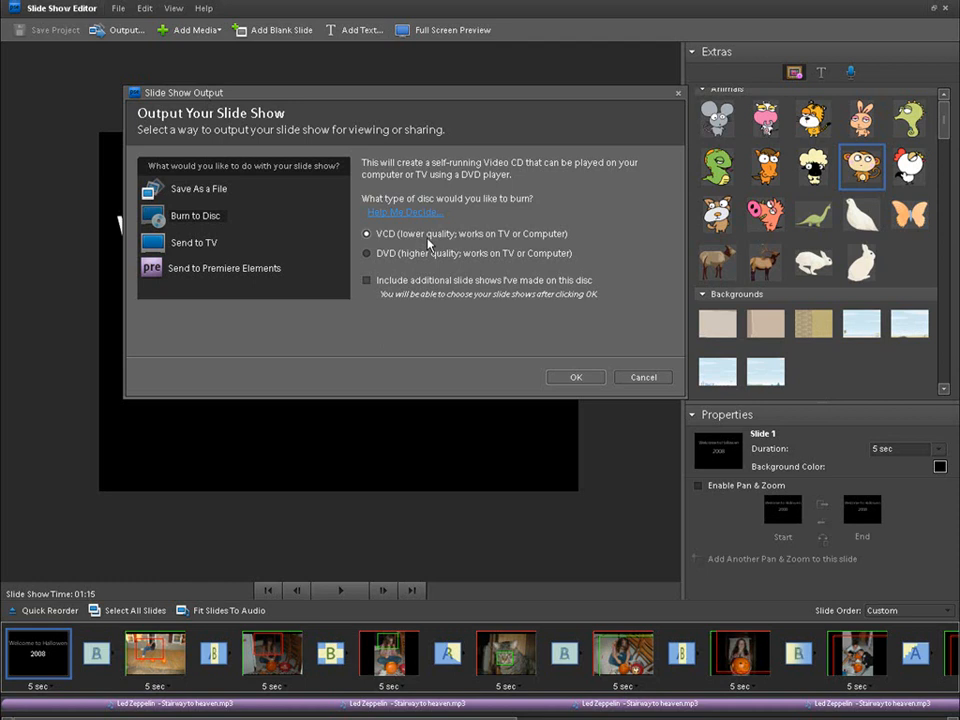
pyautogui.moveTo(382, 263)
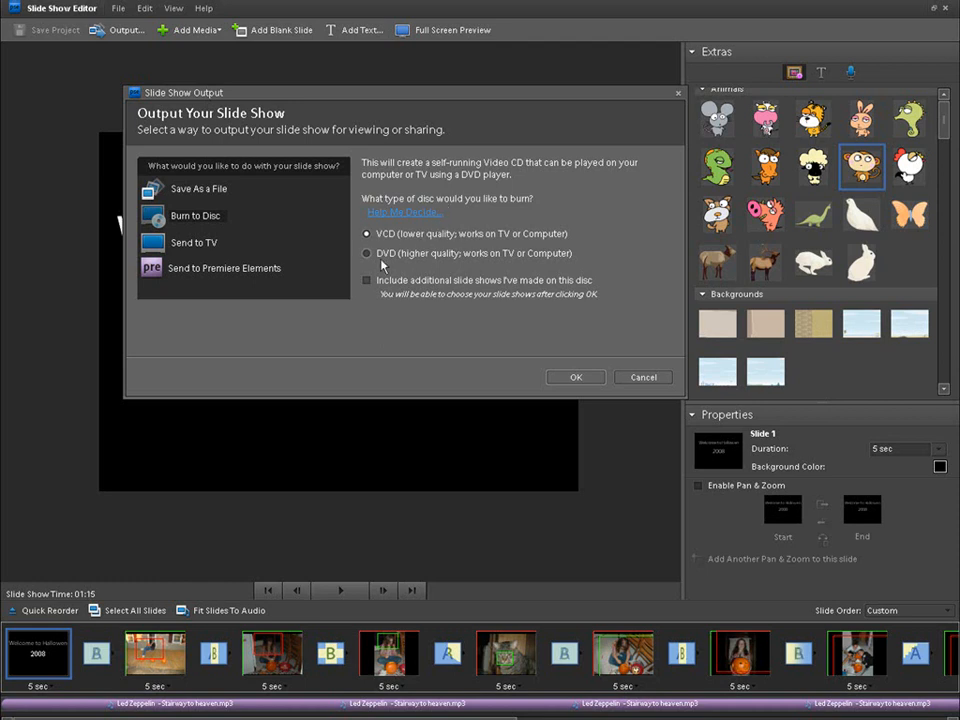
pyautogui.moveTo(349, 340)
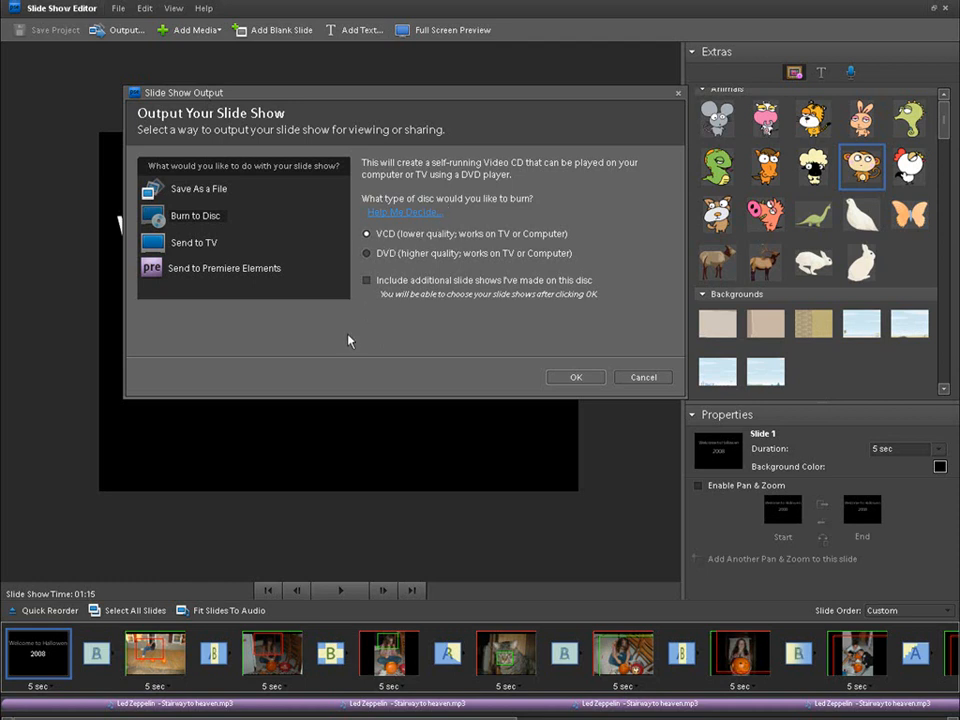
pyautogui.moveTo(341, 327)
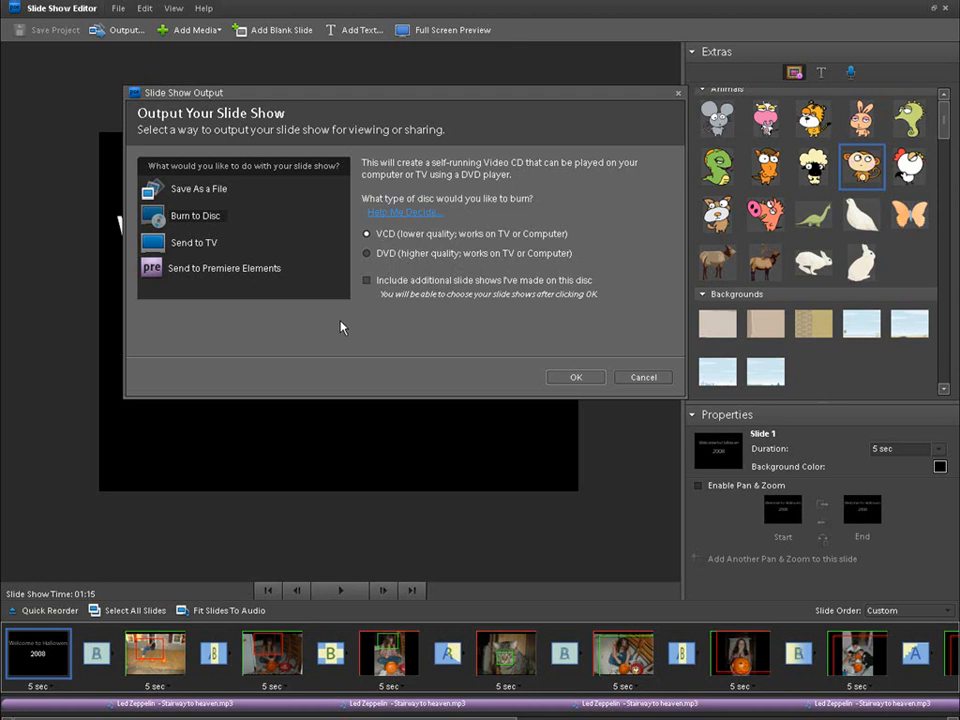
# Step: Choose Send to TV output named Hallowen2008, keeping Standard Definition (NTSC) settings
pyautogui.click(194, 242)
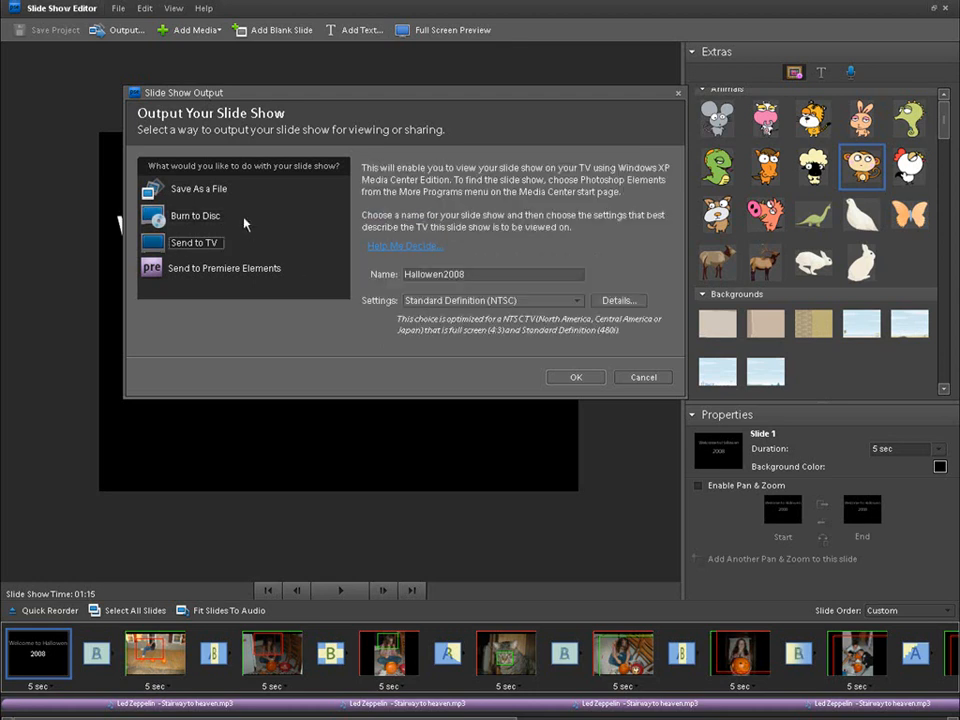
pyautogui.moveTo(251, 230)
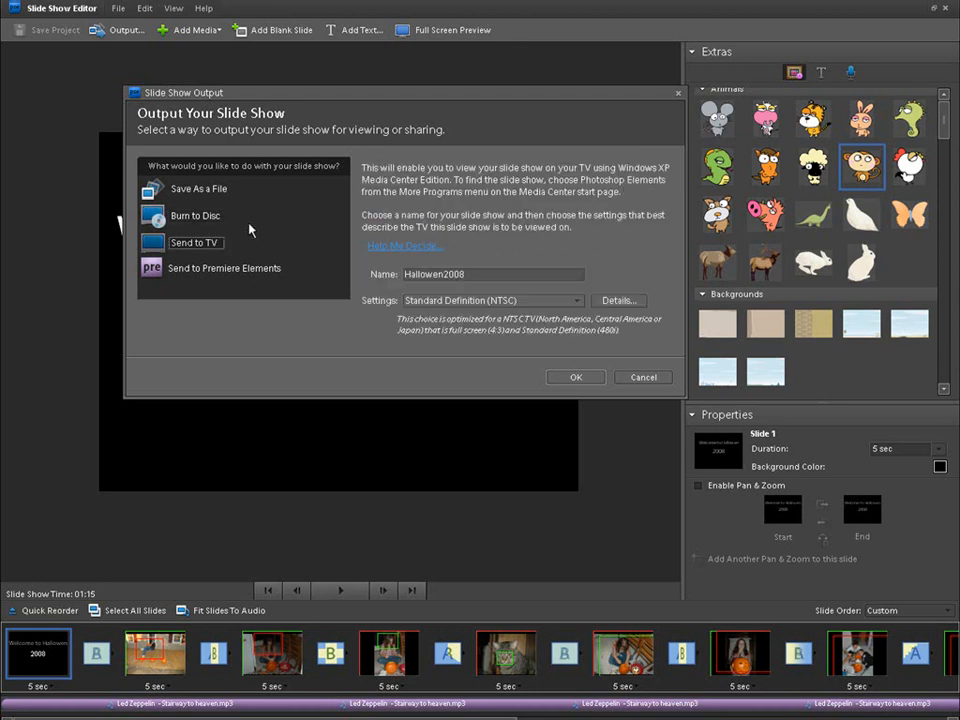
pyautogui.moveTo(294, 223)
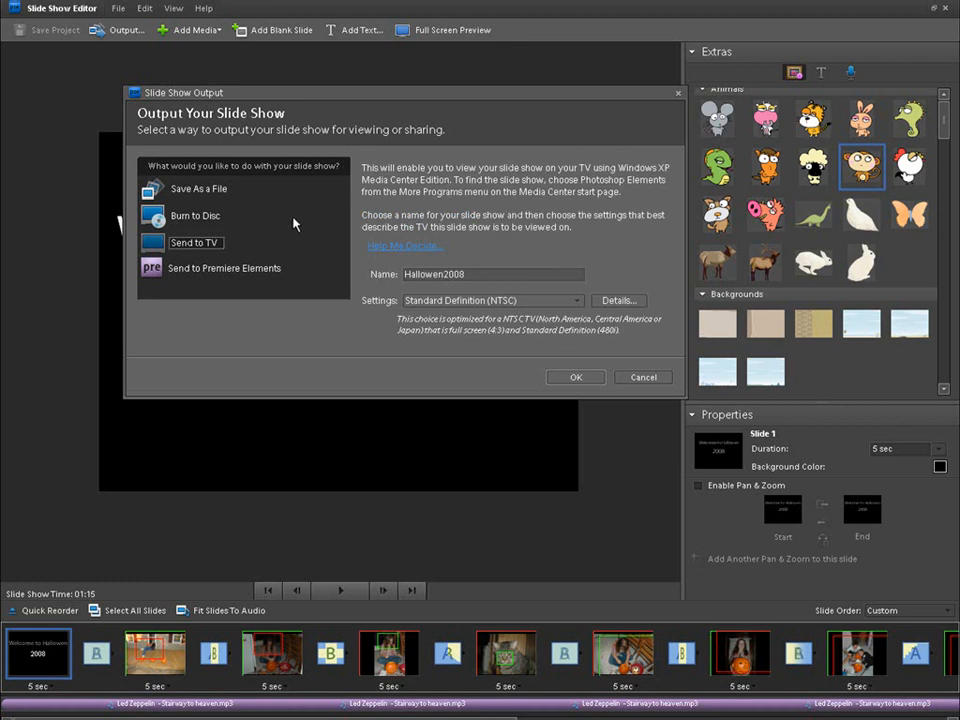
pyautogui.moveTo(335, 248)
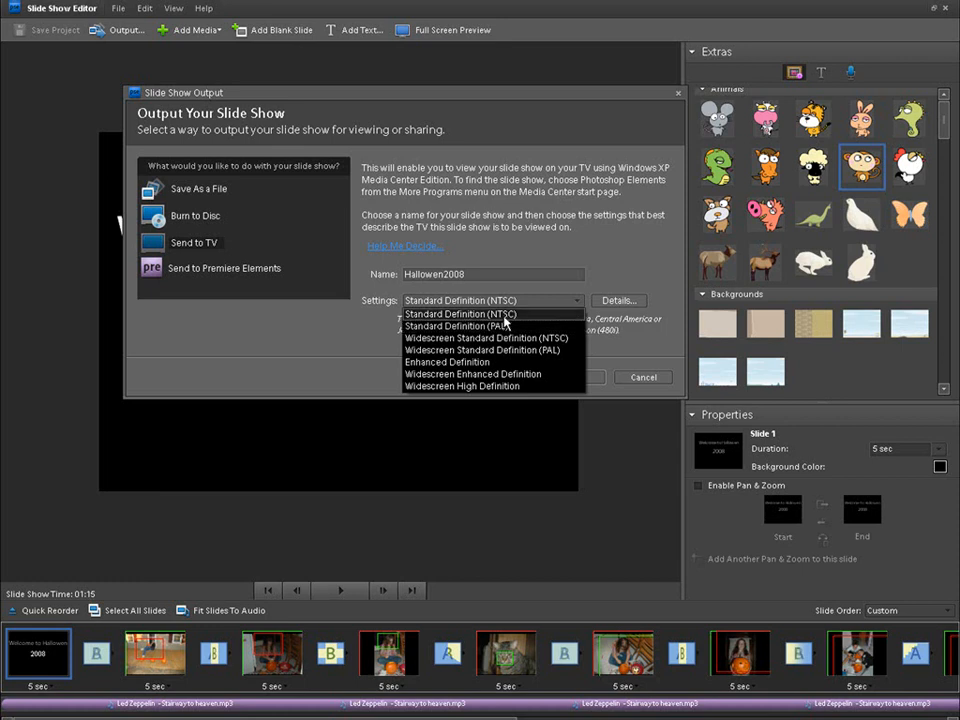
pyautogui.click(461, 314)
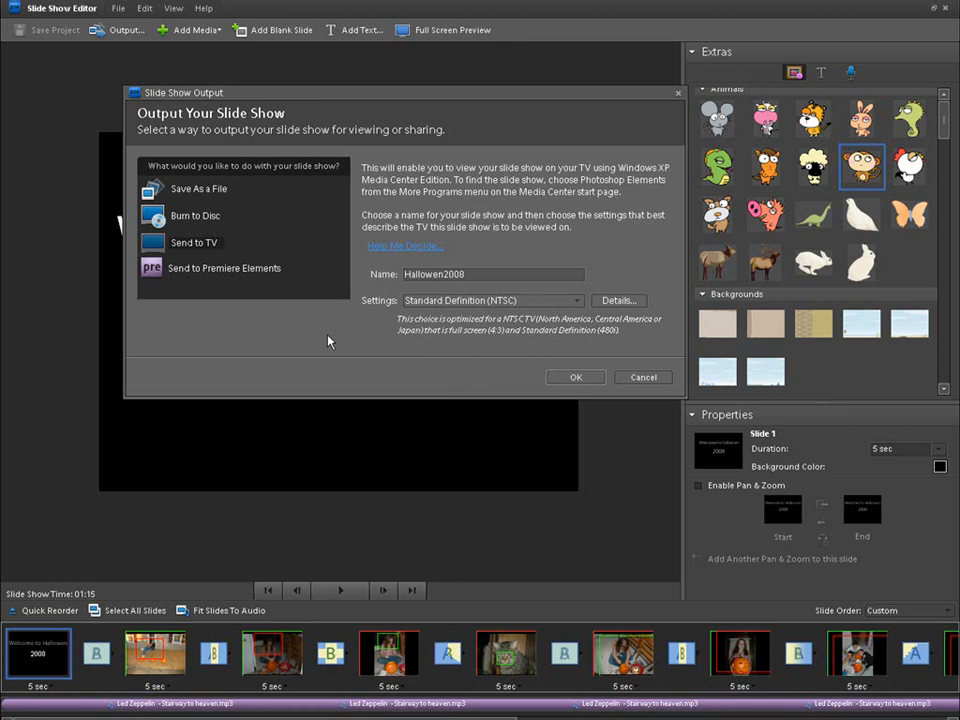
pyautogui.moveTo(331, 322)
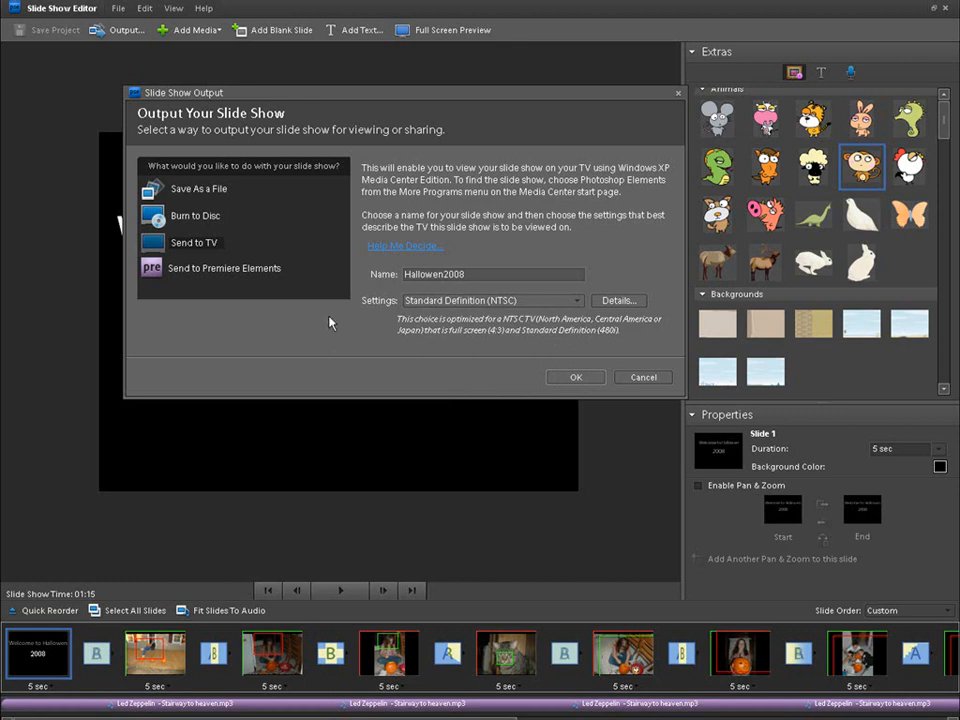
# Step: Select Send to Premiere Elements as the slideshow output
pyautogui.click(224, 267)
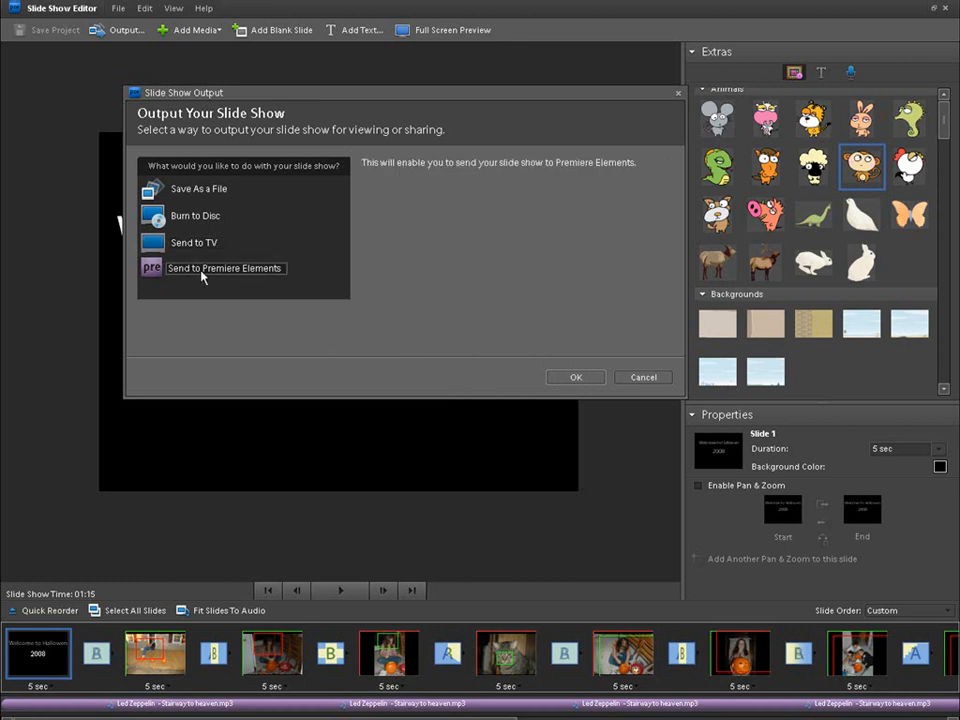
pyautogui.moveTo(298, 288)
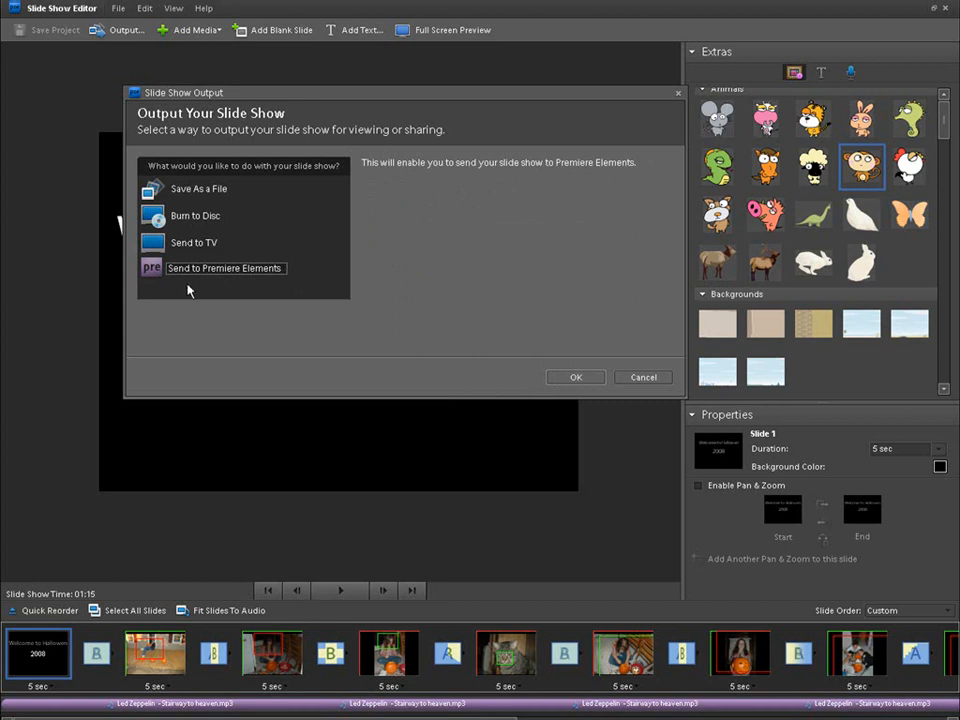
pyautogui.moveTo(272, 278)
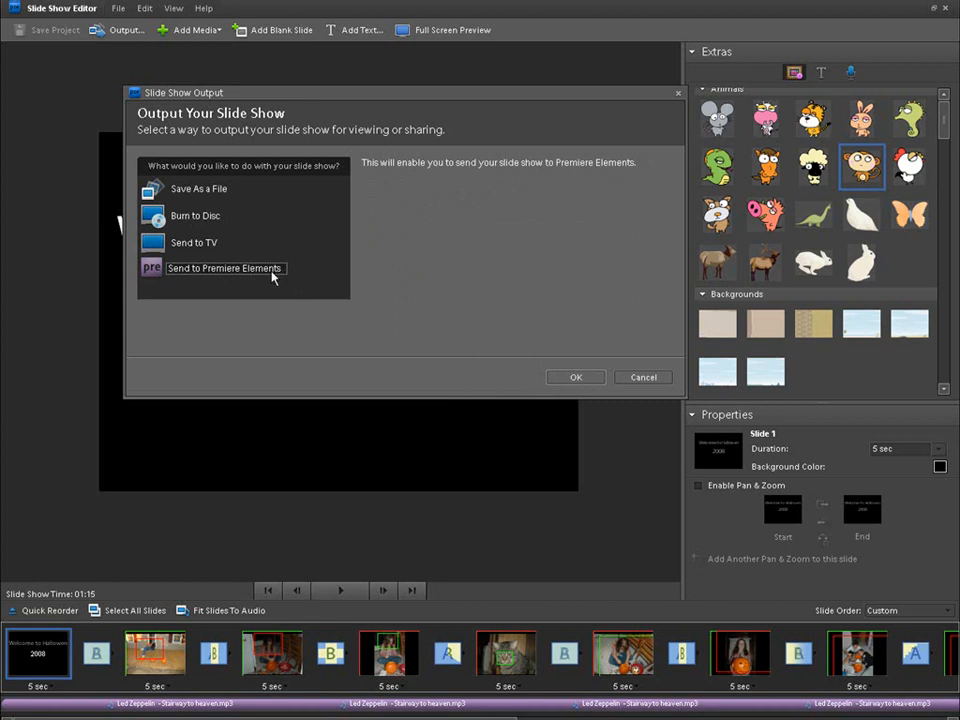
pyautogui.moveTo(288, 283)
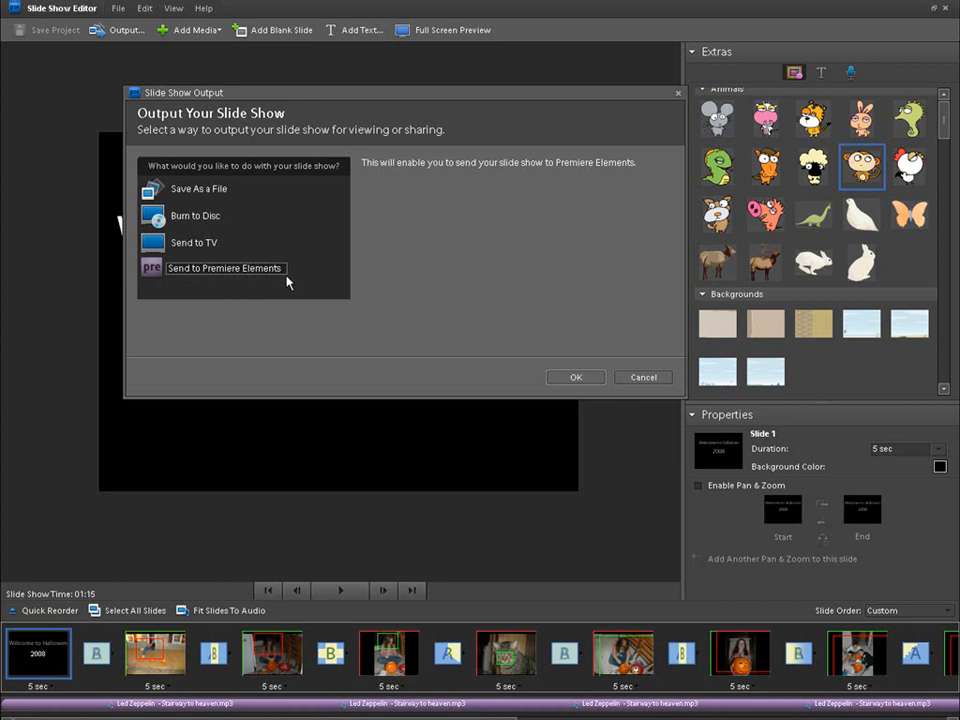
pyautogui.moveTo(294, 229)
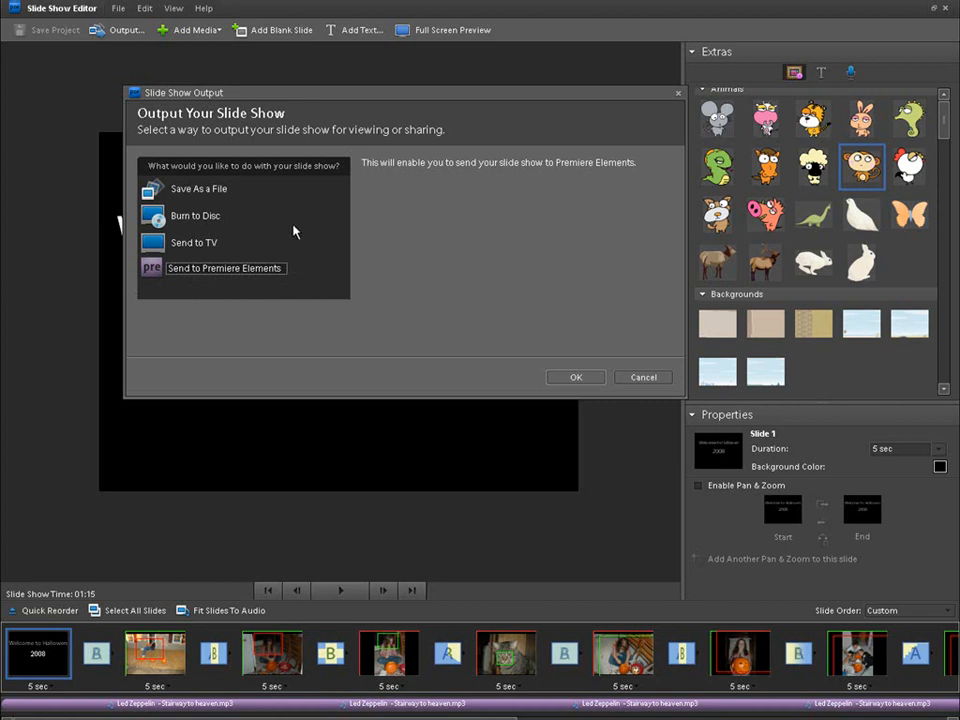
# Step: Review the Save As File and Burn to Disc options, then cancel the movie save
pyautogui.click(198, 189)
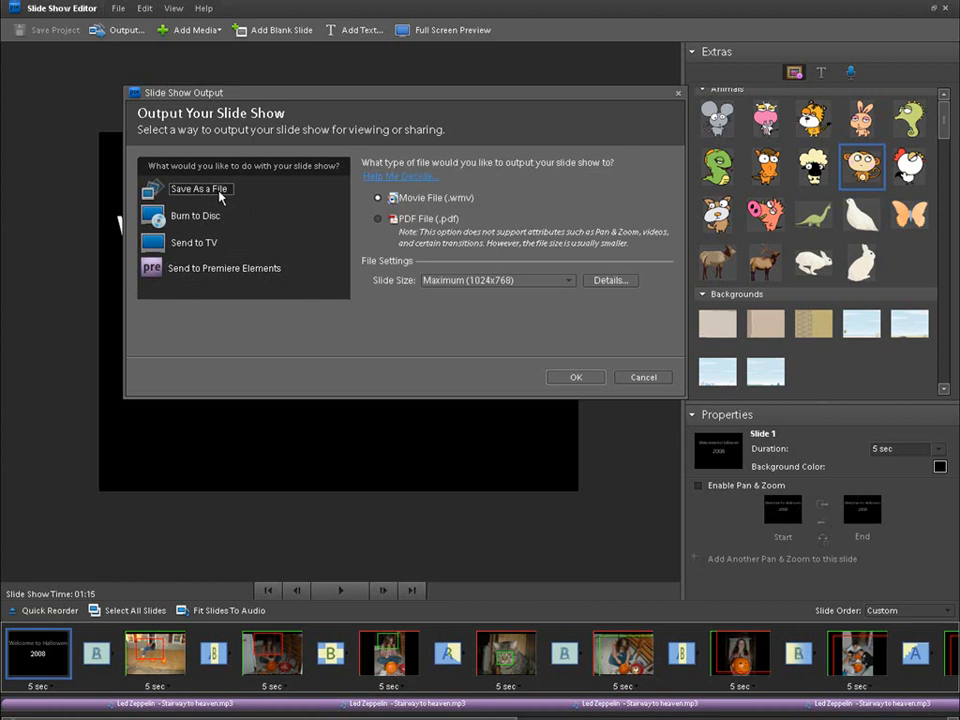
pyautogui.click(196, 215)
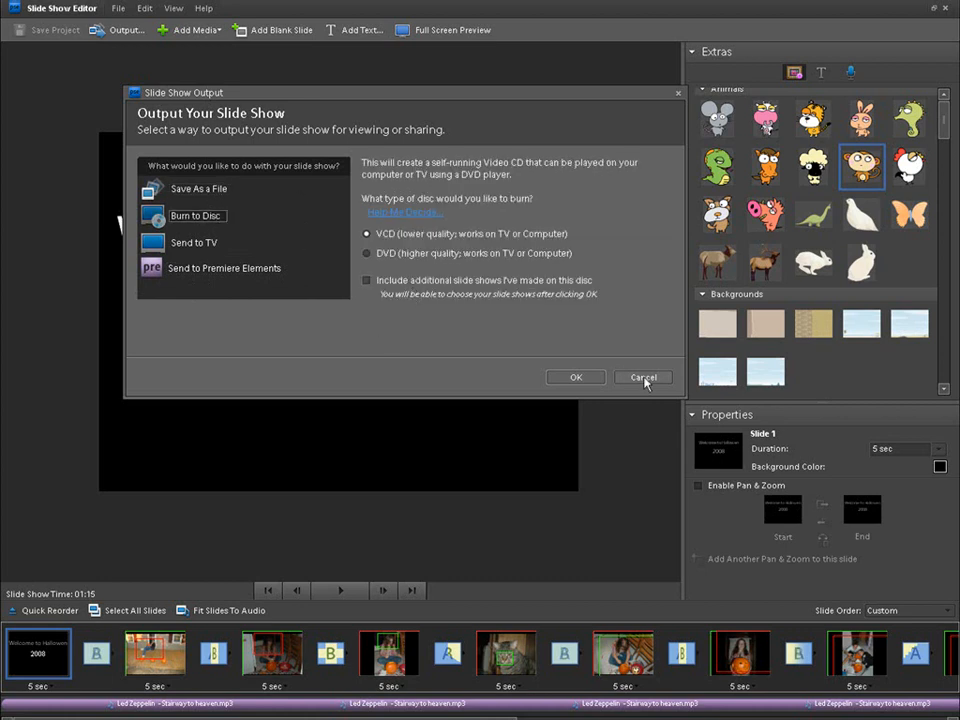
pyautogui.click(367, 253)
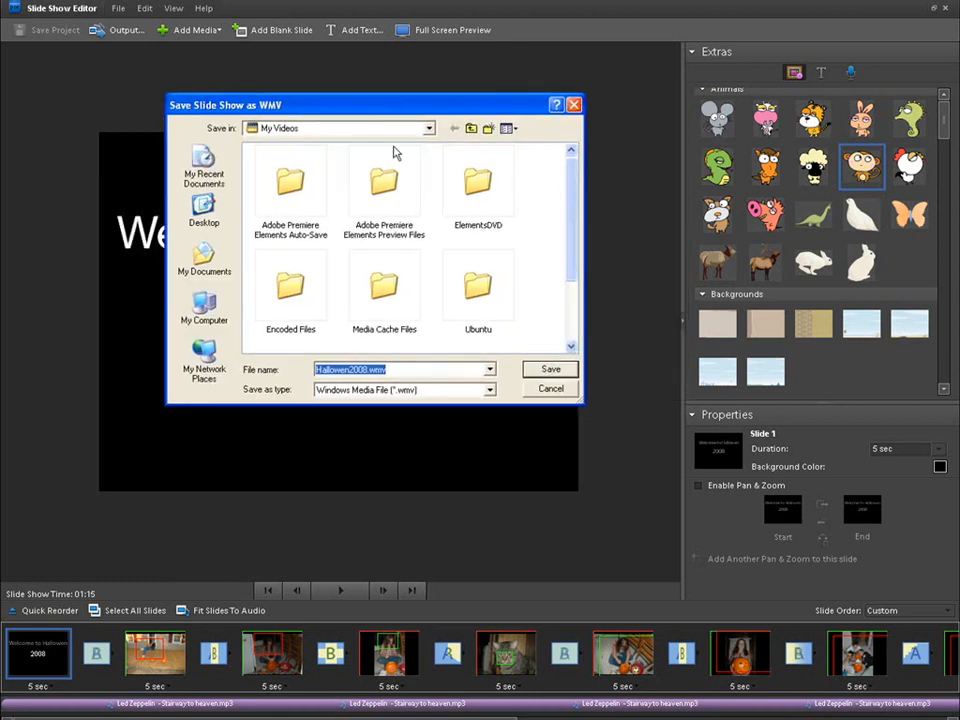
pyautogui.click(550, 369)
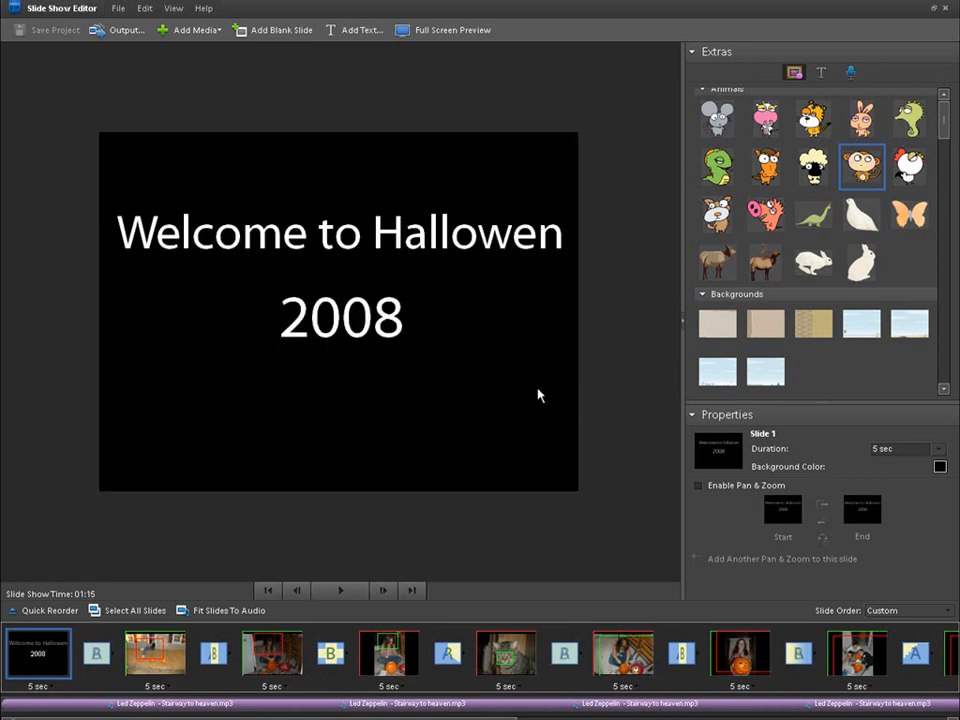
# Step: Reopen the output choices and save the slideshow as Hallowen2008.wmv
pyautogui.click(123, 30)
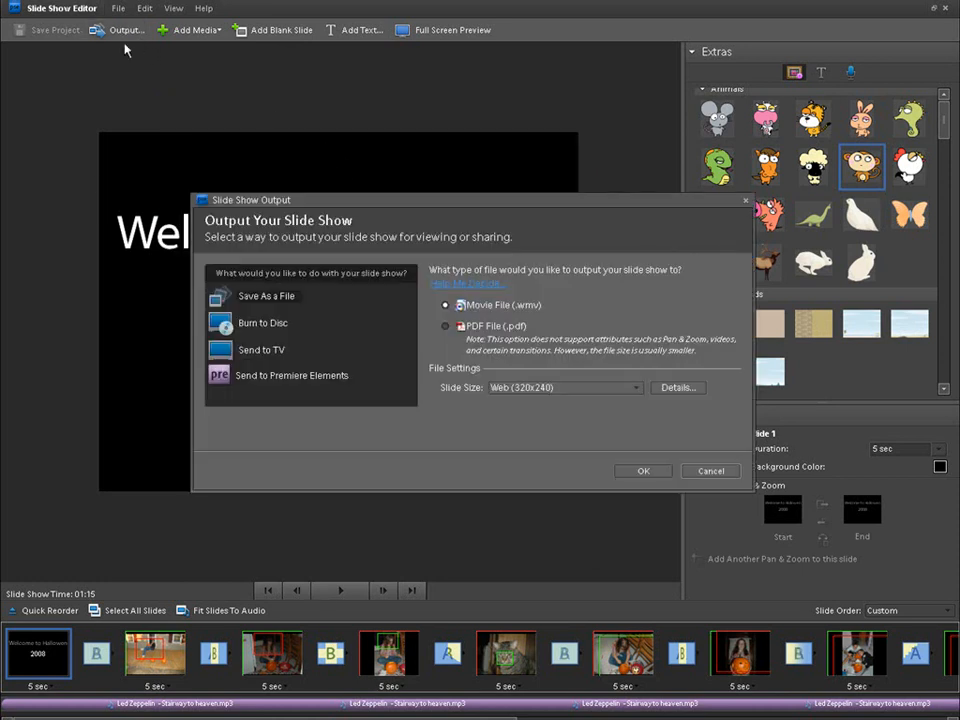
pyautogui.click(263, 322)
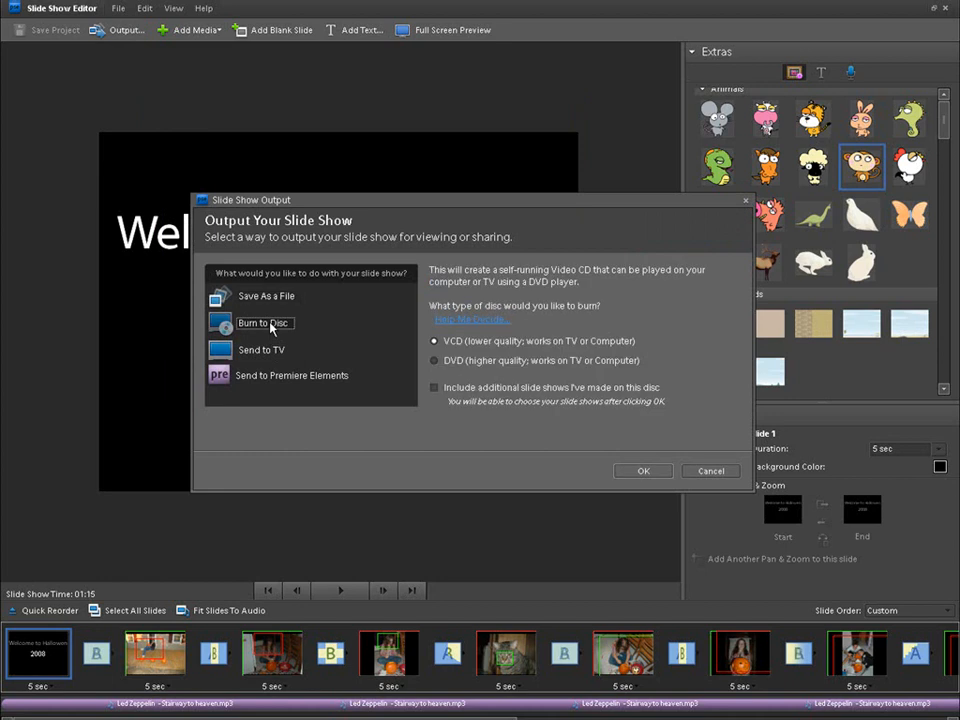
pyautogui.click(434, 360)
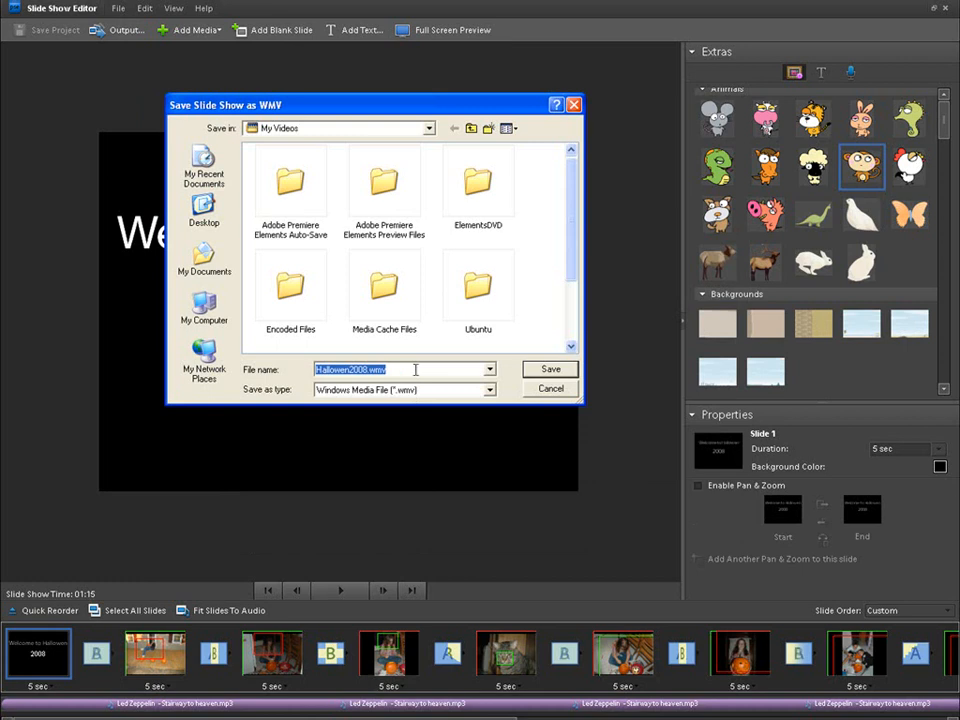
pyautogui.click(549, 369)
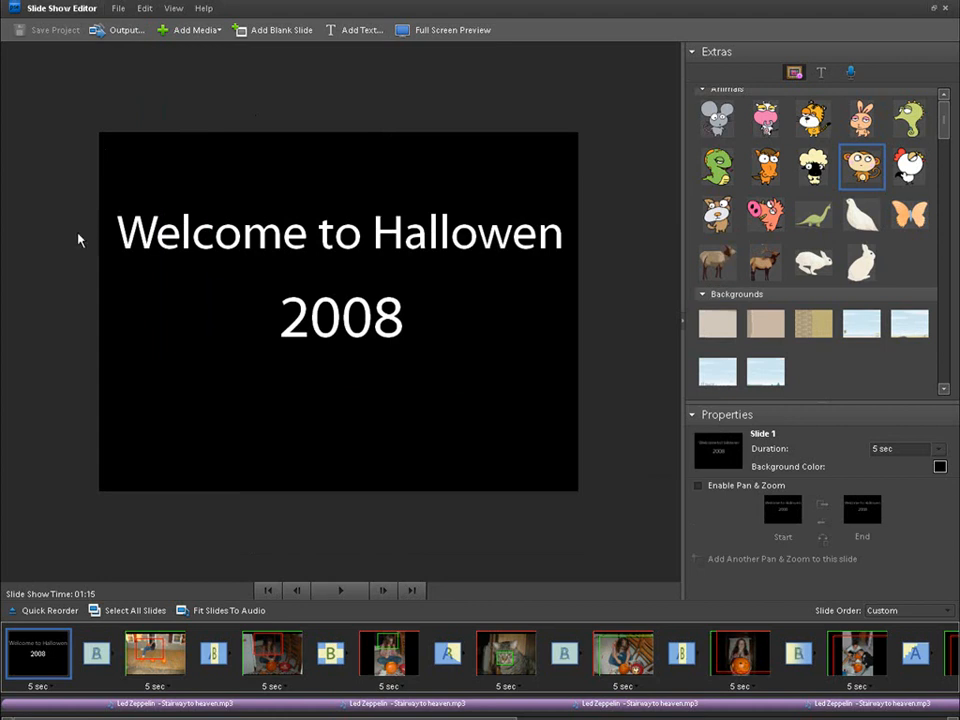
pyautogui.moveTo(81, 241)
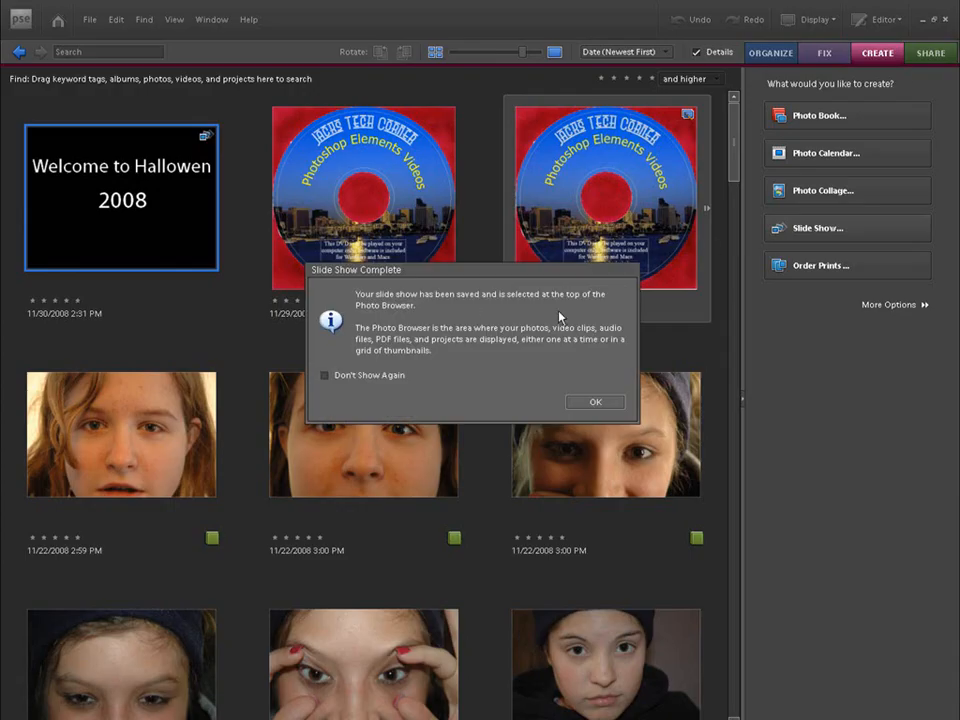
pyautogui.moveTo(594, 402)
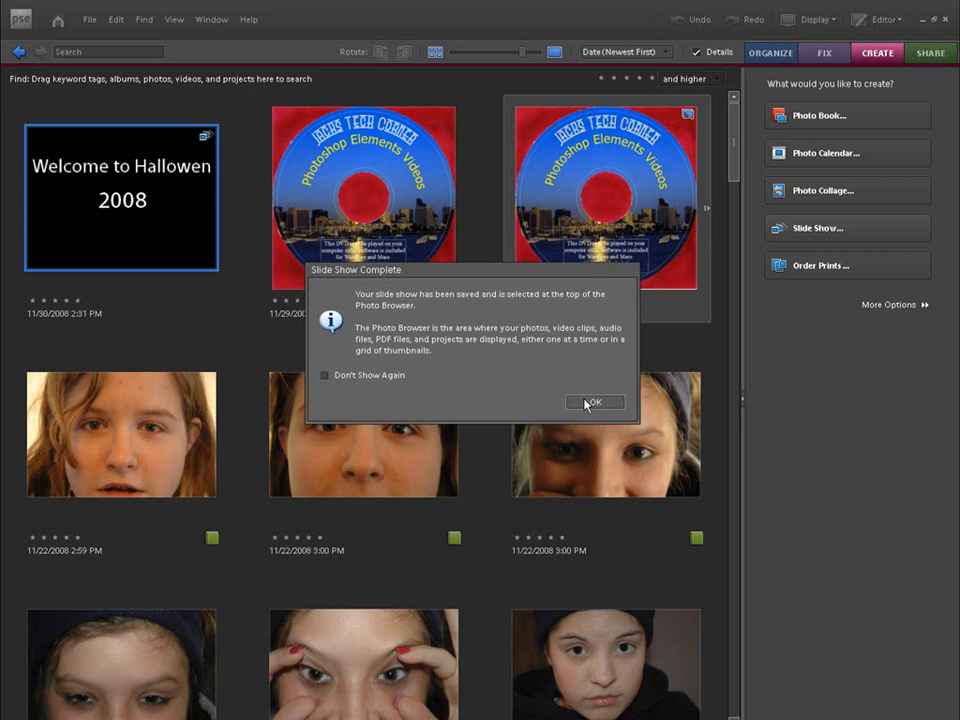
# Step: Dismiss the Slide Show Complete notice with OK
pyautogui.click(595, 402)
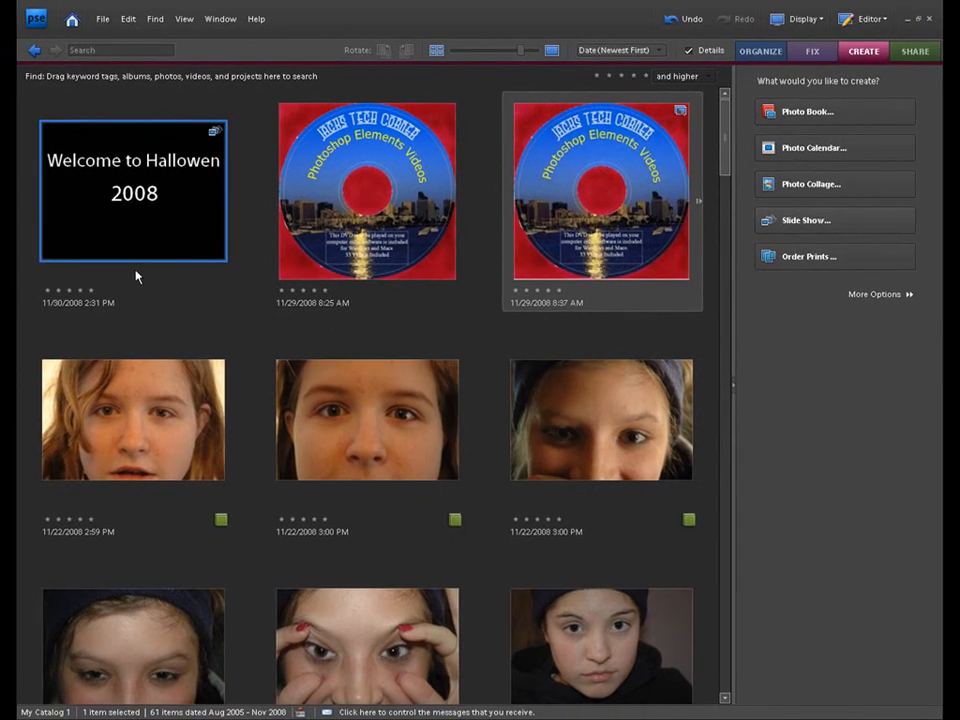
pyautogui.moveTo(145, 216)
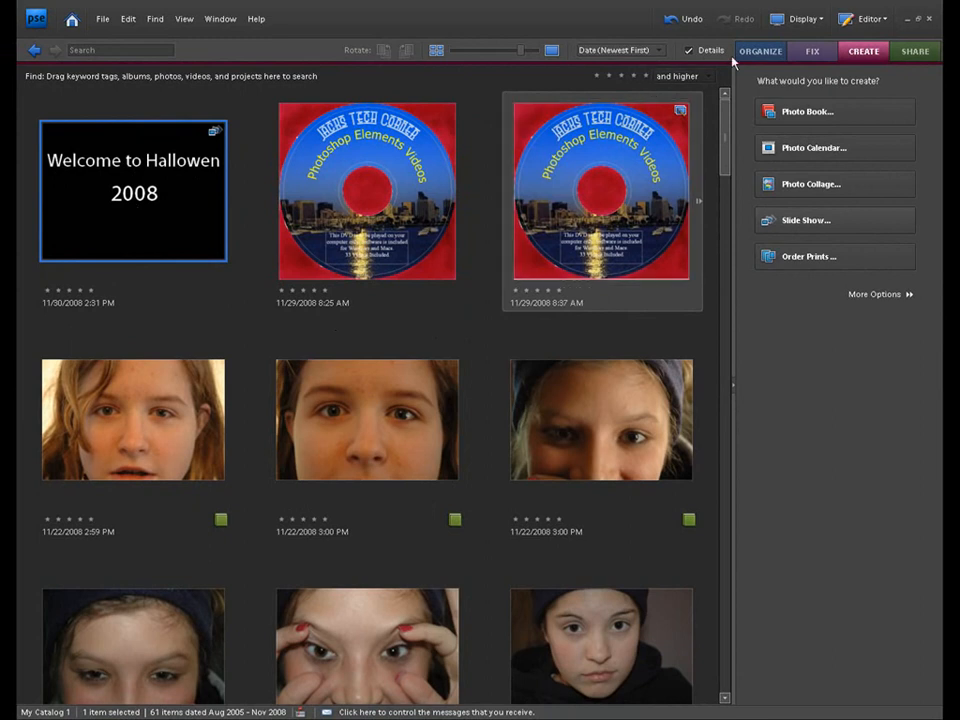
# Step: Create a new album named 'Slide Shows' containing the Halloween slideshow
pyautogui.click(768, 50)
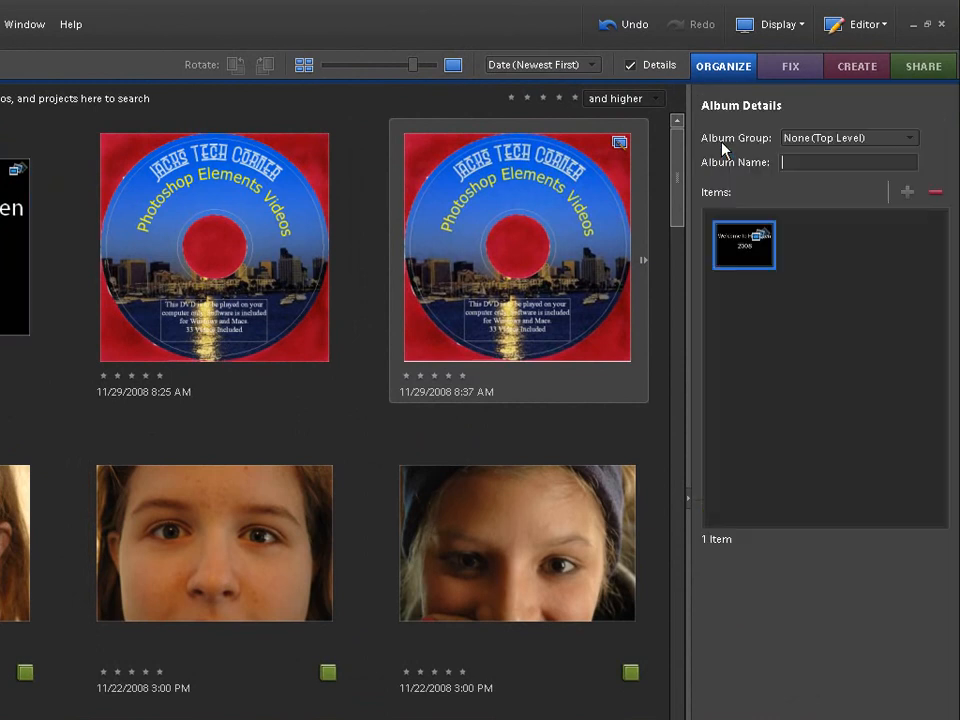
pyautogui.moveTo(821, 302)
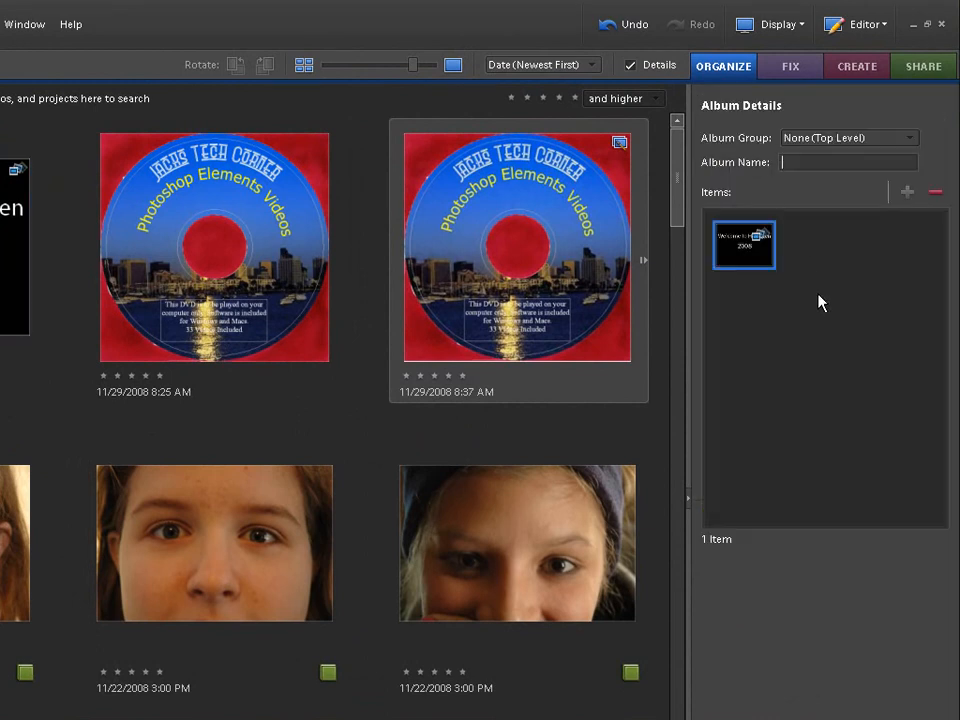
pyautogui.write('Slide Sho')
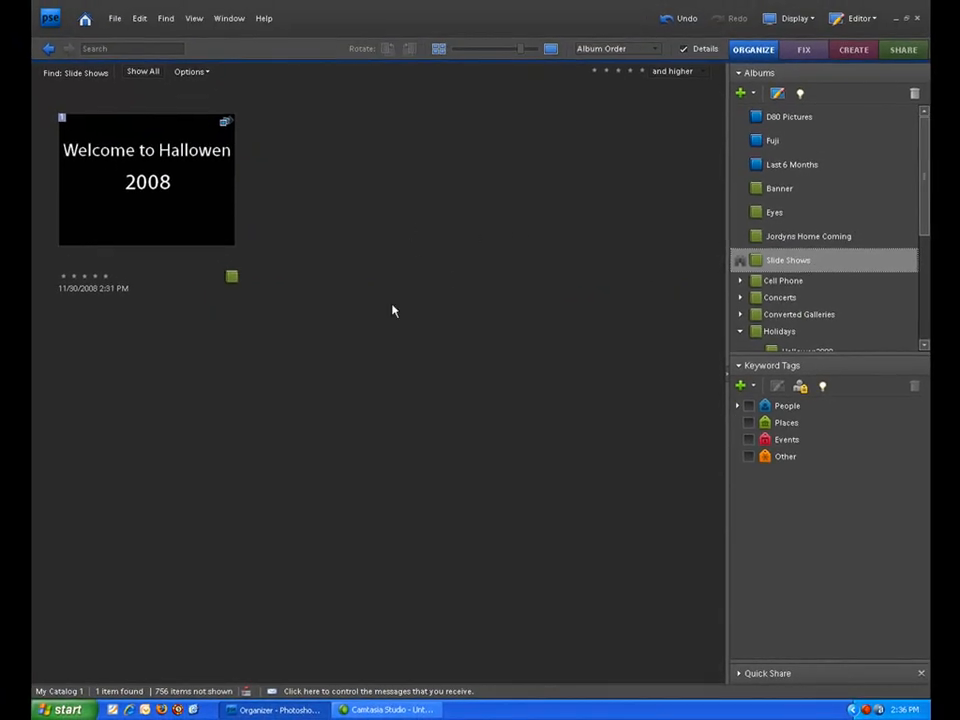
# Step: Bring up the actions menu for the Halloween slideshow thumbnail in the Slide Shows album
pyautogui.rightClick(147, 195)
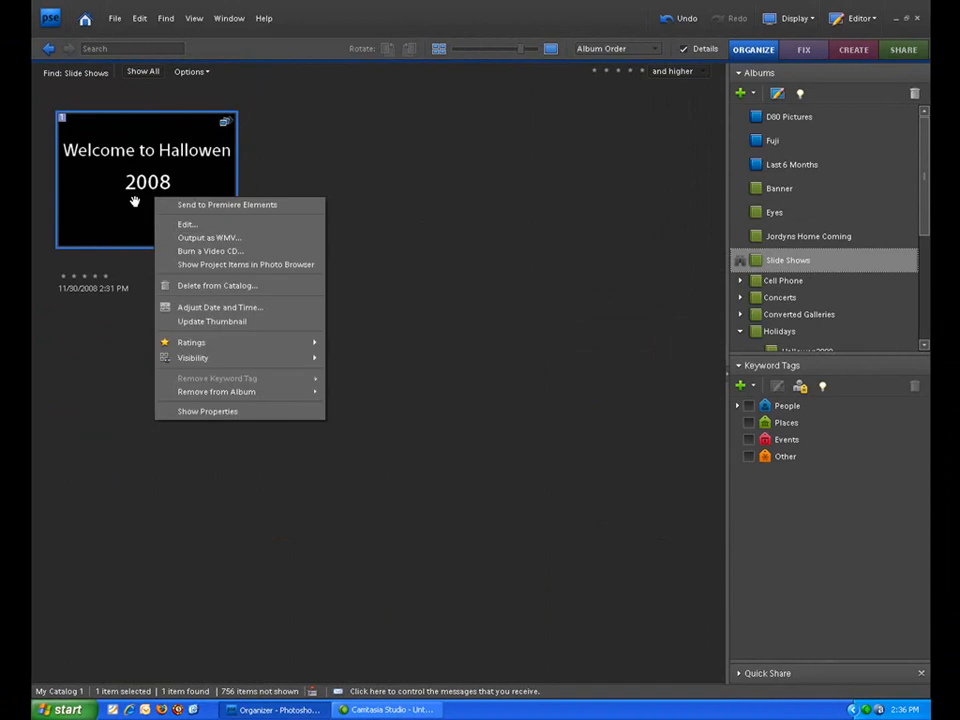
pyautogui.moveTo(187, 223)
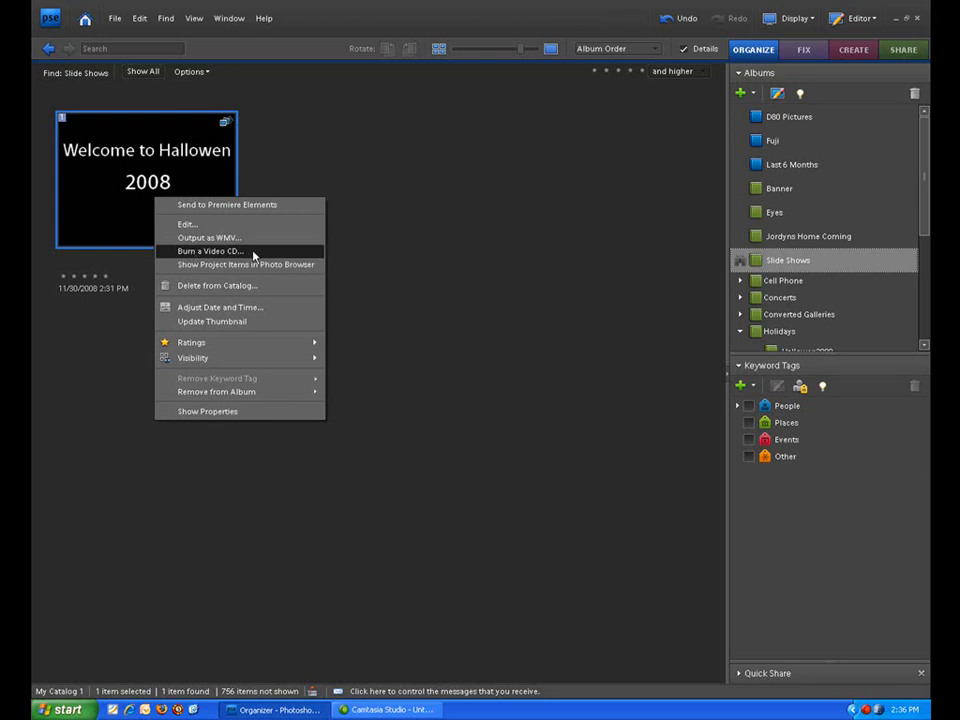
pyautogui.moveTo(187, 378)
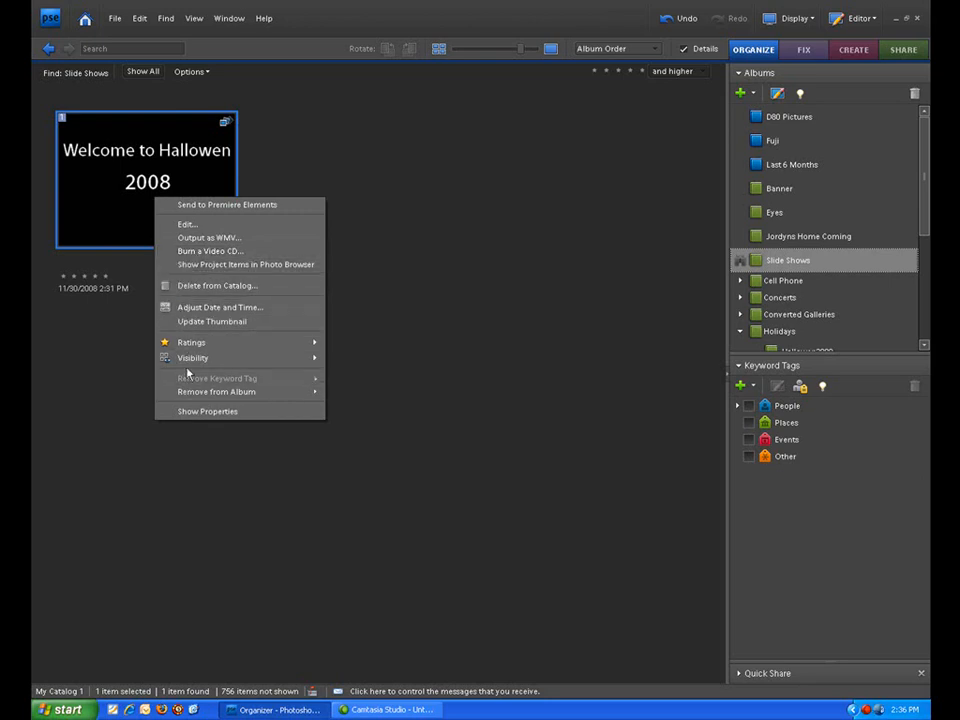
pyautogui.moveTo(197, 223)
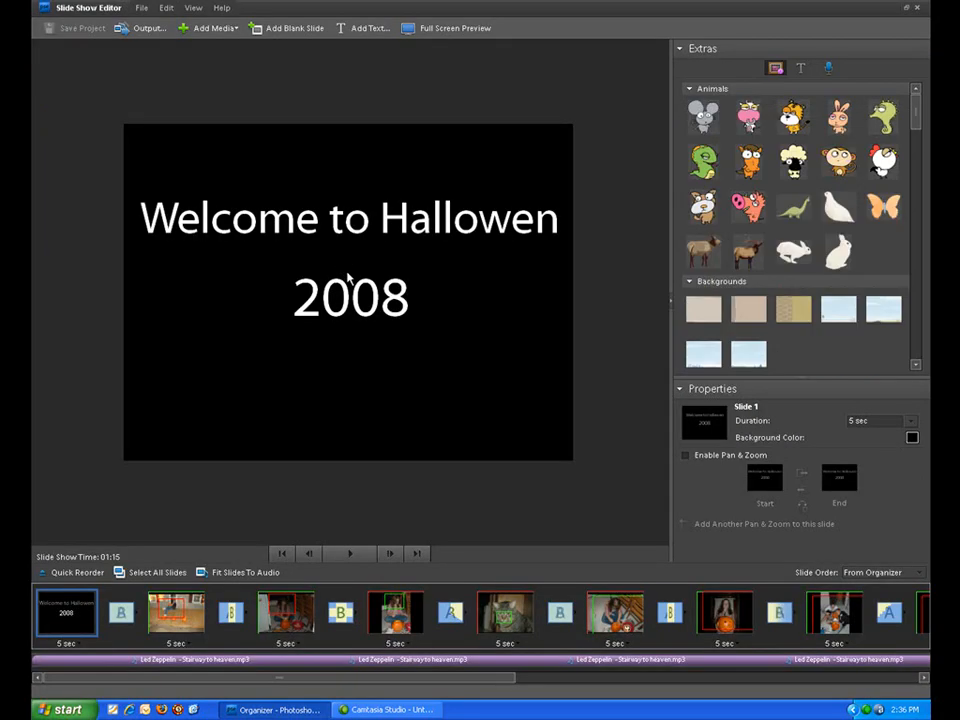
pyautogui.click(508, 620)
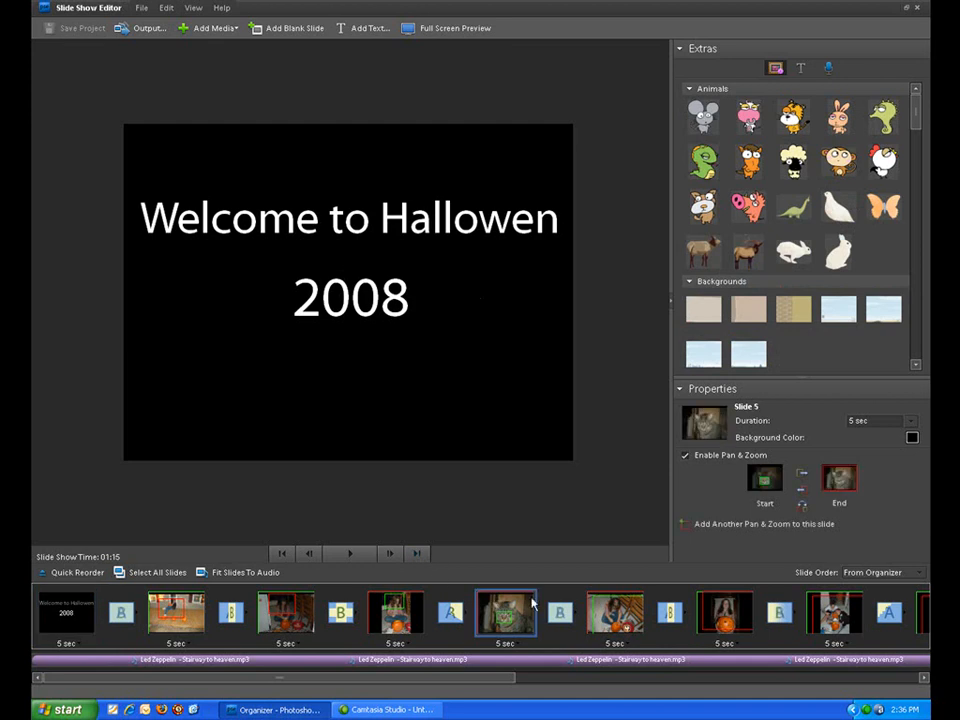
pyautogui.click(724, 622)
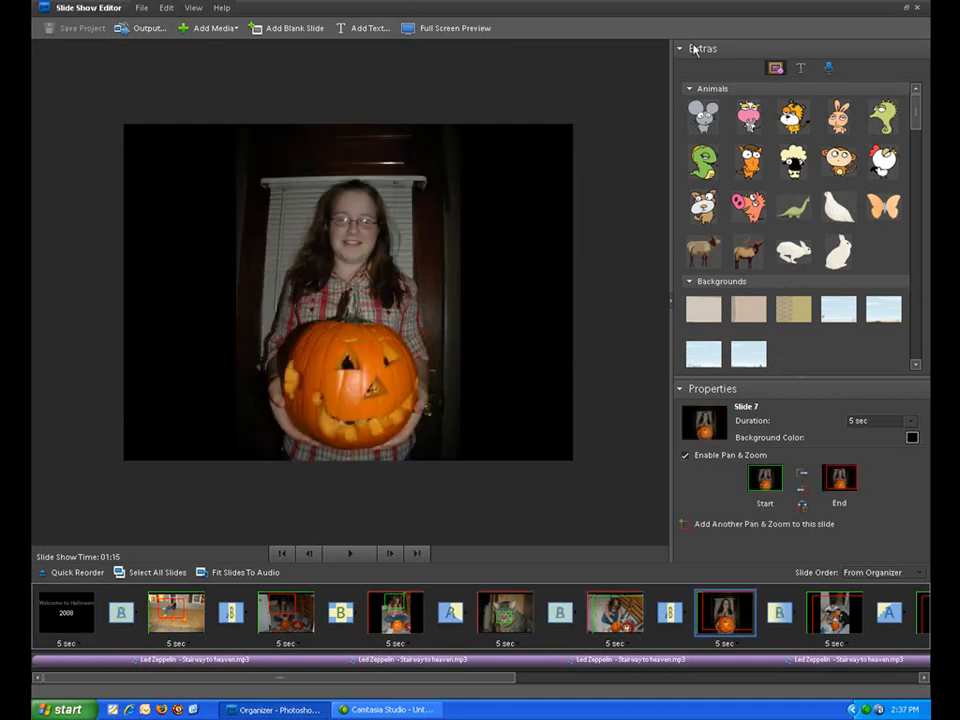